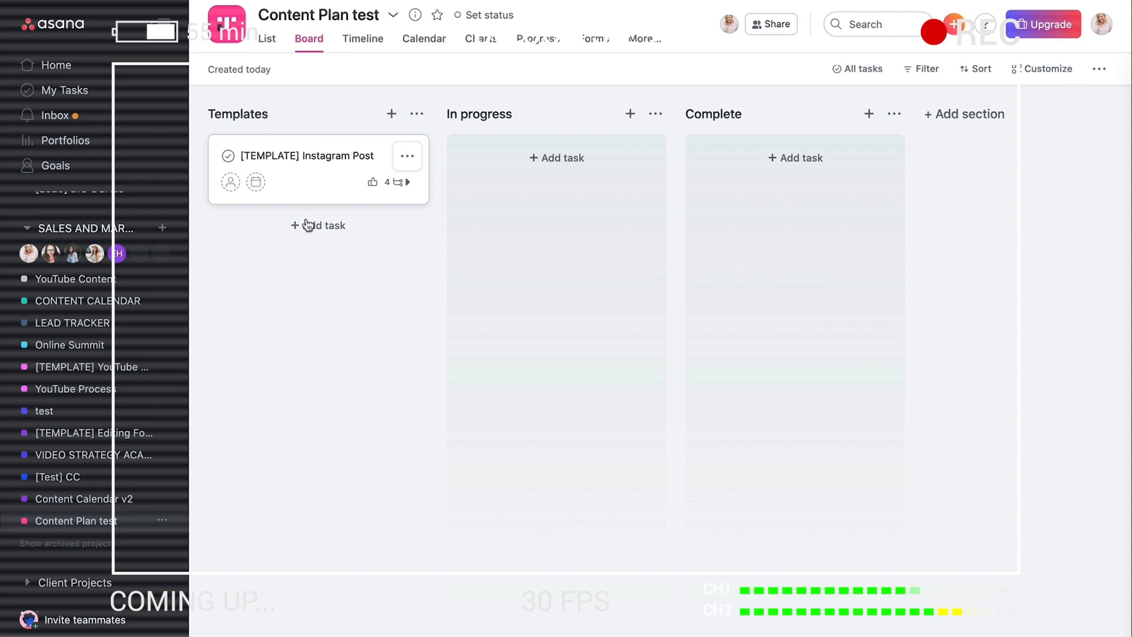
# - Switch Content Plan test to Calendar view, then bring up the CONTENT CALENDAR project's January 2021 calendar
pyautogui.click(423, 37)
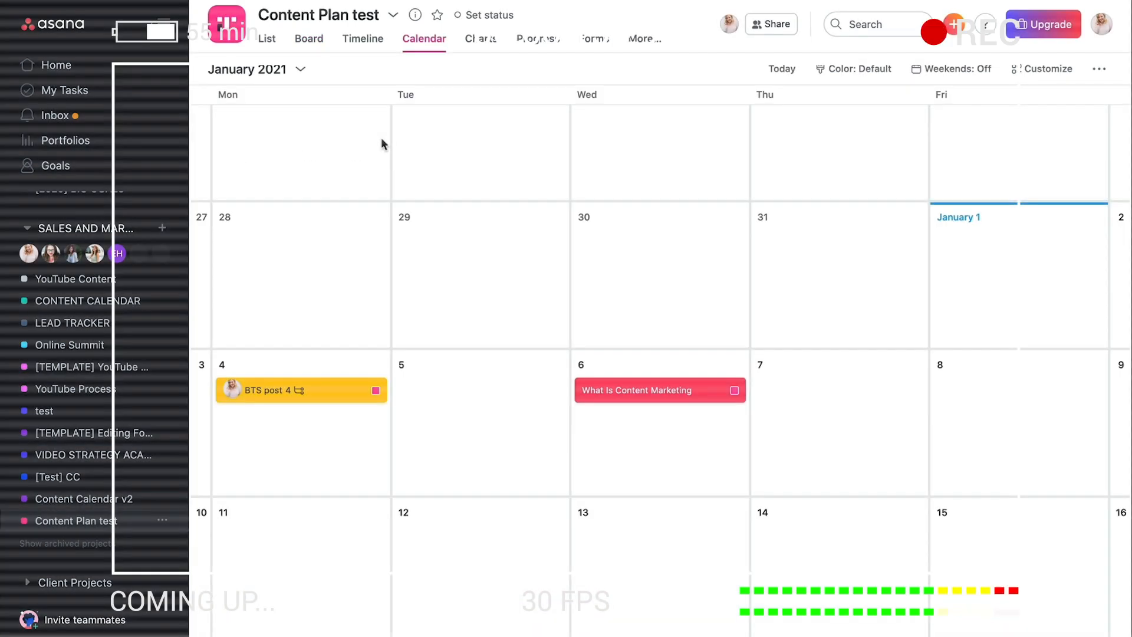
pyautogui.click(88, 300)
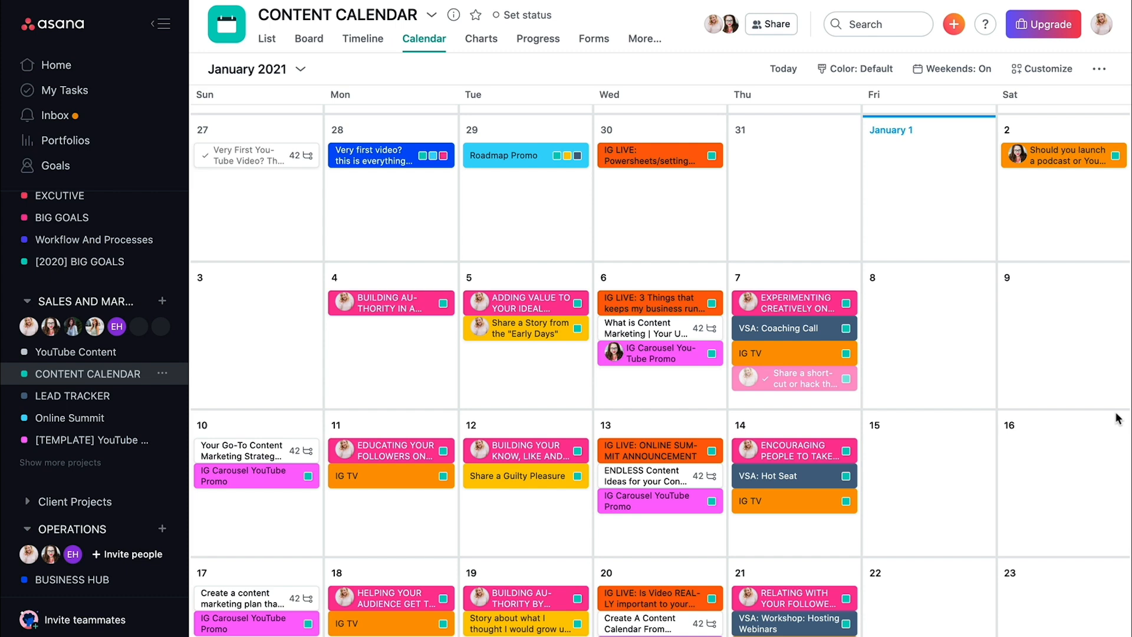
pyautogui.moveTo(1115, 403)
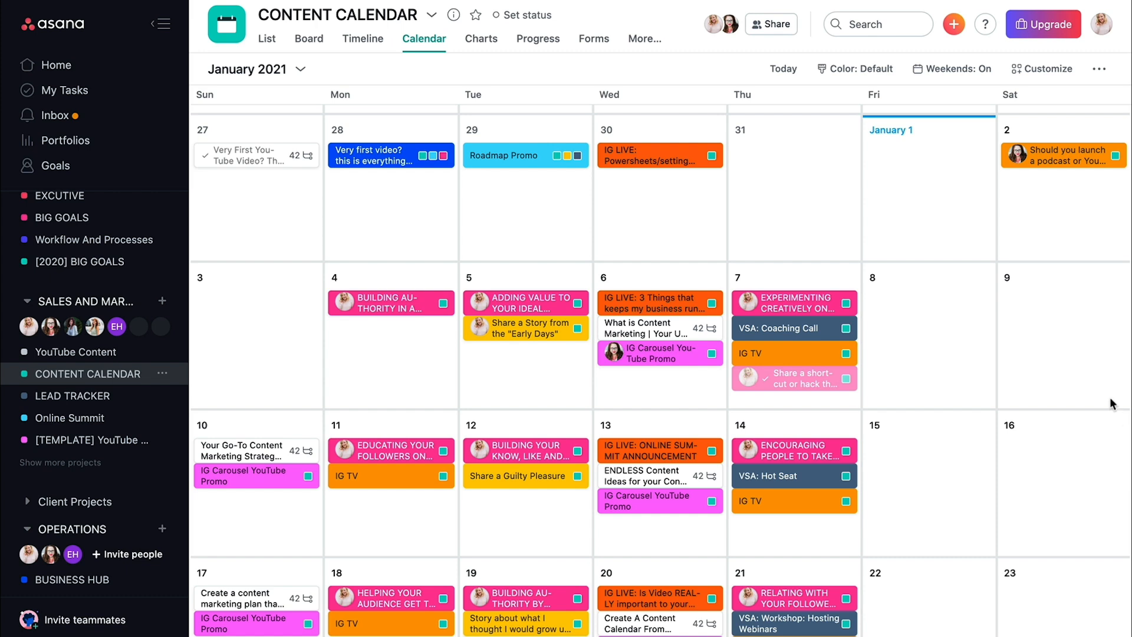
pyautogui.moveTo(956, 352)
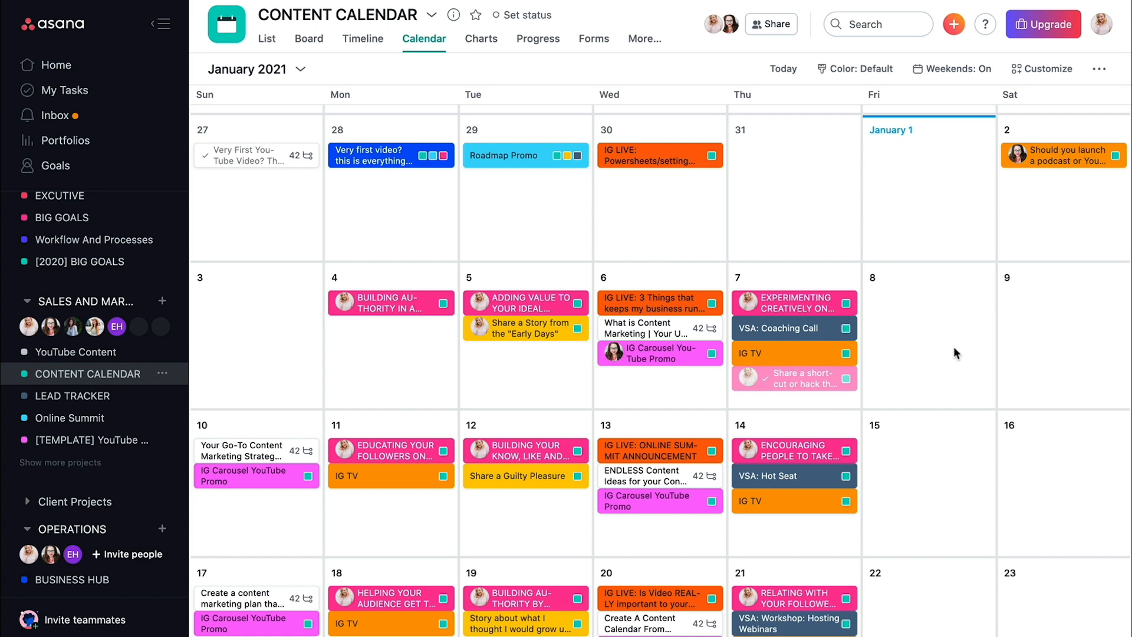
pyautogui.scroll(-3)
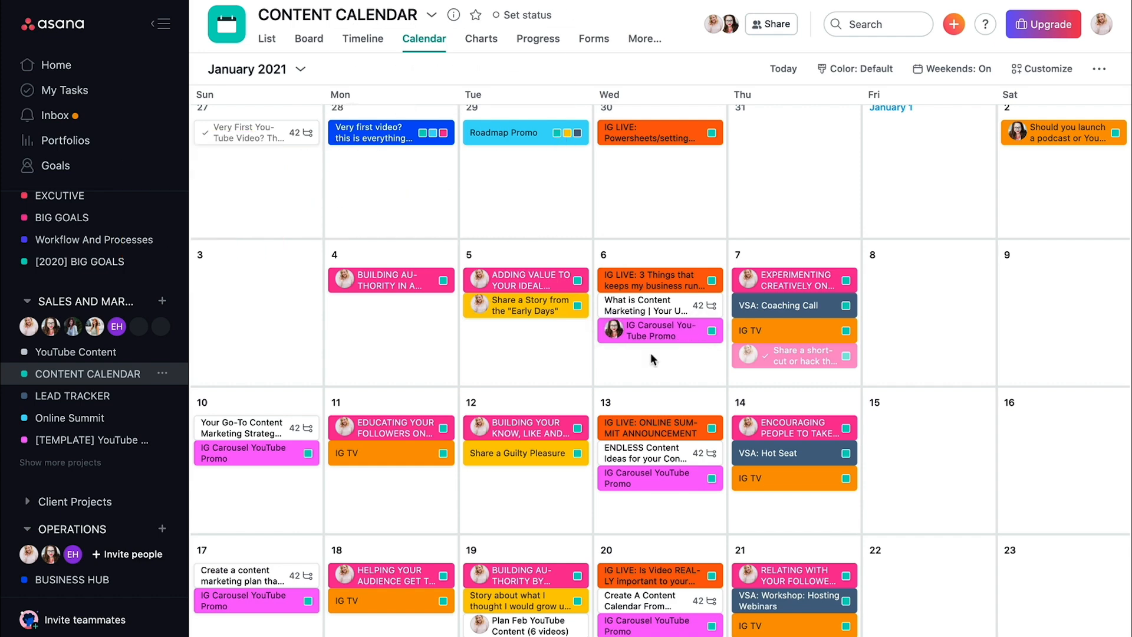
pyautogui.scroll(-3)
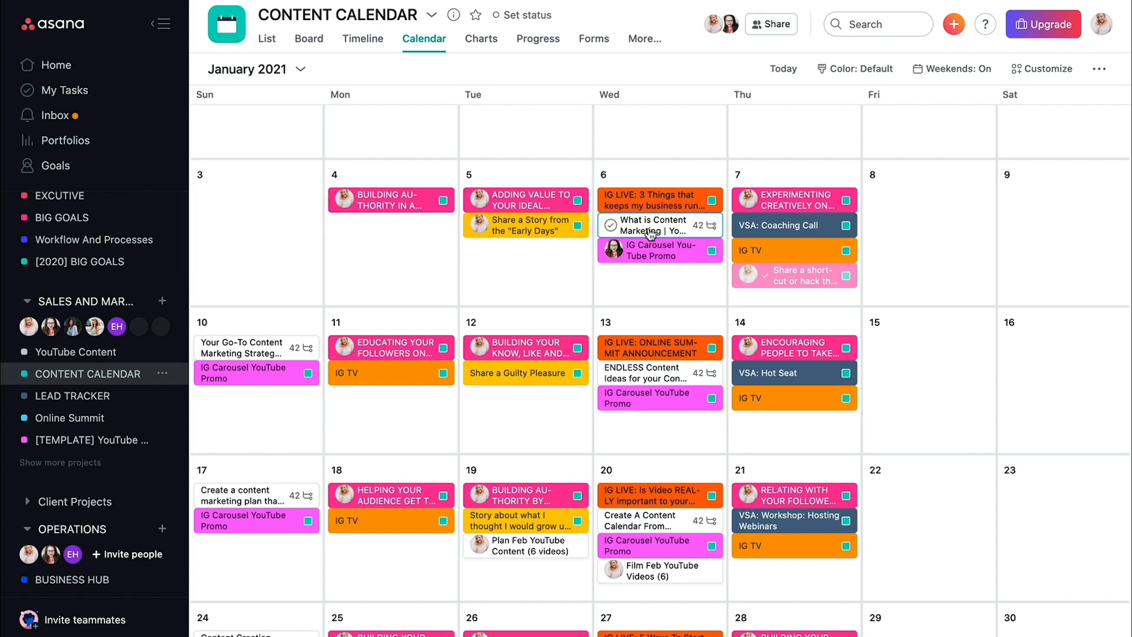
pyautogui.click(653, 225)
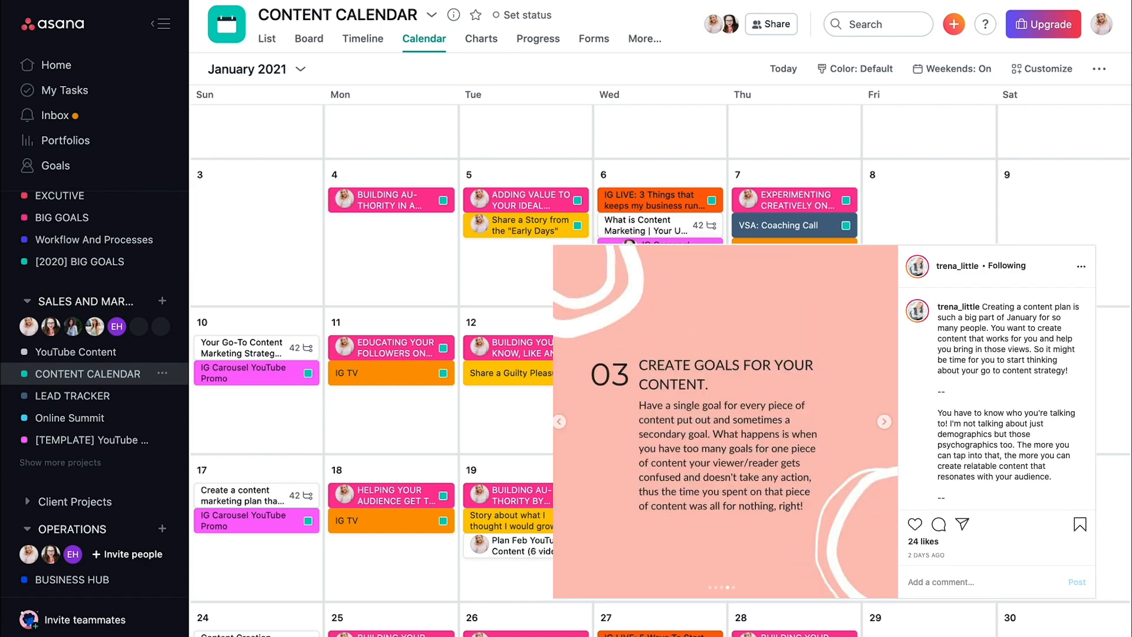
pyautogui.click(883, 422)
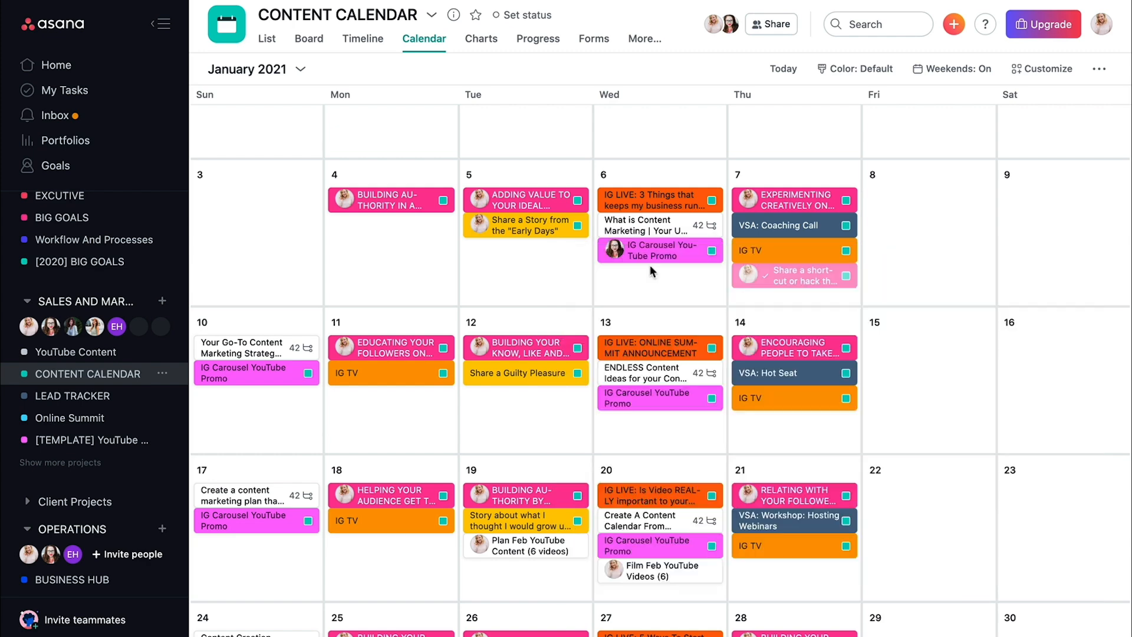
pyautogui.moveTo(672, 232)
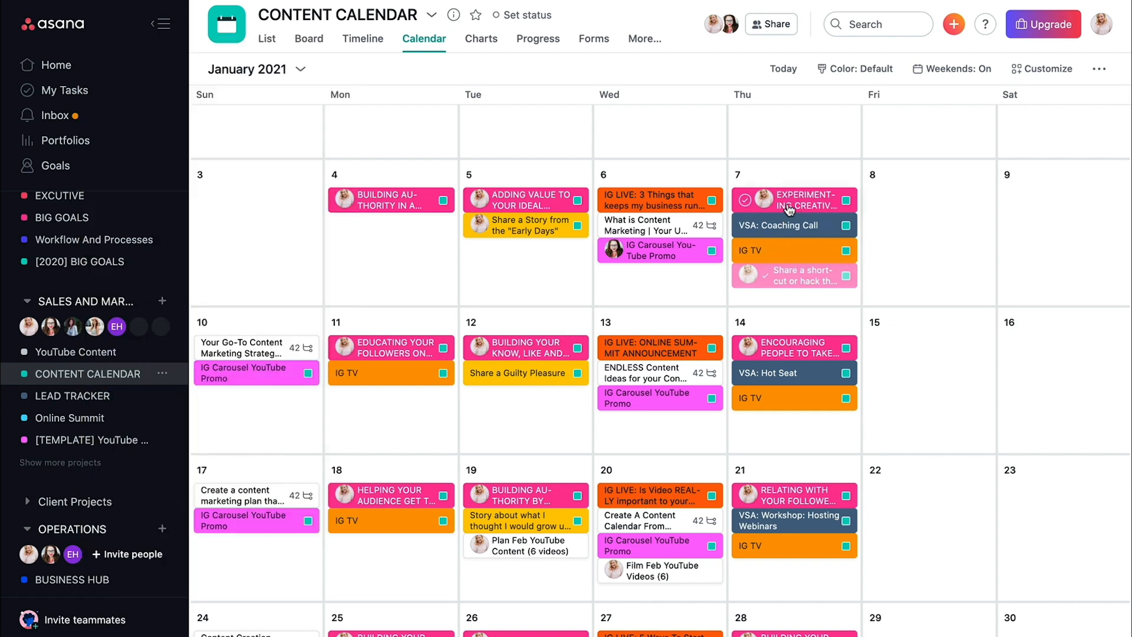
pyautogui.moveTo(789, 207)
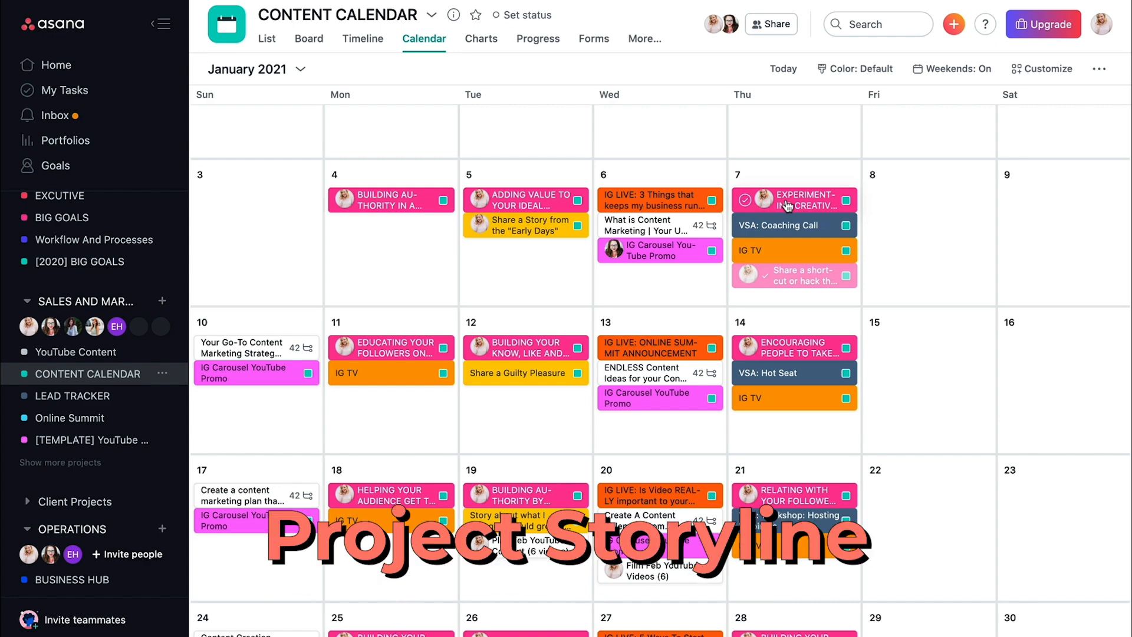
pyautogui.click(793, 200)
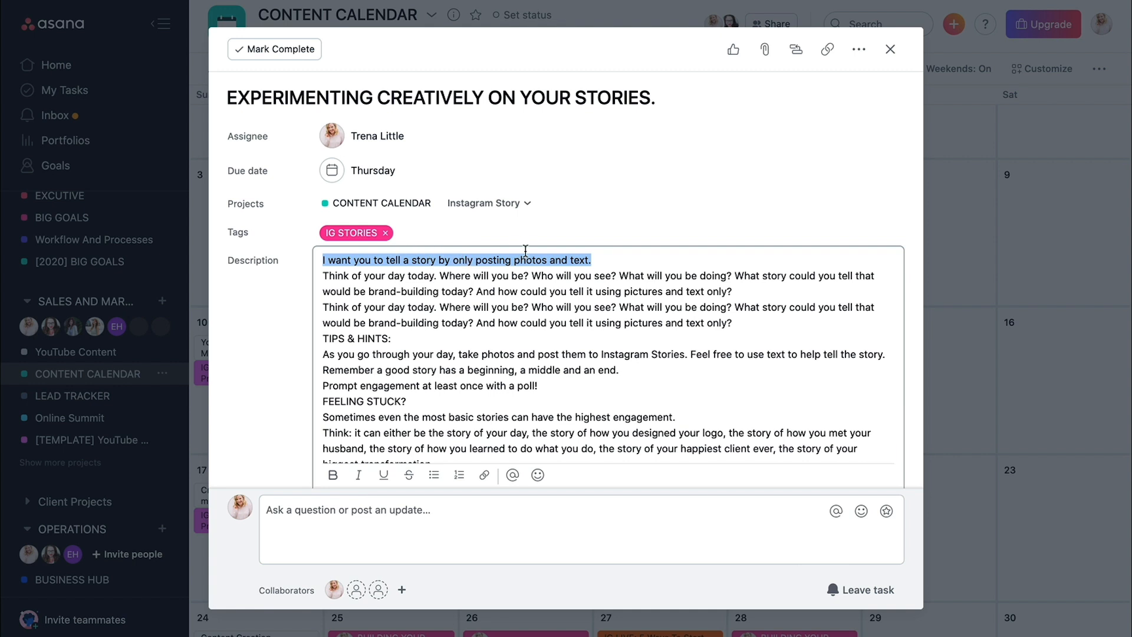
pyautogui.moveTo(505, 306)
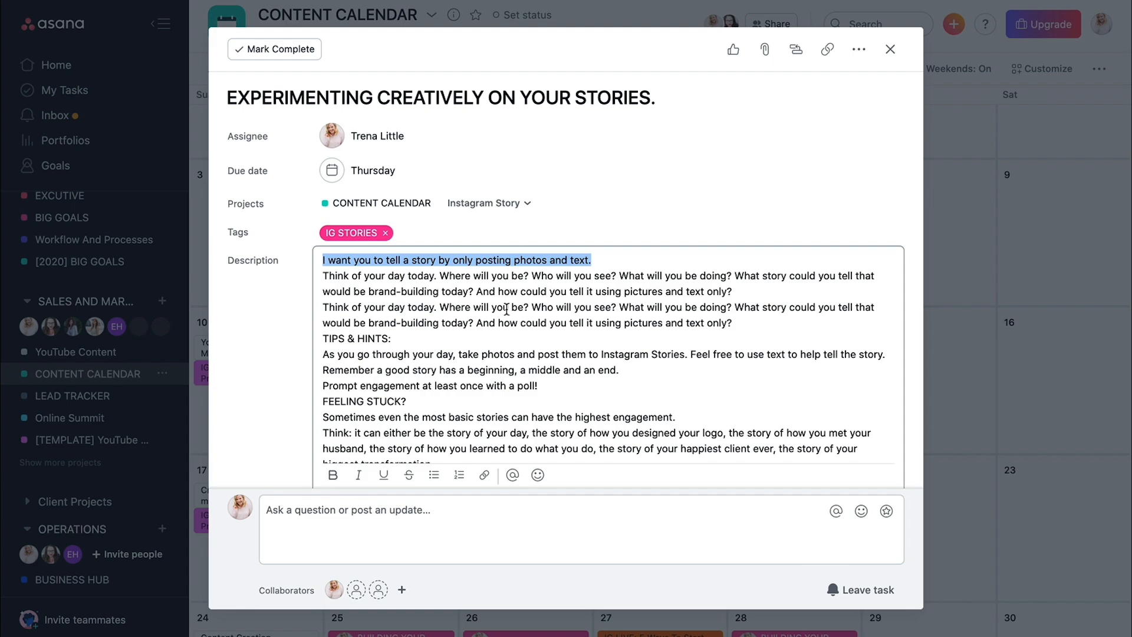
pyautogui.click(890, 49)
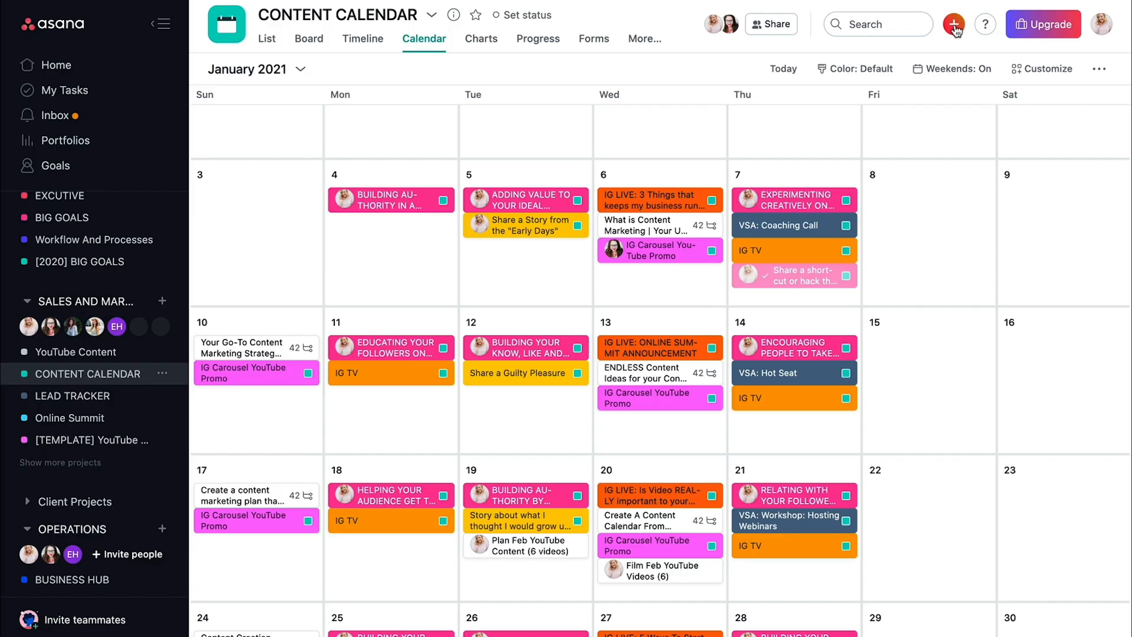
# - Start a blank new project named 'Content Plan test'
pyautogui.click(954, 23)
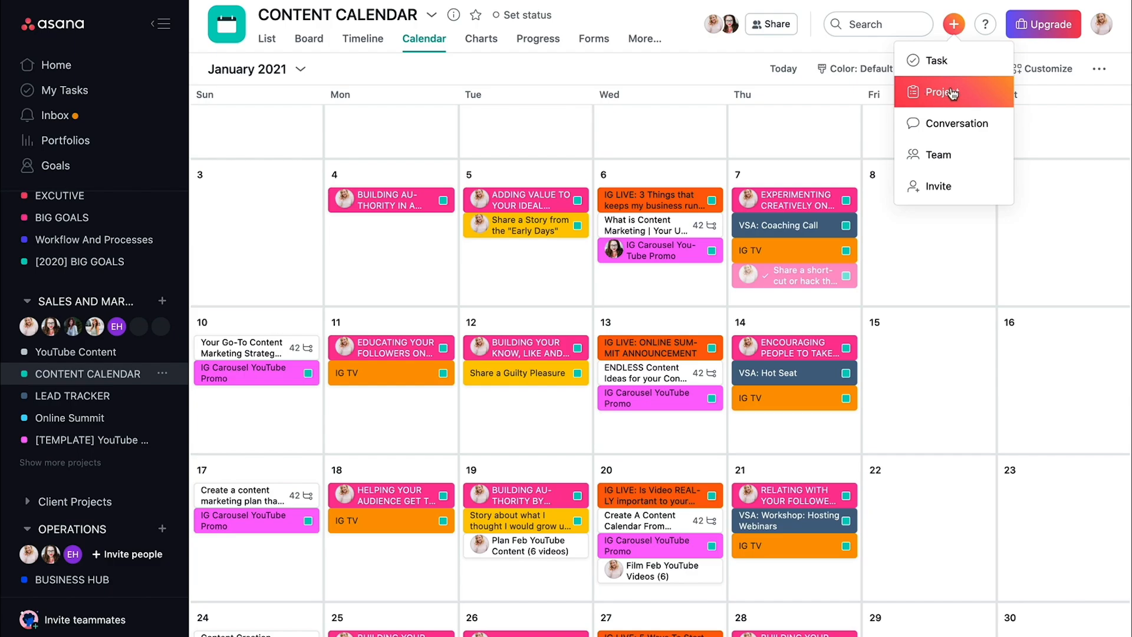
pyautogui.click(941, 92)
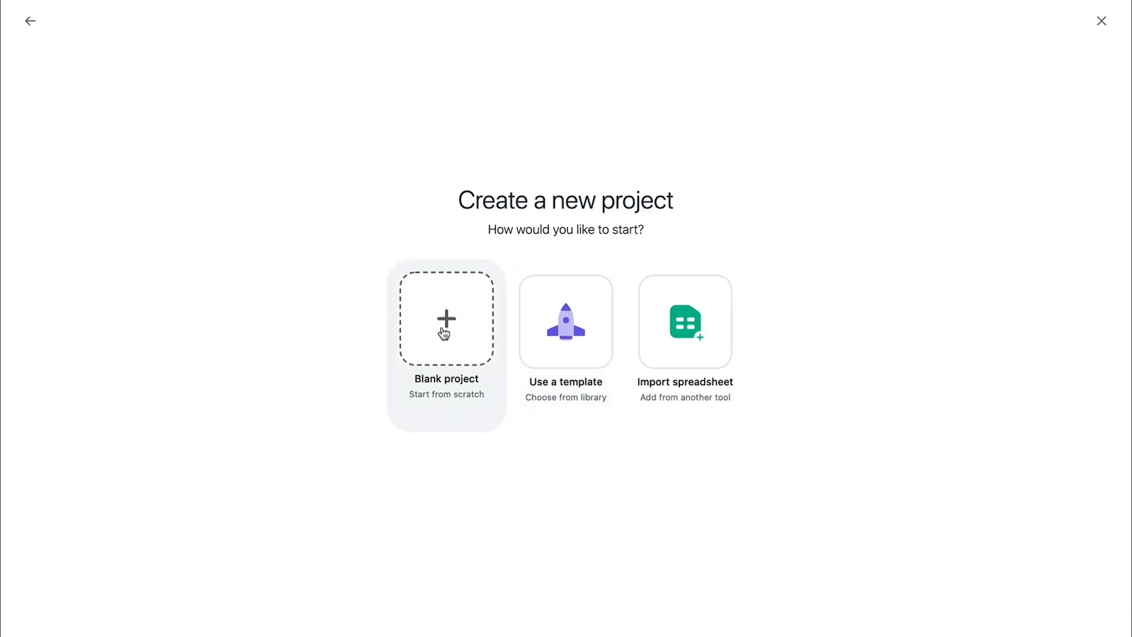
pyautogui.click(446, 321)
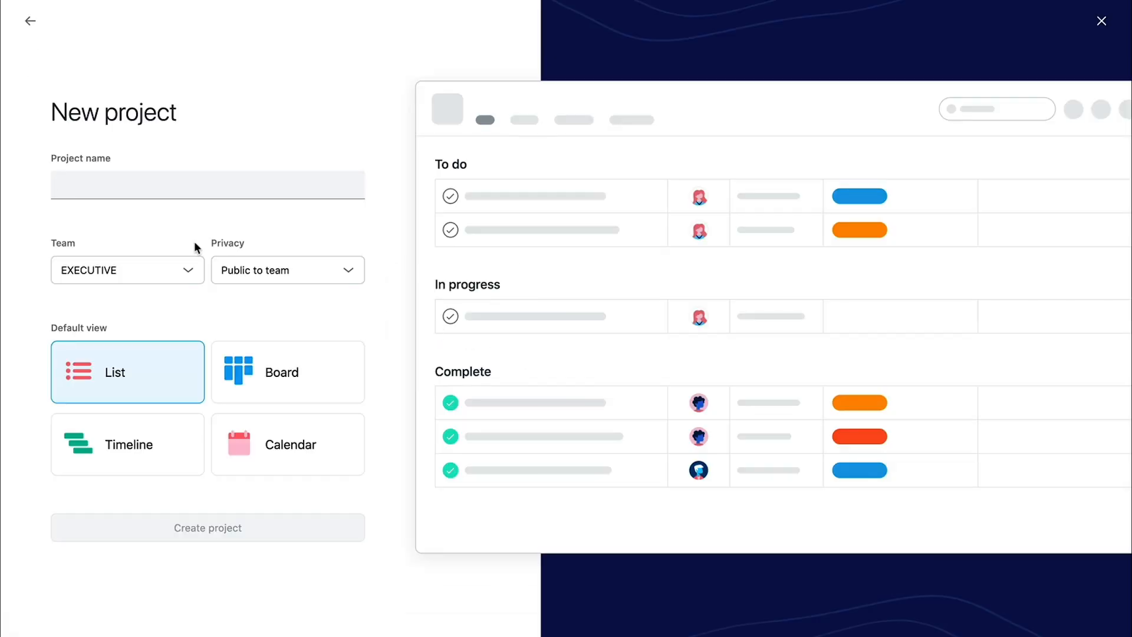
pyautogui.write('Content Plan')
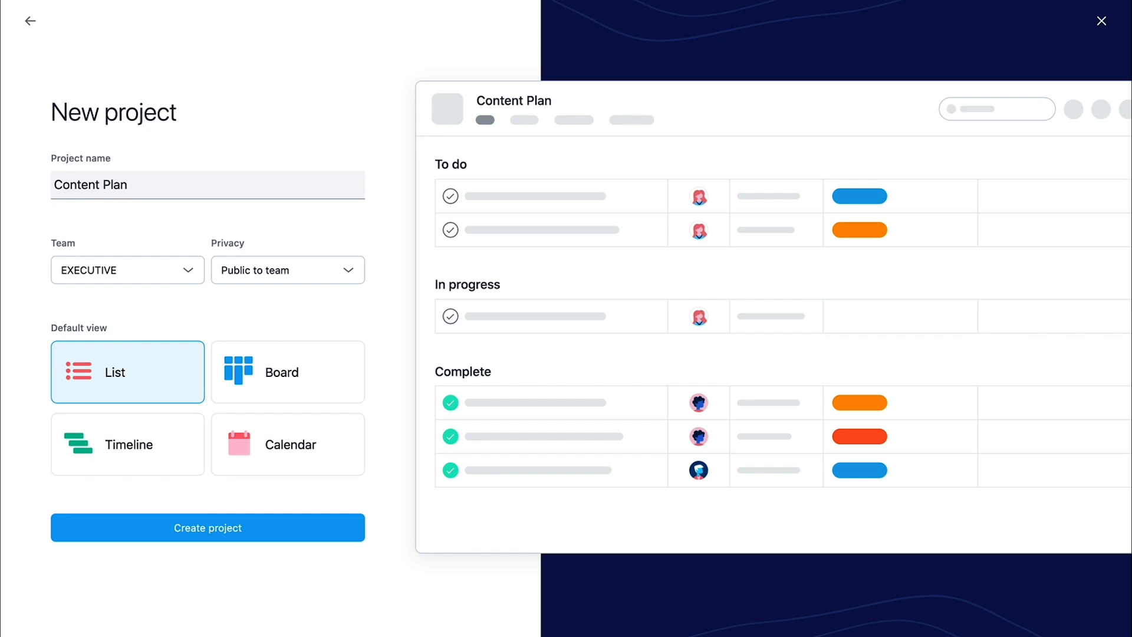
pyautogui.write('test')
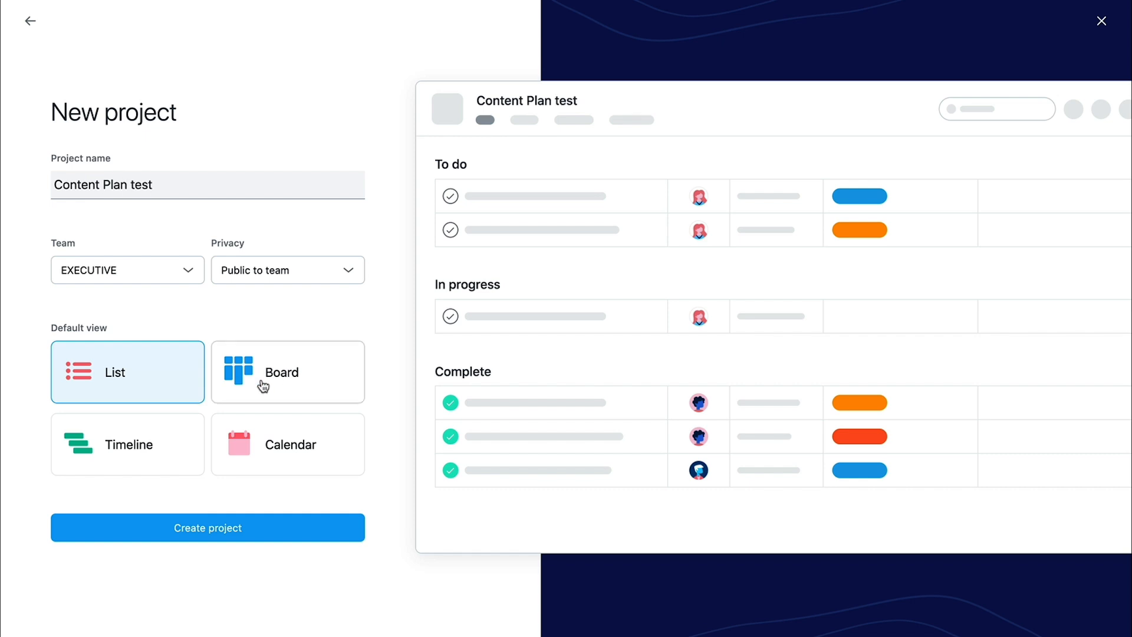
# - Make it a Board project under the SALES AND MARKETING team and create it
pyautogui.click(288, 371)
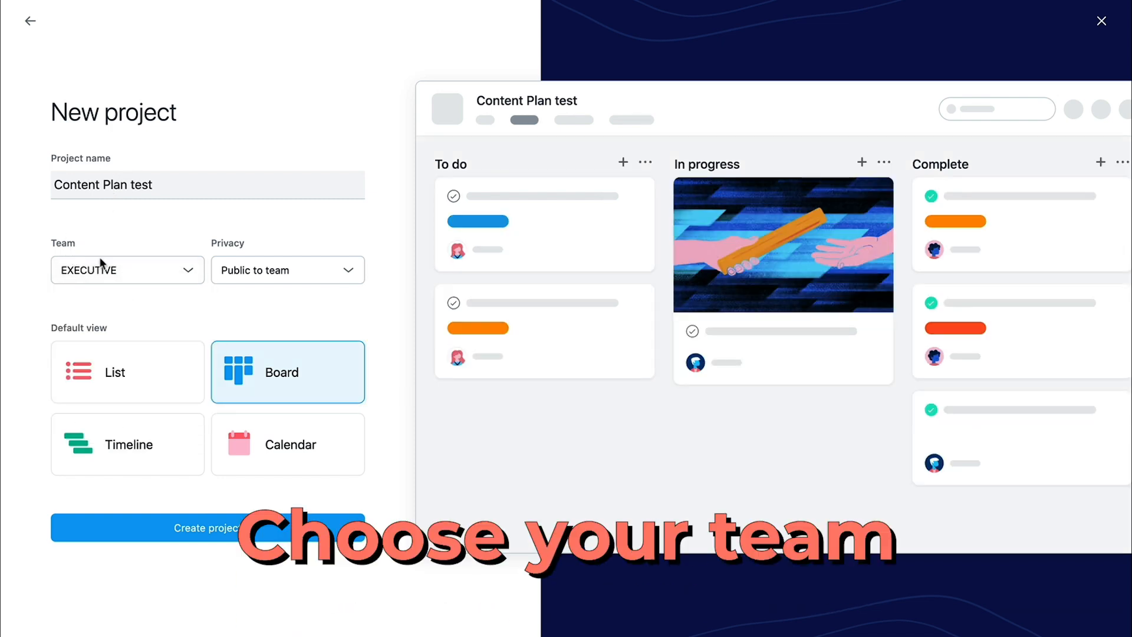
pyautogui.click(126, 270)
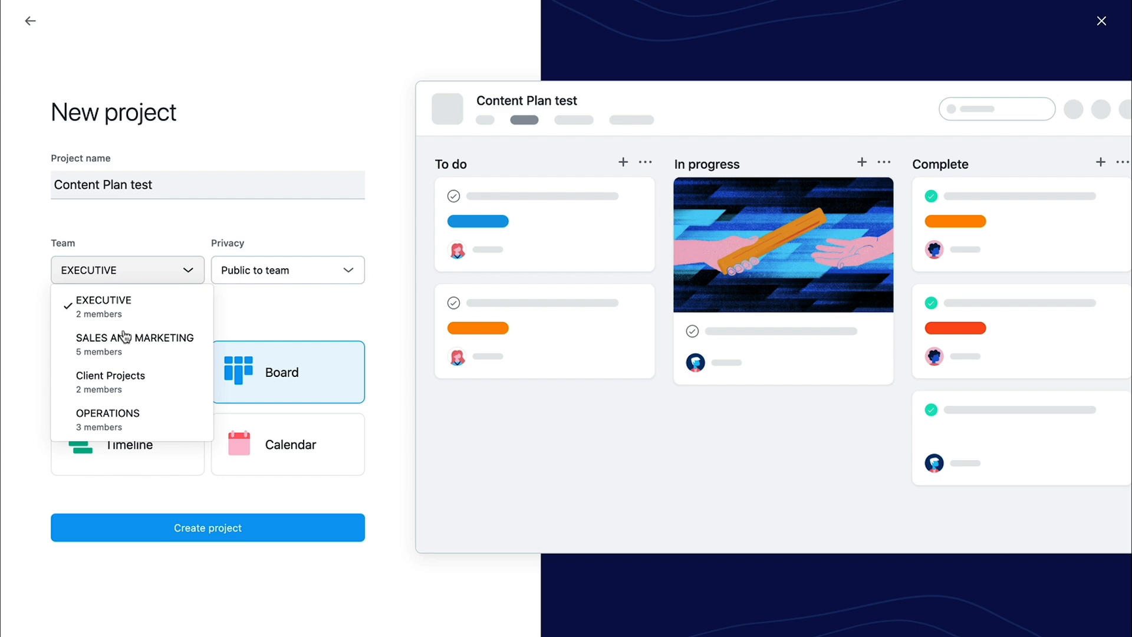
pyautogui.moveTo(134, 344)
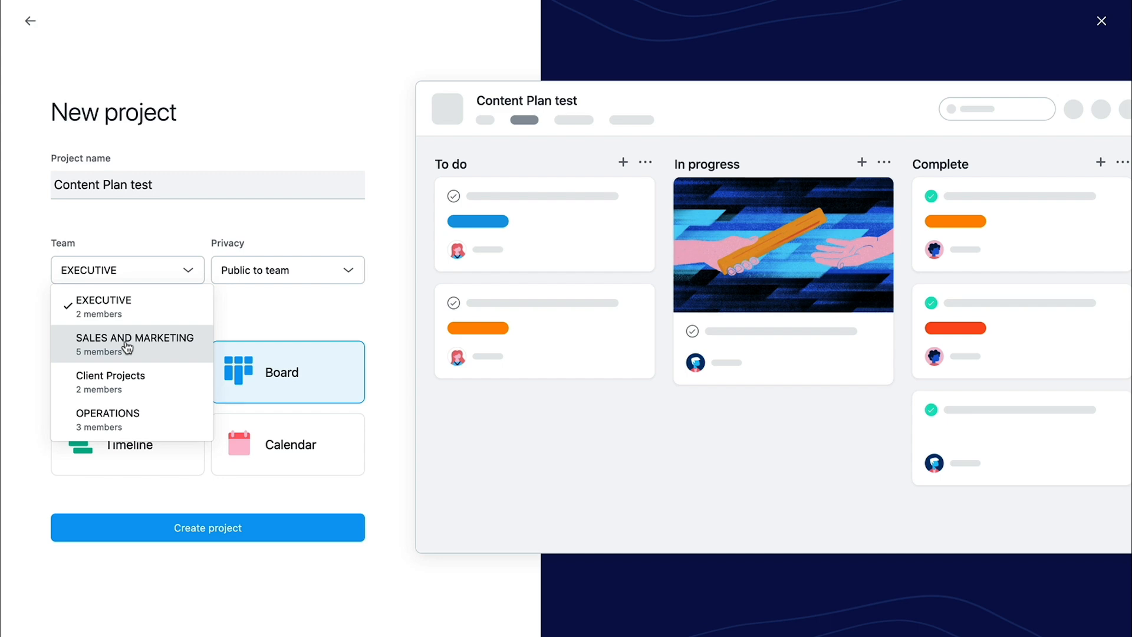
pyautogui.click(134, 344)
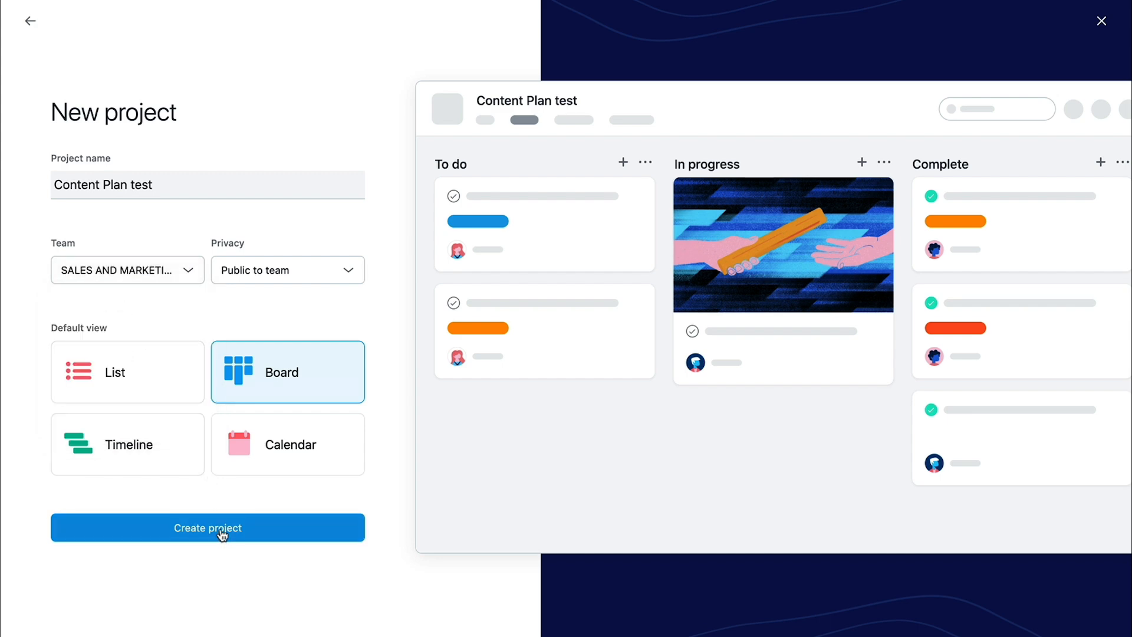
pyautogui.click(207, 527)
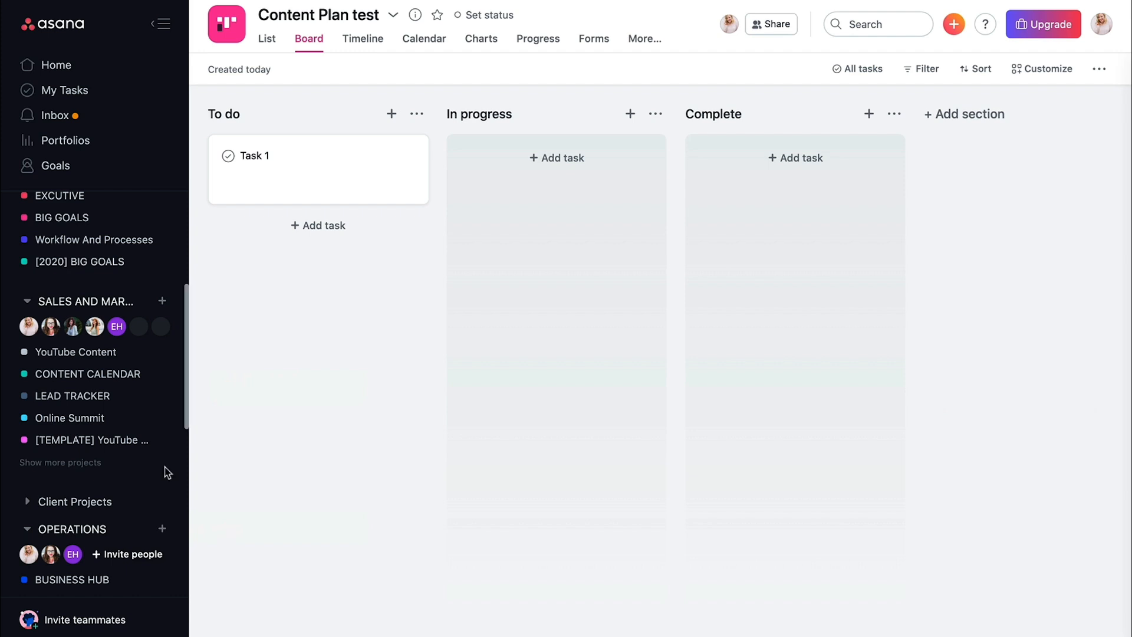
pyautogui.moveTo(106, 386)
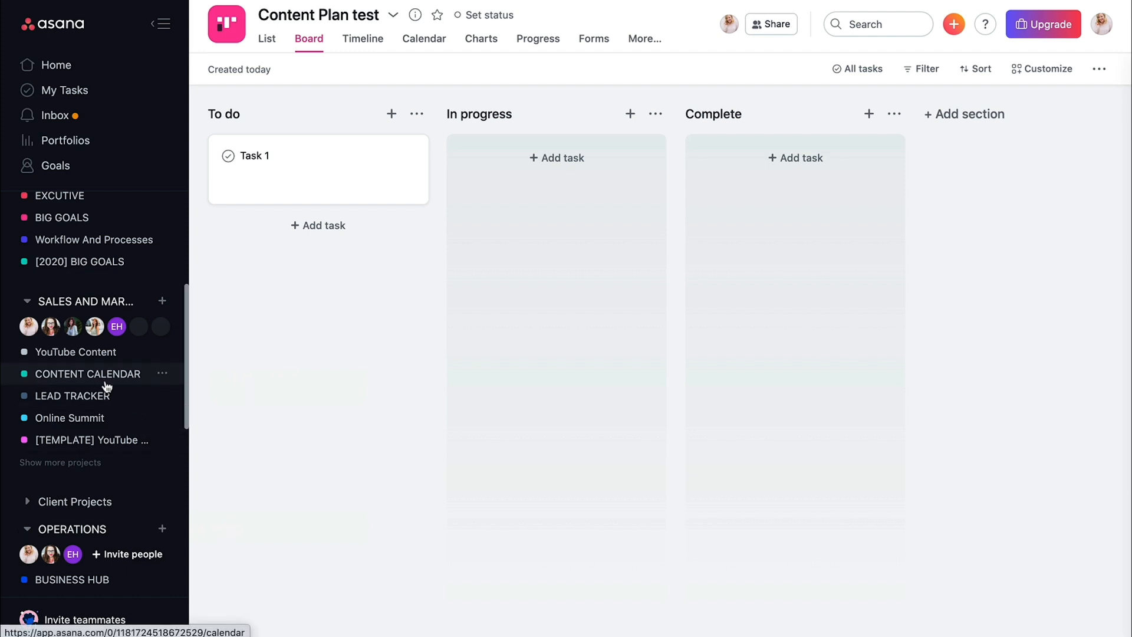
# - Go to the CONTENT CALENDAR board and start adding subtasks to [TEMPLATE] Instagram TV Post
pyautogui.click(89, 374)
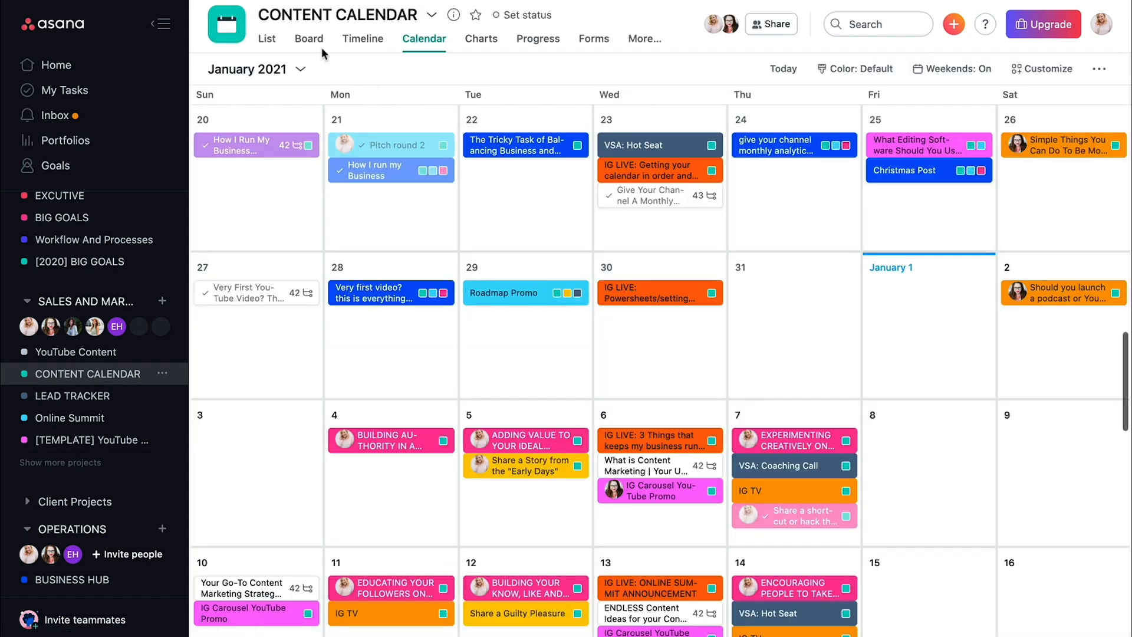
pyautogui.click(308, 38)
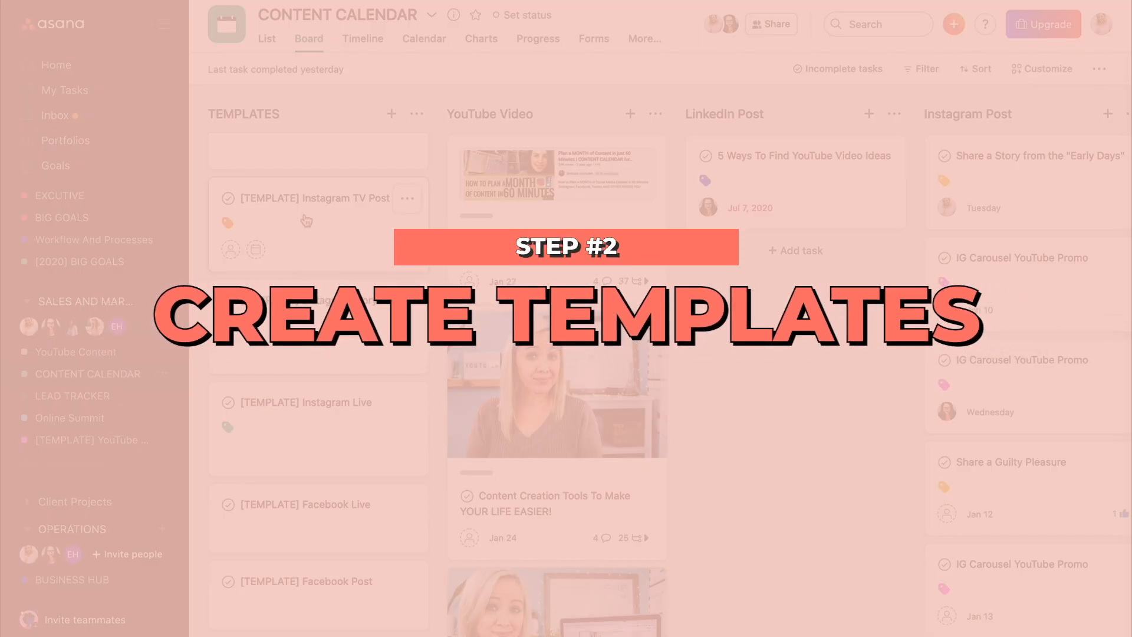
pyautogui.click(304, 198)
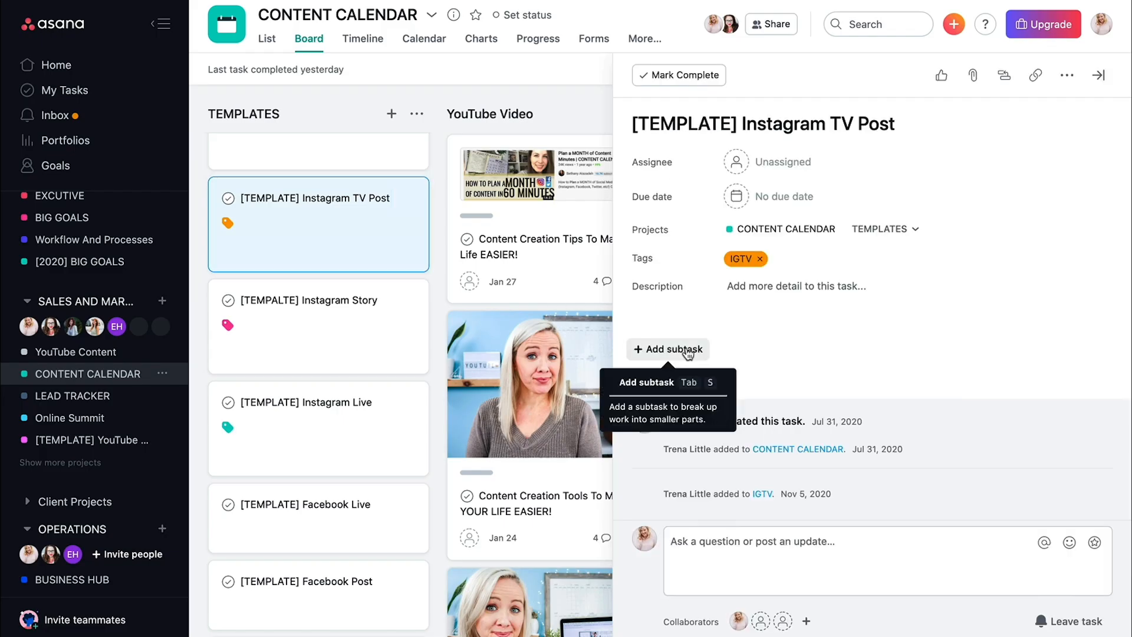
pyautogui.click(667, 349)
pyautogui.write('Write c')
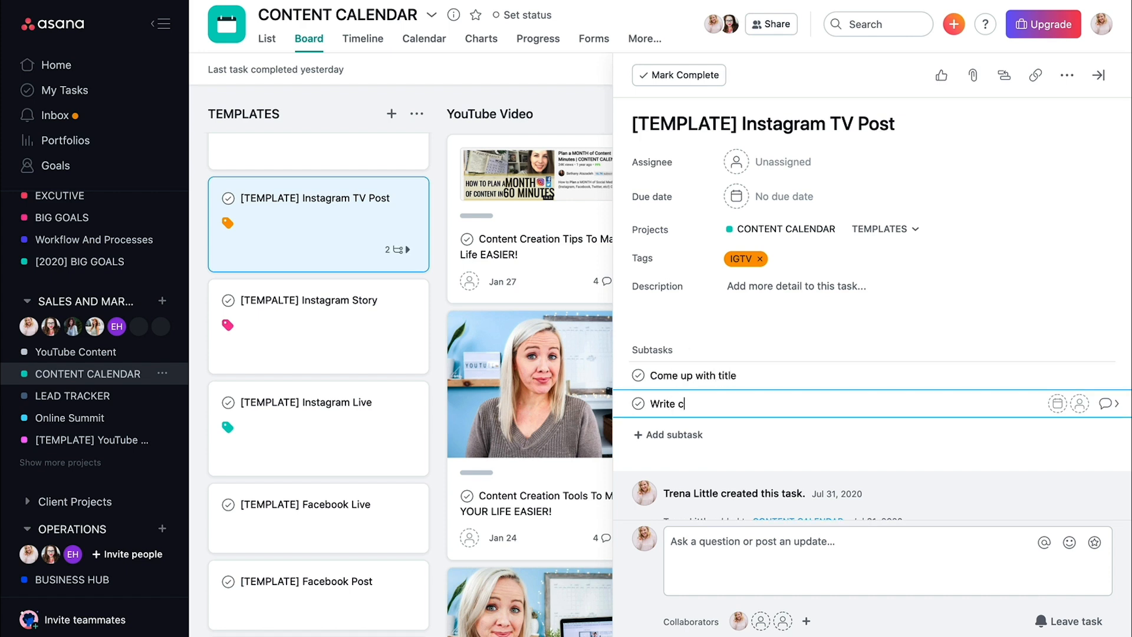
# - Add 'Create cover photo' and 'Remind followers when I'm going live' subtasks to the template
pyautogui.write('Create cover p')
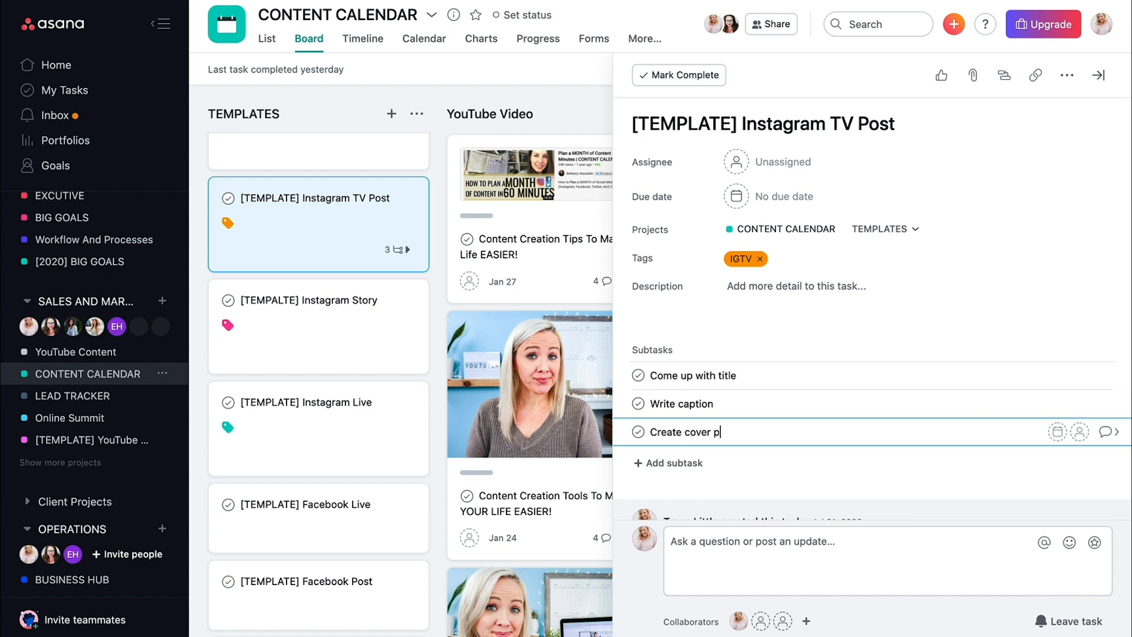
pyautogui.write('Remind')
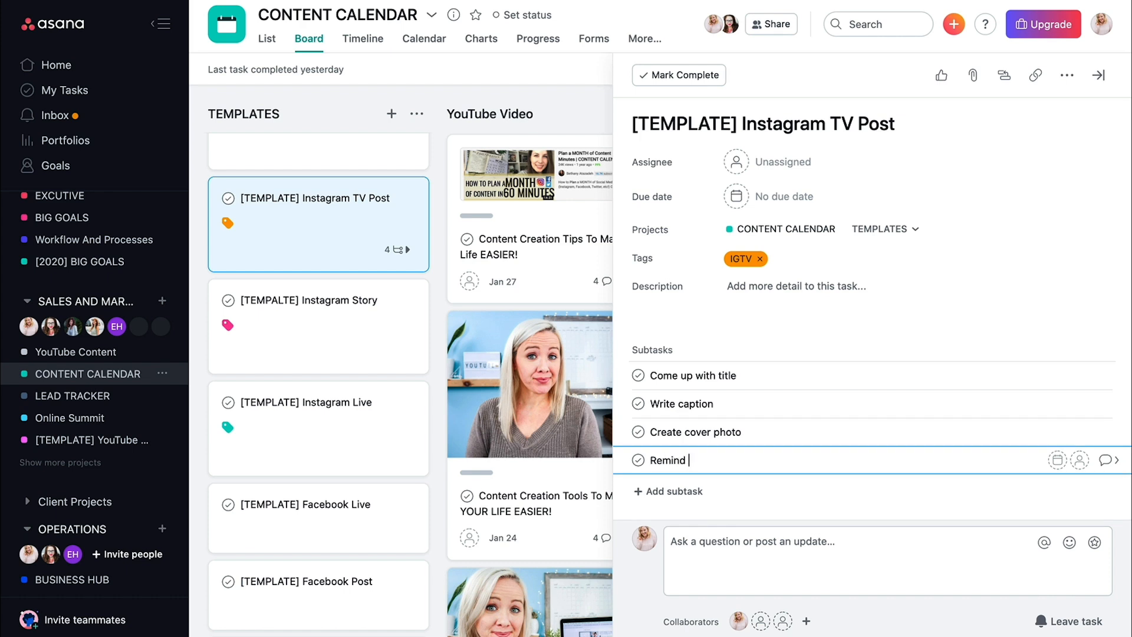
pyautogui.write("followers when I'")
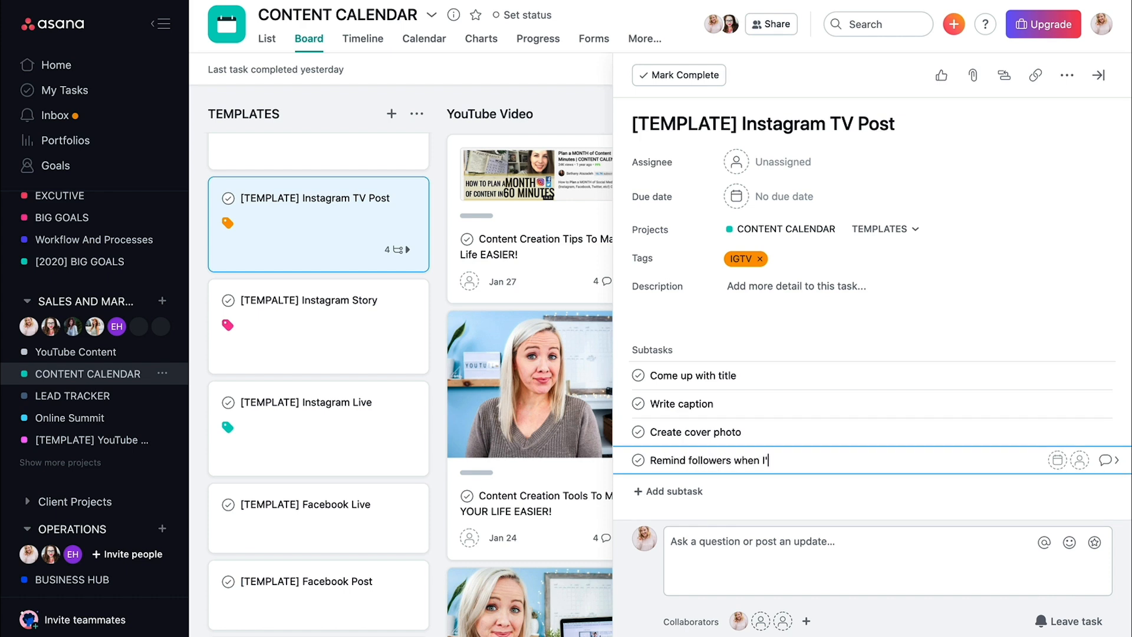
pyautogui.press('Enter')
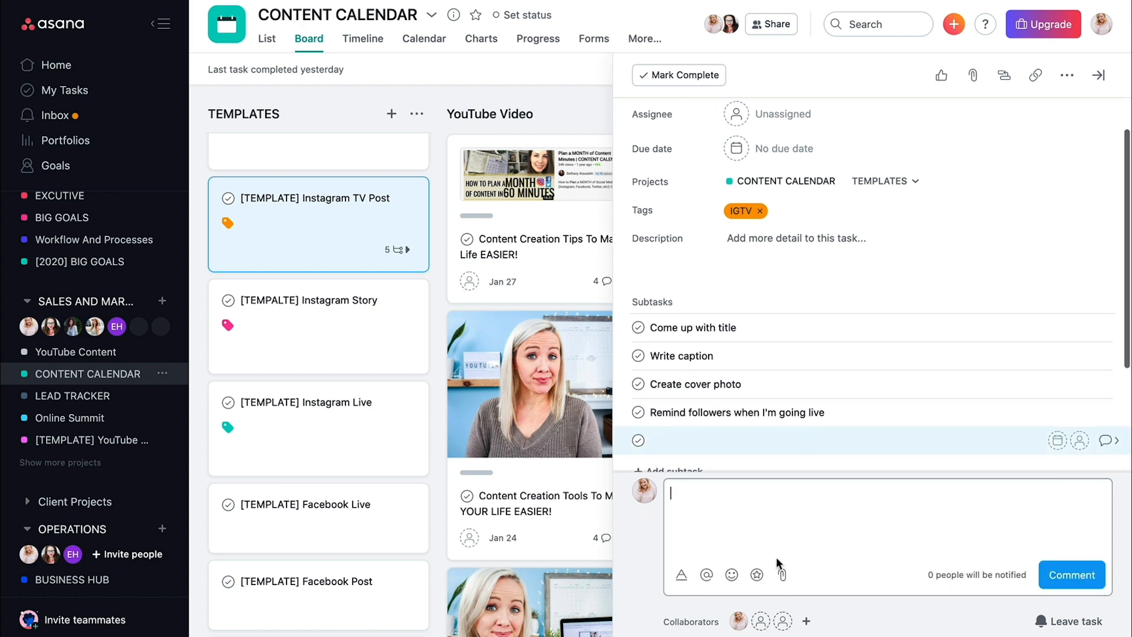
pyautogui.click(408, 198)
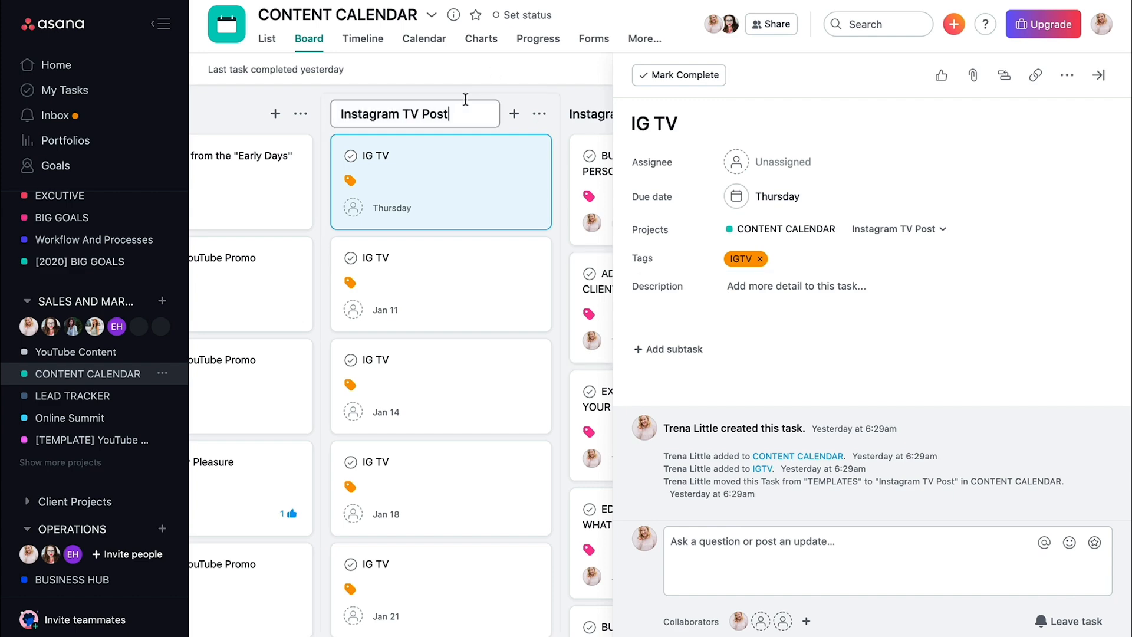
# - Leave the task details and show the CONTENT CALENDAR project's calendar view
pyautogui.click(1097, 76)
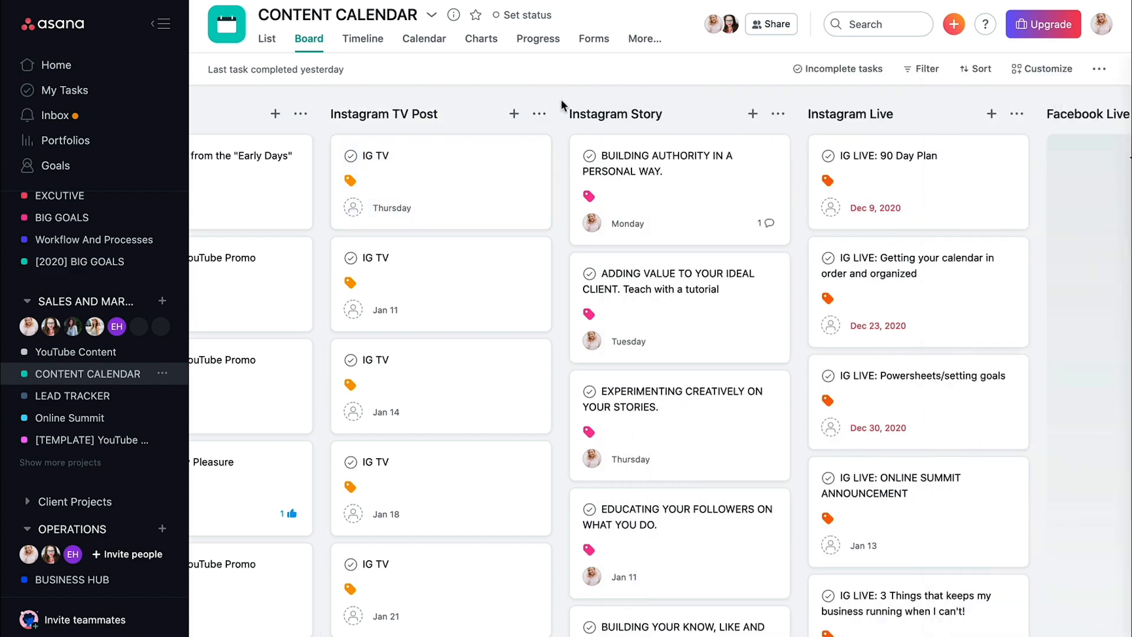
pyautogui.hscroll(-3)
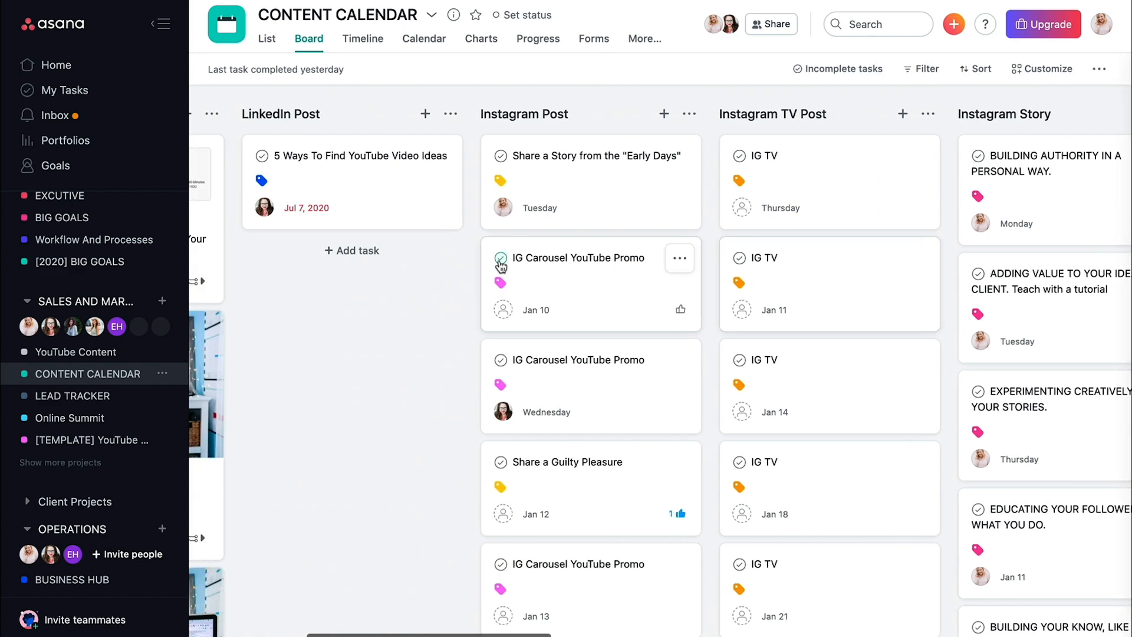
pyautogui.click(423, 39)
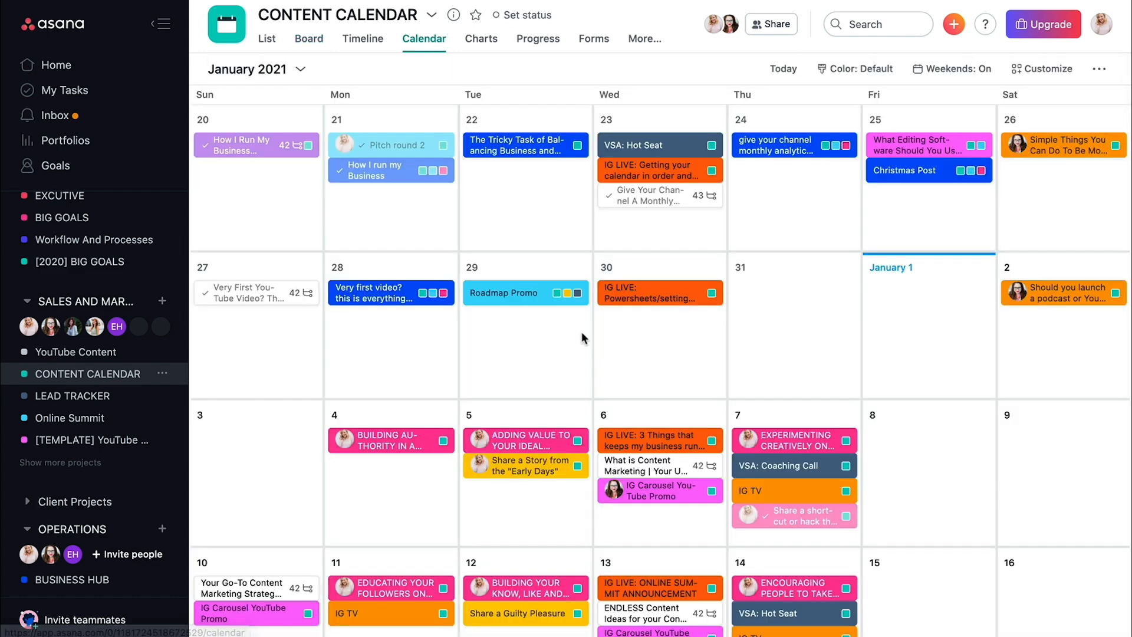
pyautogui.scroll(-3)
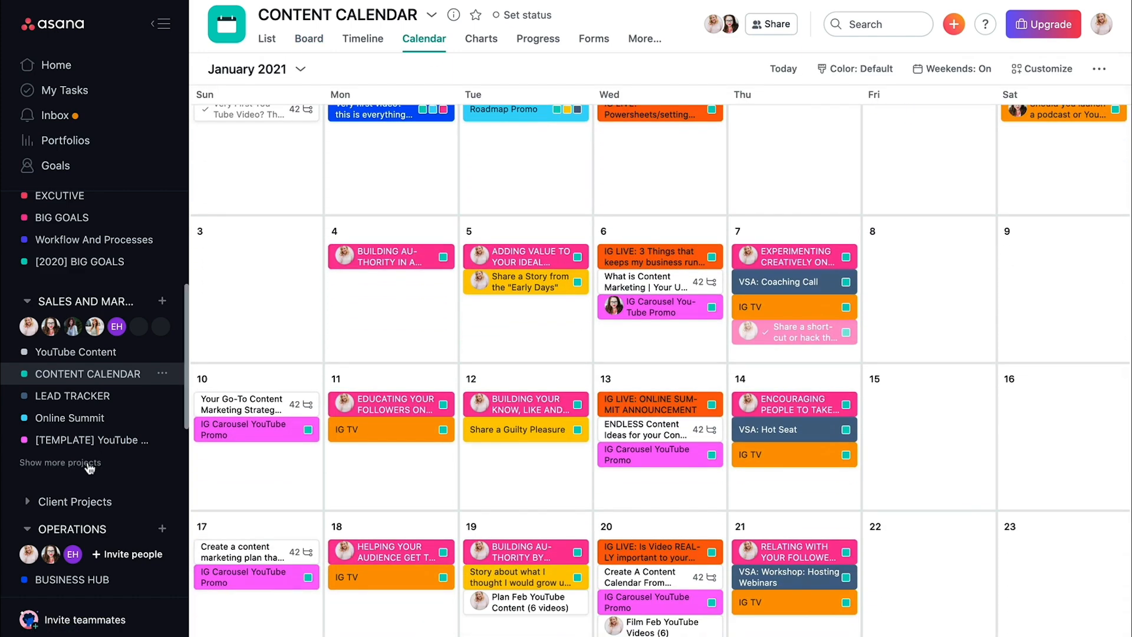
# - In Content Plan test, rename the first column Templates and retitle Task 1 '[TEMPLATE] Instagram Post'
pyautogui.click(60, 462)
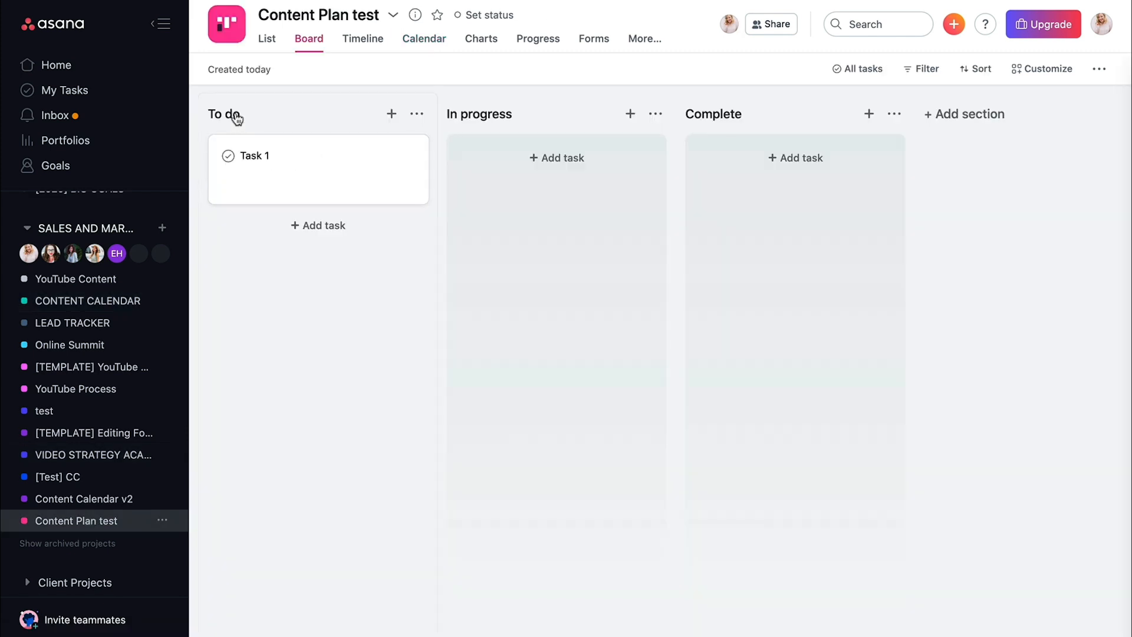
pyautogui.write('Templates')
pyautogui.write('[')
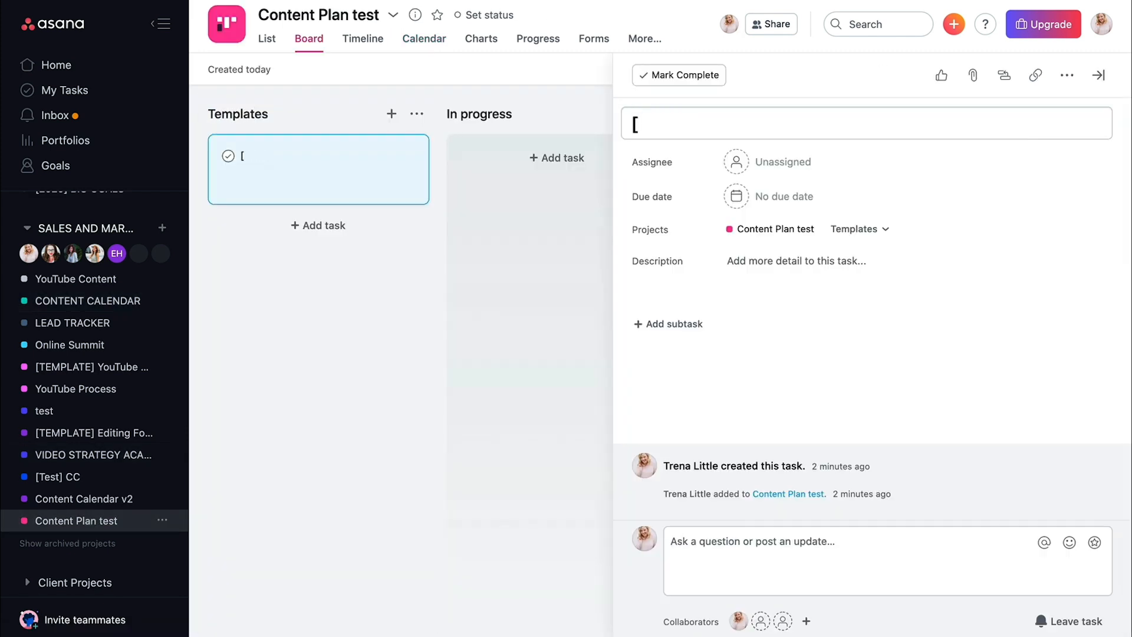
pyautogui.write('TEMPLATE]')
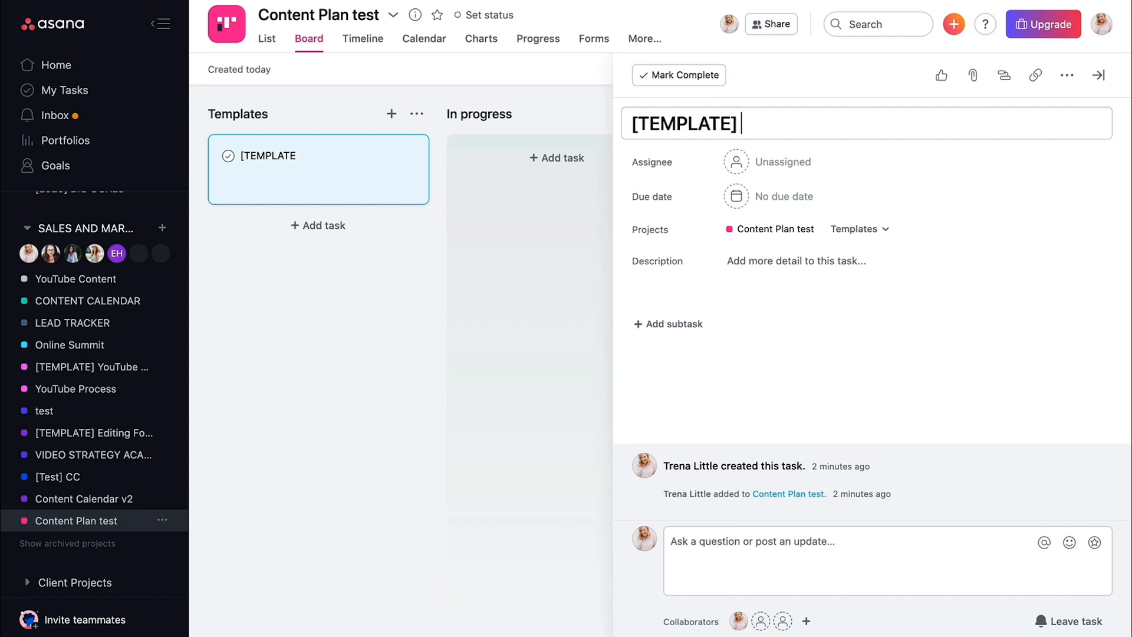
pyautogui.write('Instagram Post')
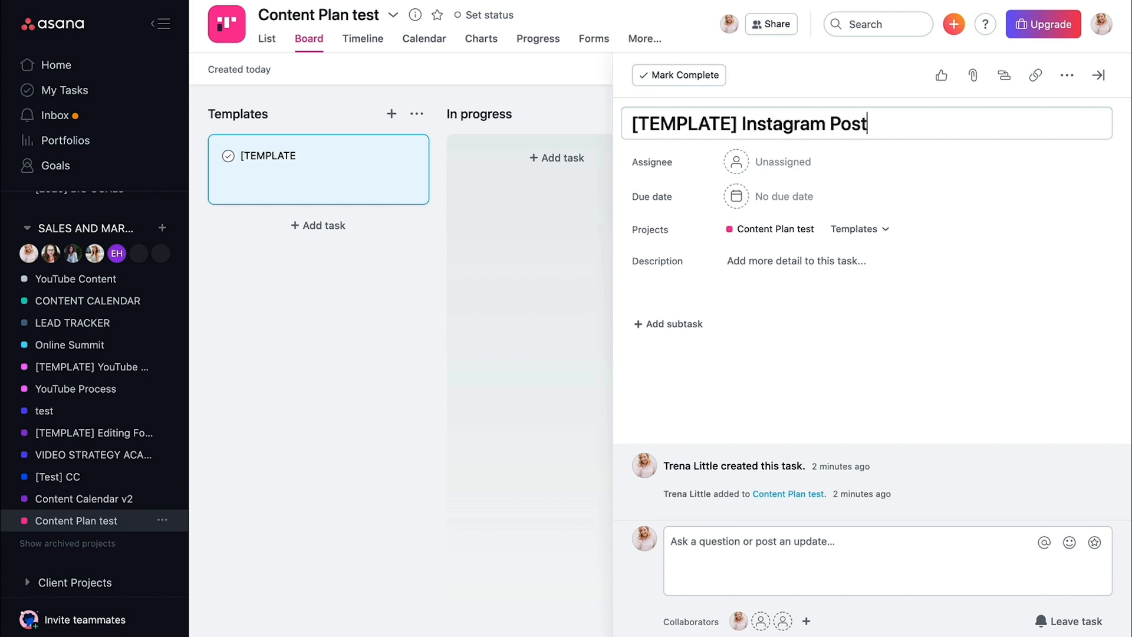
# - Add Hook, Caption, Photo and Hashtags subtasks to the template, then start a second [TEMPLATE] card
pyautogui.click(667, 323)
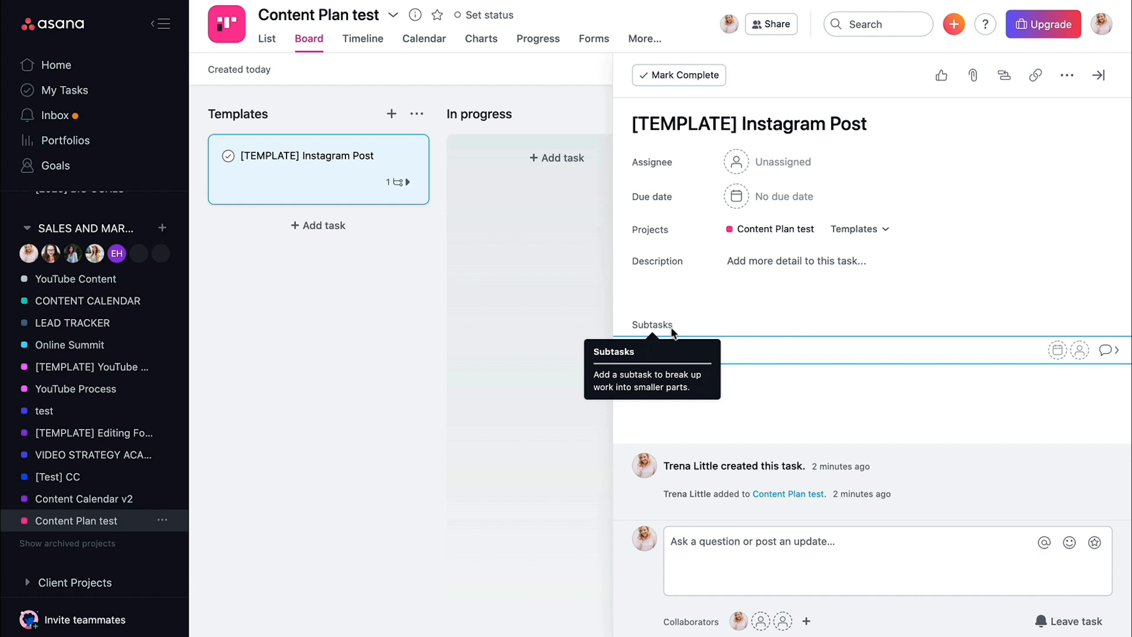
pyautogui.write('Hoo')
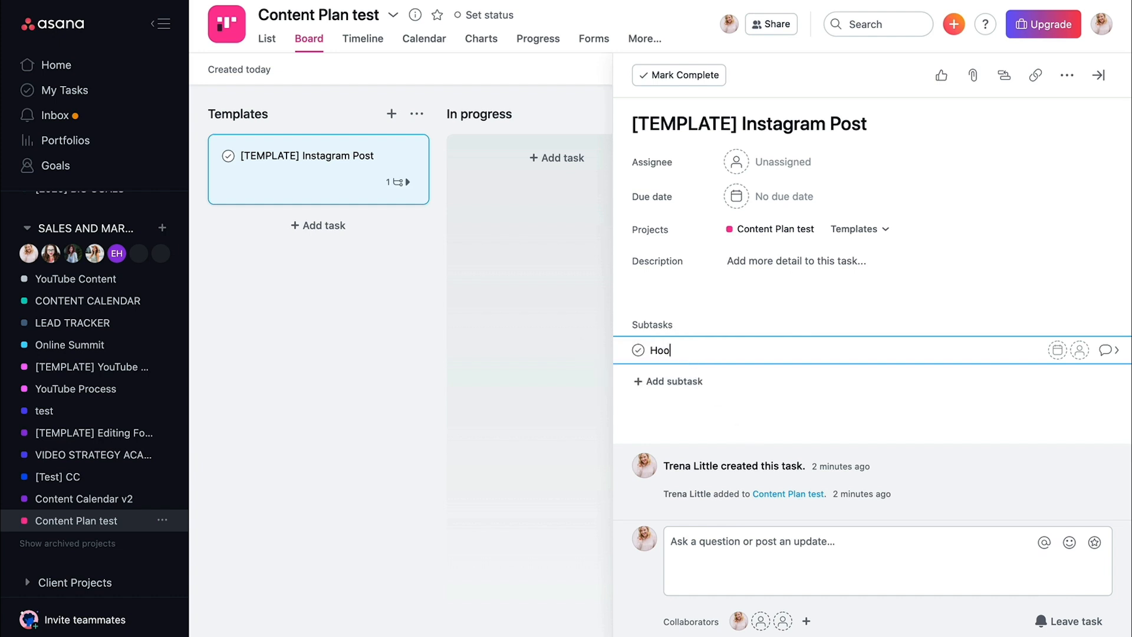
pyautogui.press('Enter')
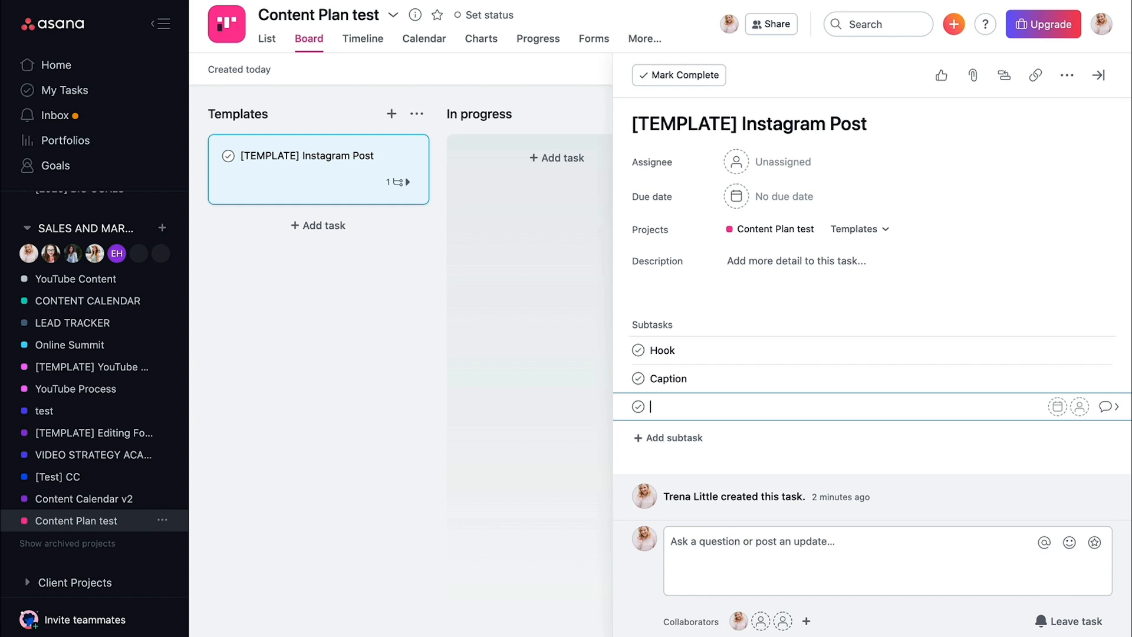
pyautogui.write('Photos')
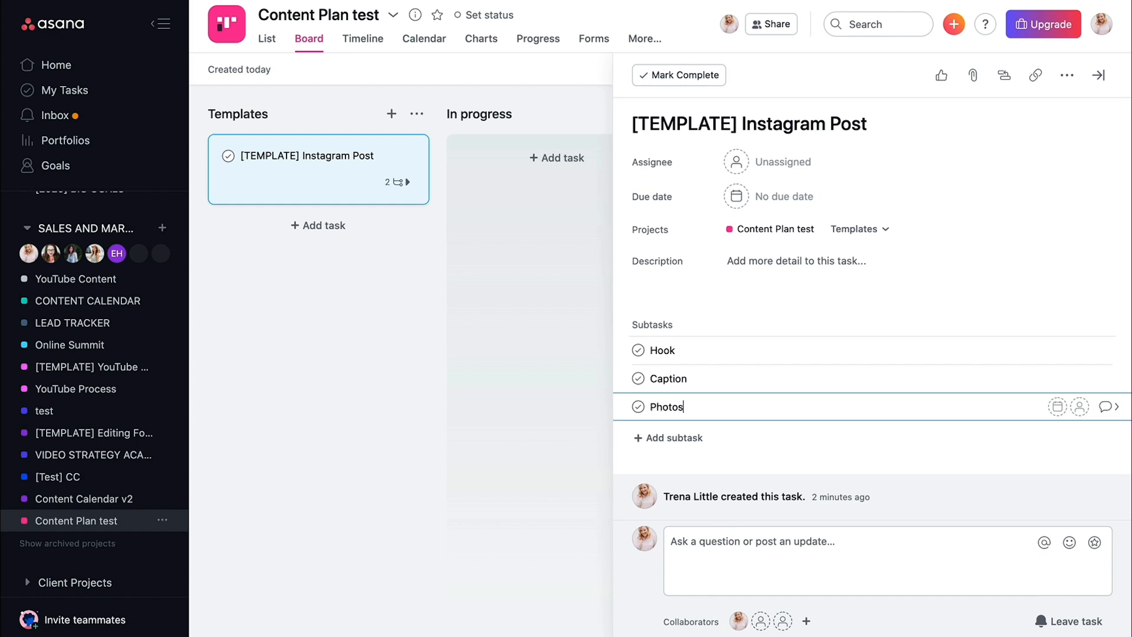
pyautogui.write('Hashtags')
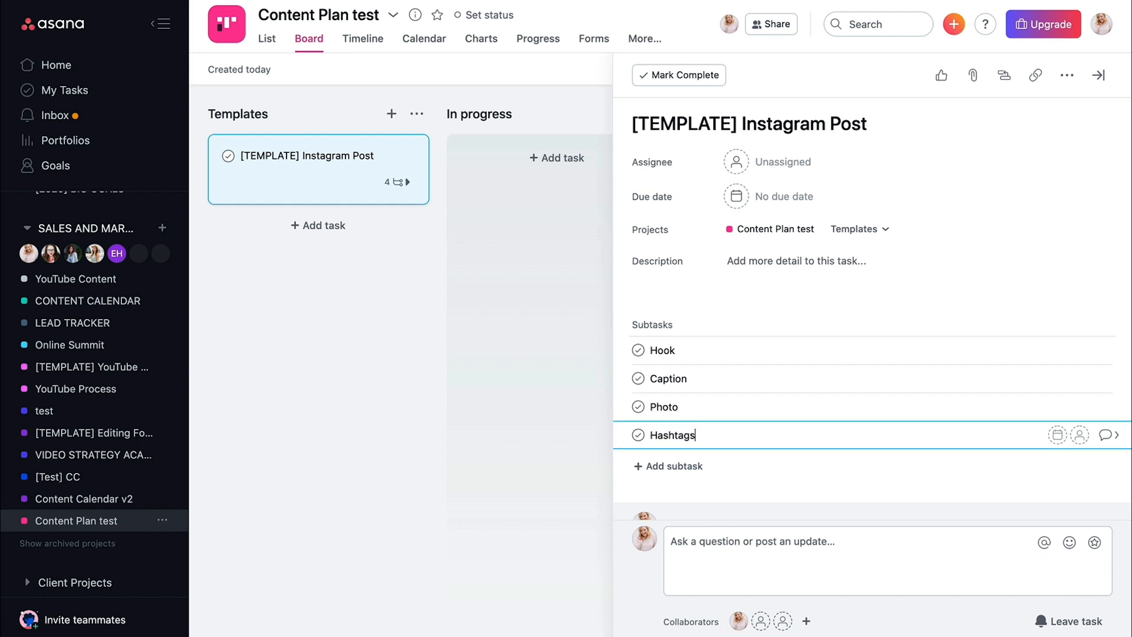
pyautogui.click(1098, 76)
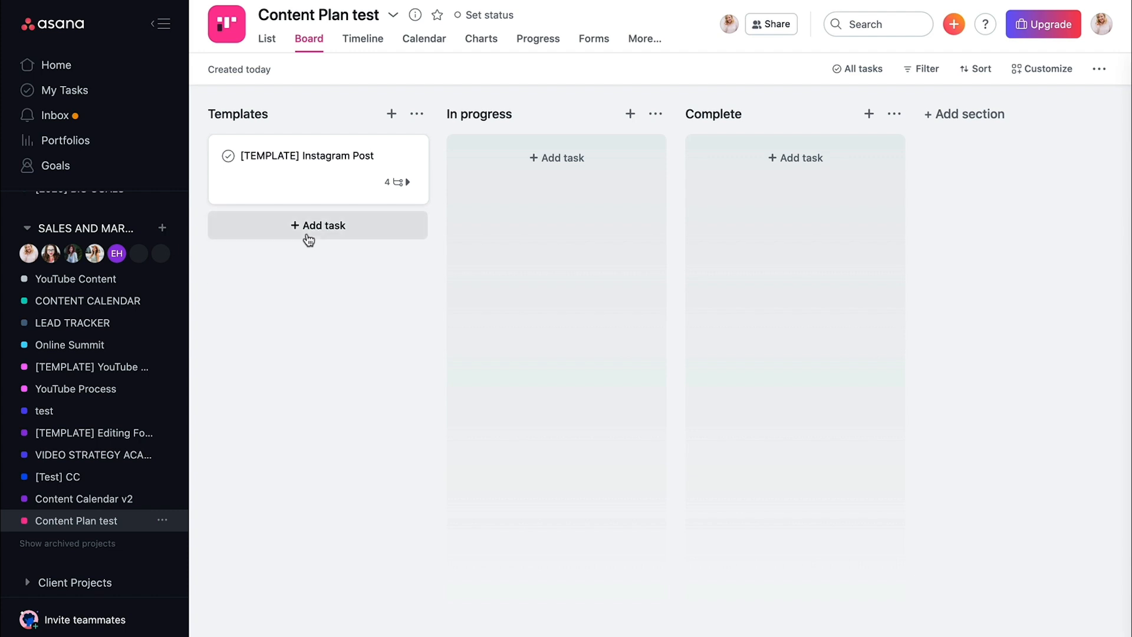
pyautogui.write('[Te')
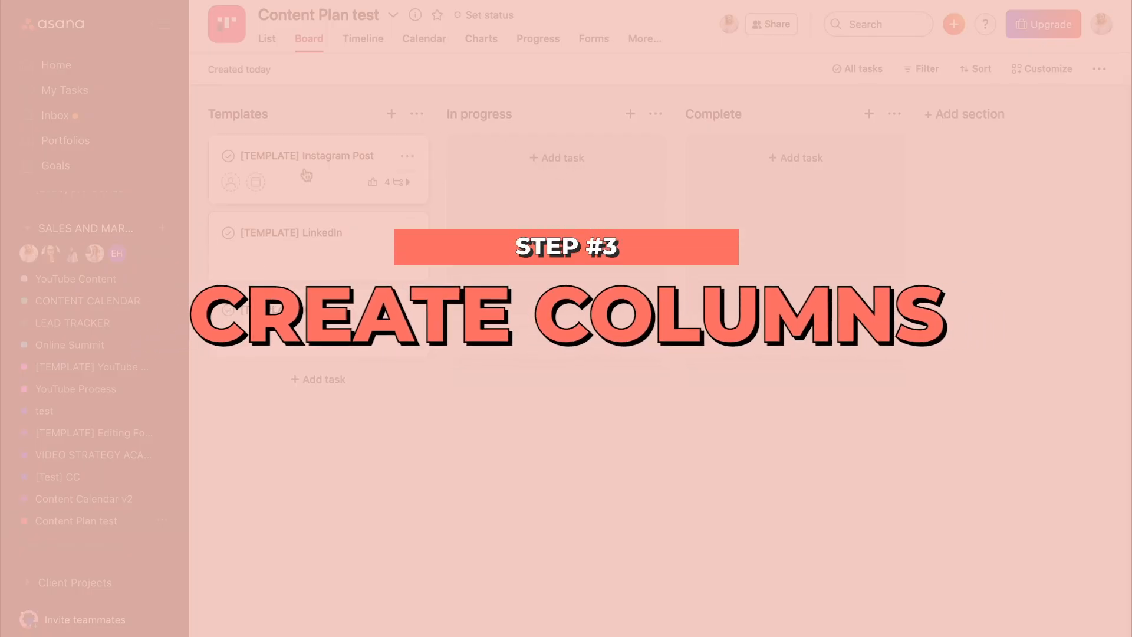
# - Rename the In progress and Complete columns to Instagram Post and Linked In
pyautogui.write('Instagra')
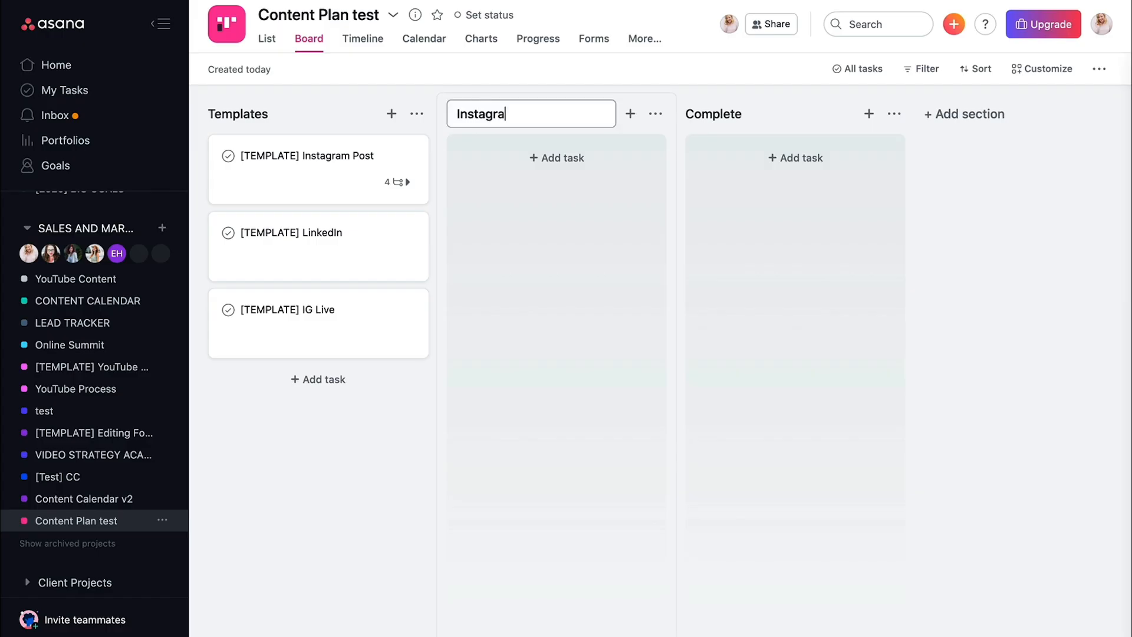
pyautogui.write('Linked In')
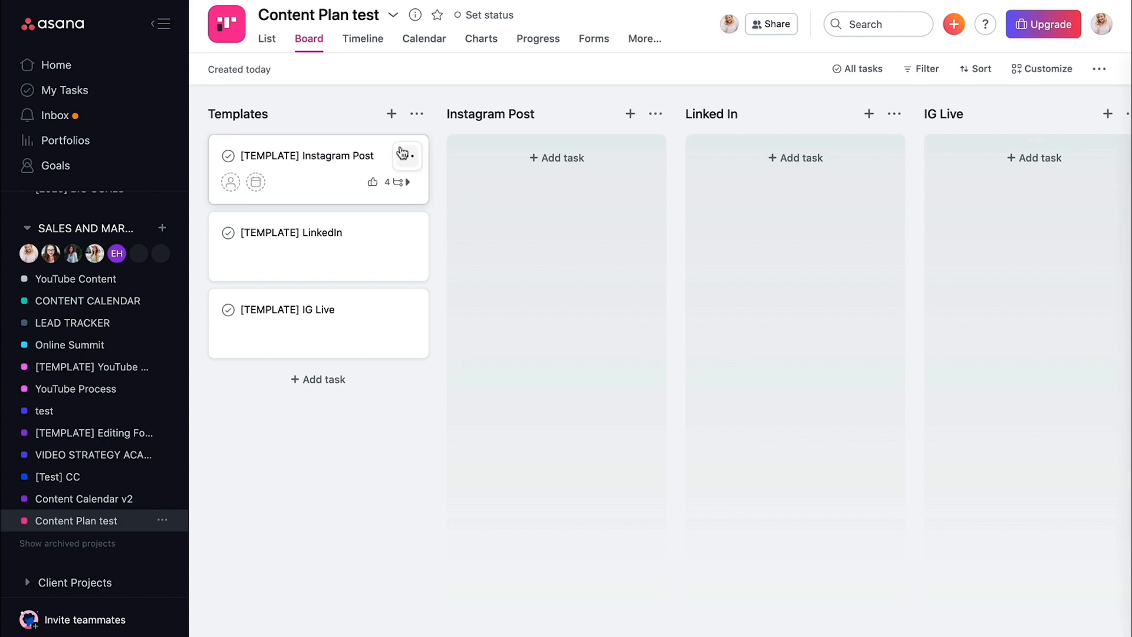
# - Duplicate the Instagram Post template into a new BTS post task
pyautogui.click(406, 155)
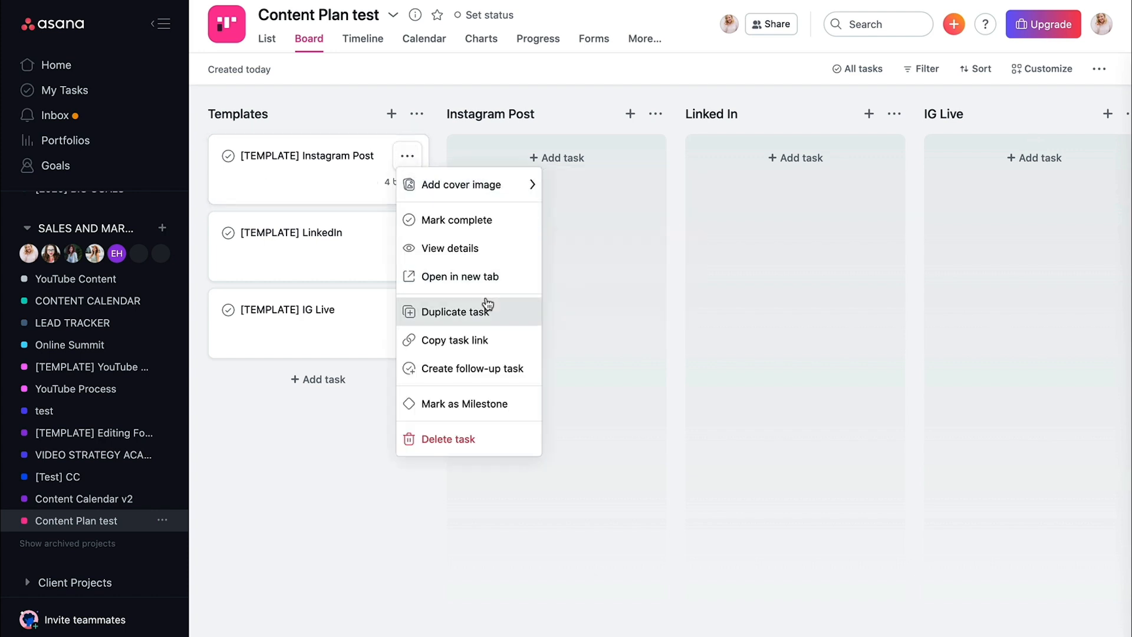
pyautogui.click(456, 312)
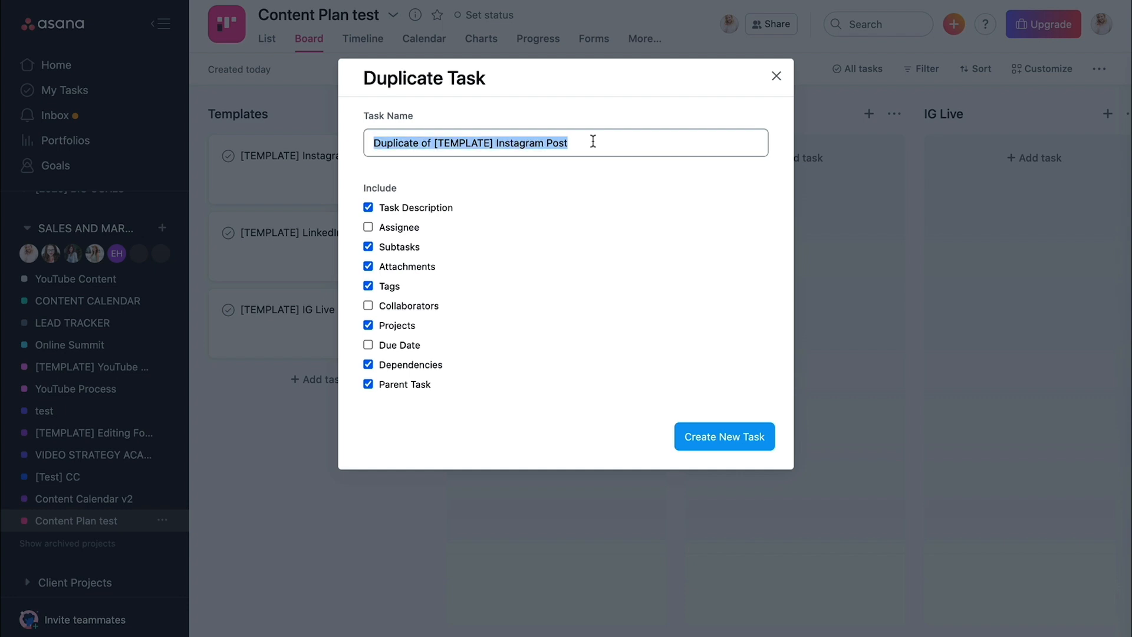
pyautogui.click(723, 436)
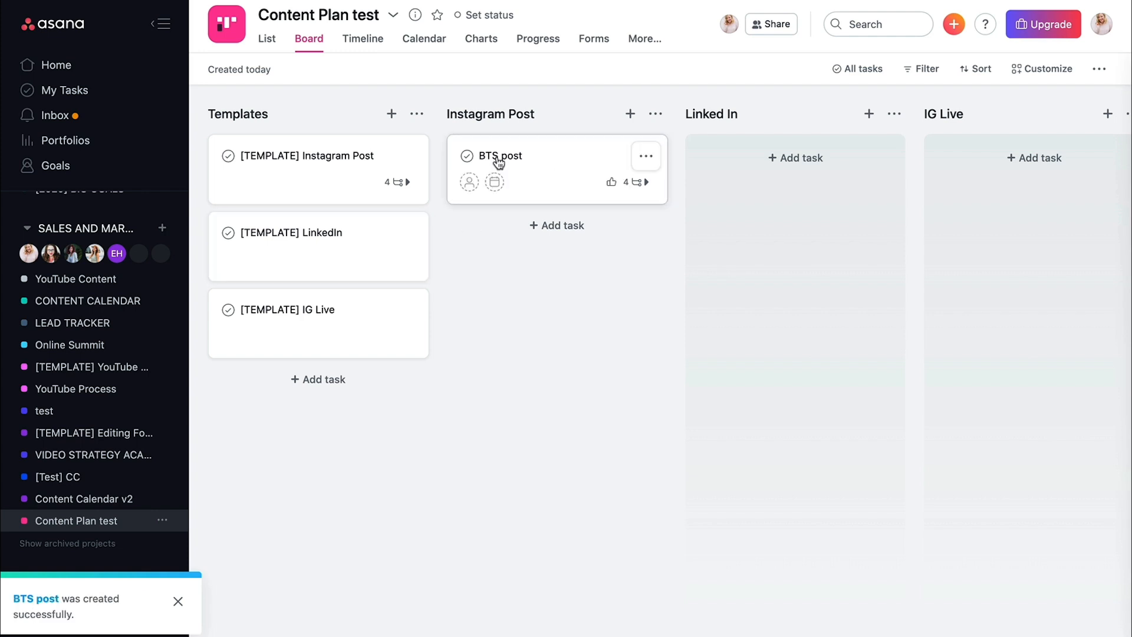
pyautogui.moveTo(507, 163)
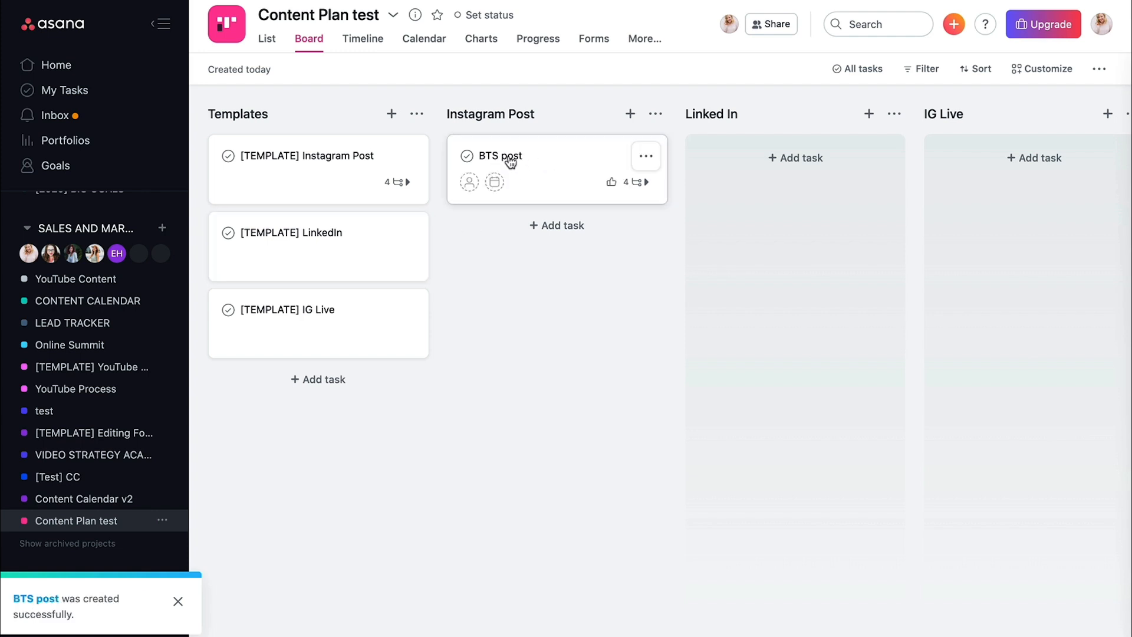
# - Duplicate the Linked In template into a BTS Post task
pyautogui.click(410, 237)
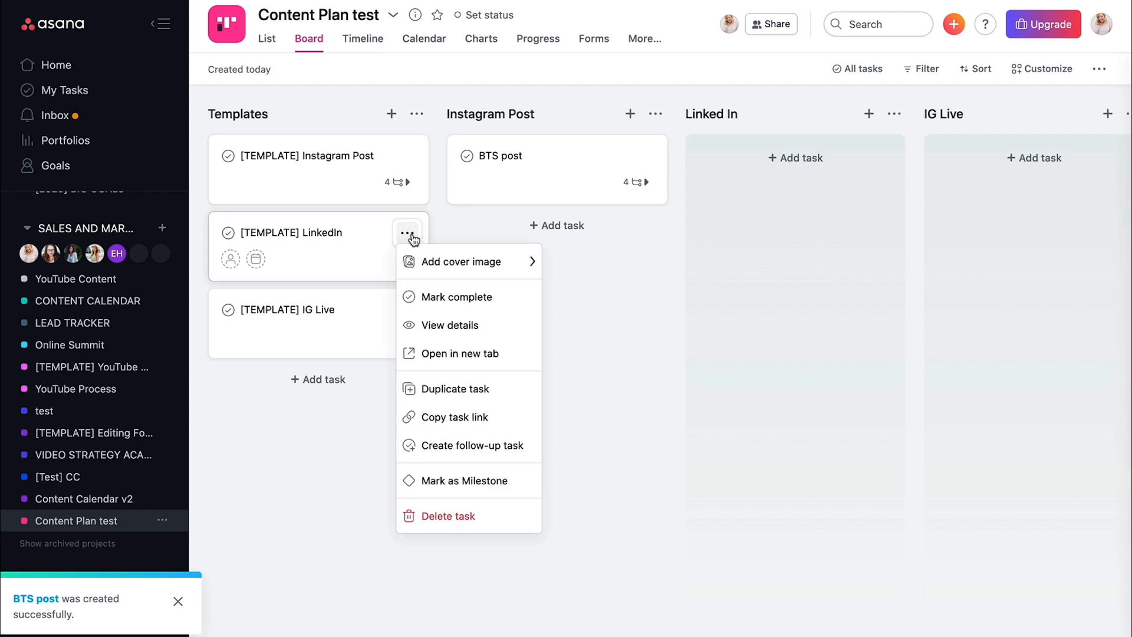
pyautogui.click(454, 388)
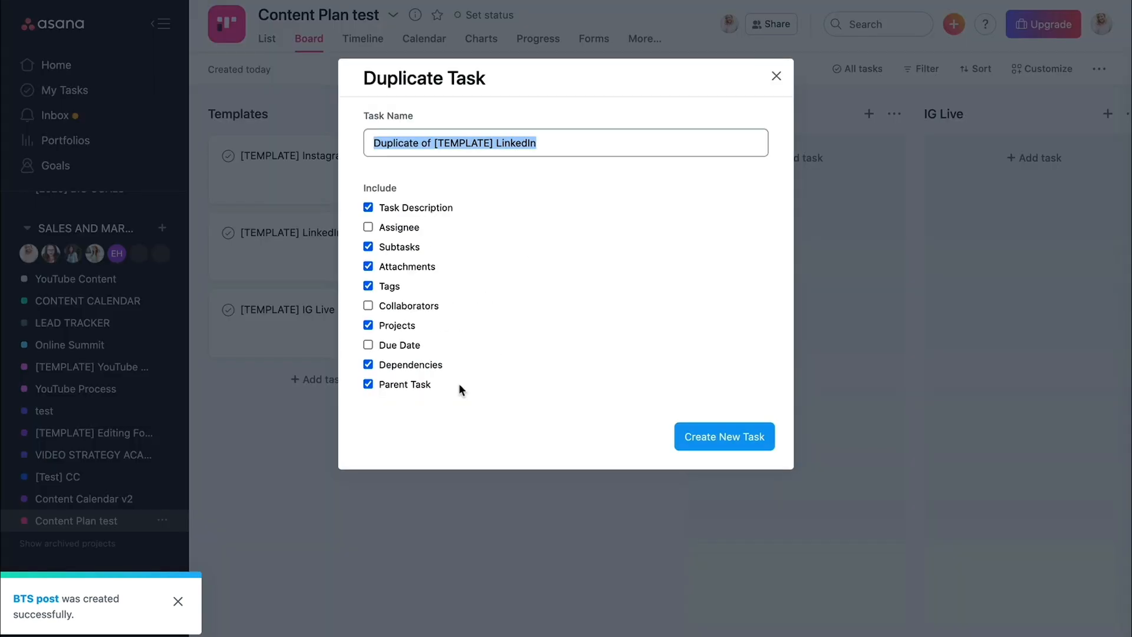
pyautogui.write('BT')
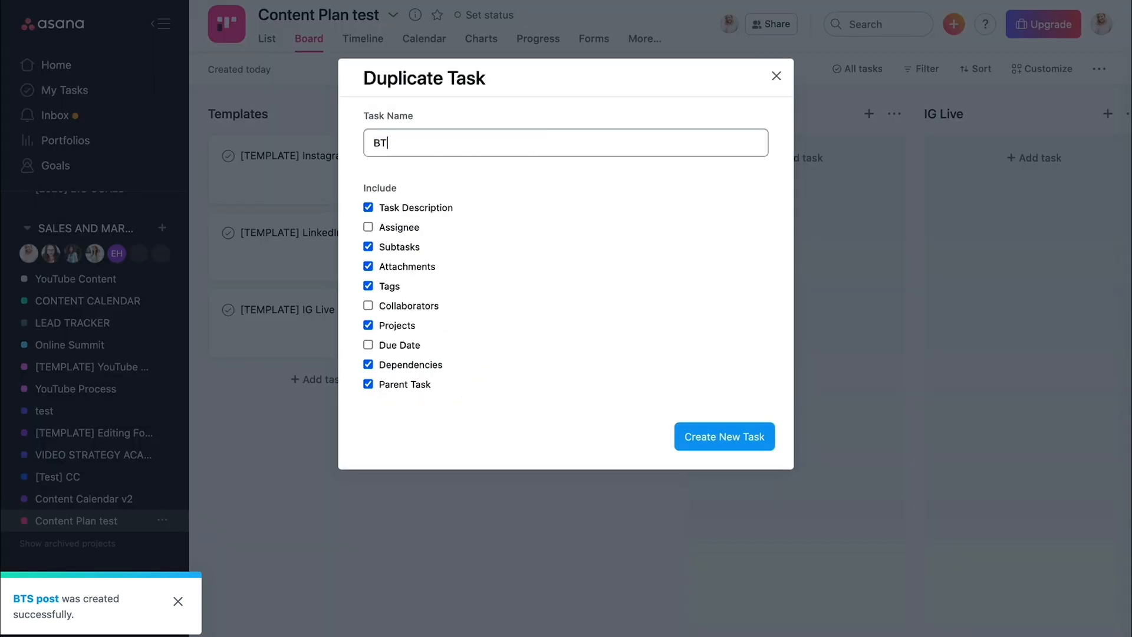
pyautogui.click(723, 436)
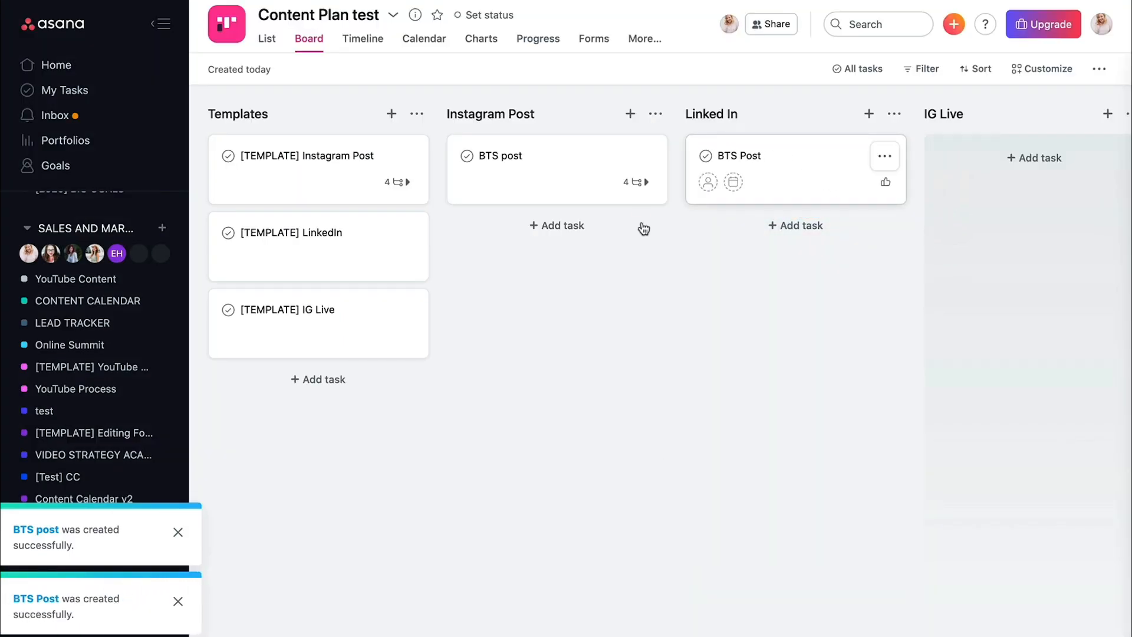
pyautogui.moveTo(353, 338)
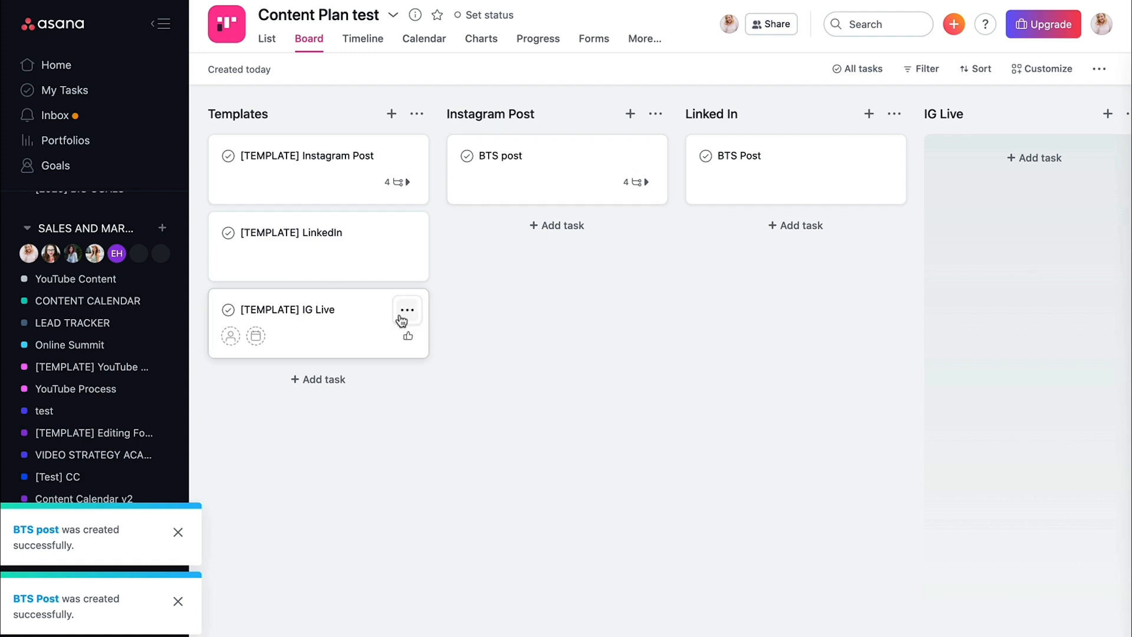
# - Duplicate the IG Live template into a 'How I Create A Schedule' task
pyautogui.click(406, 308)
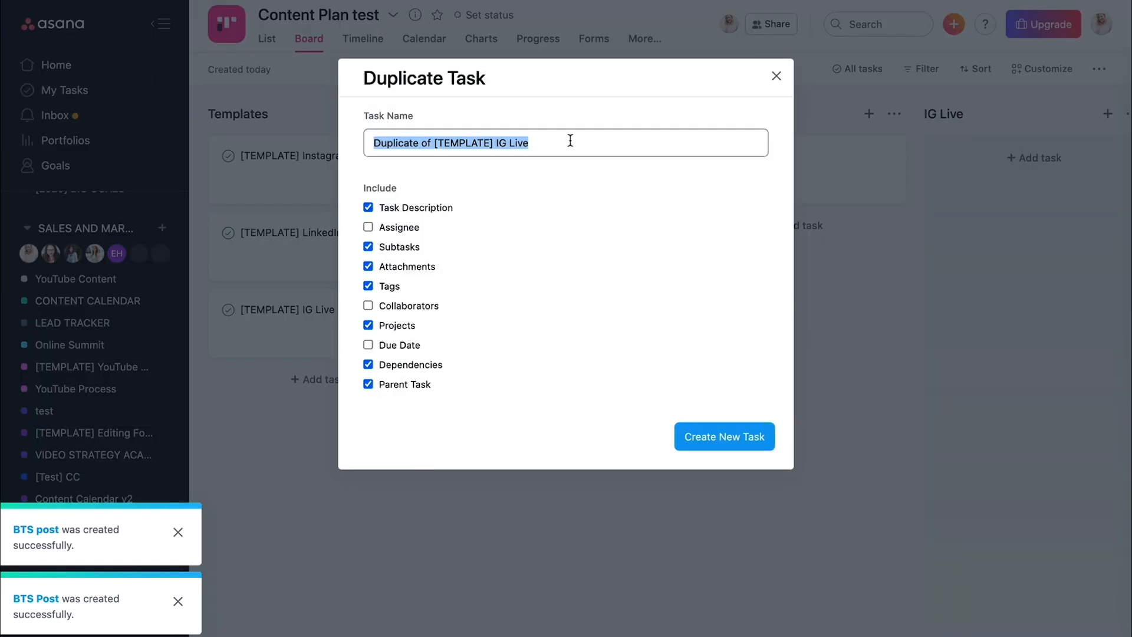
pyautogui.write('How I Create')
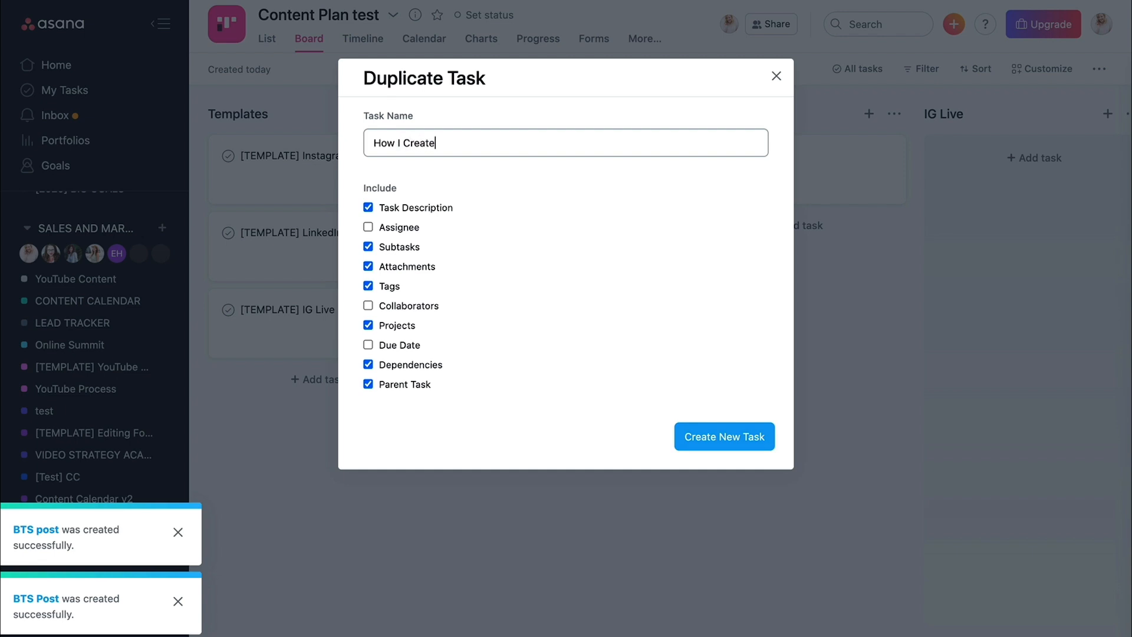
pyautogui.write('A S')
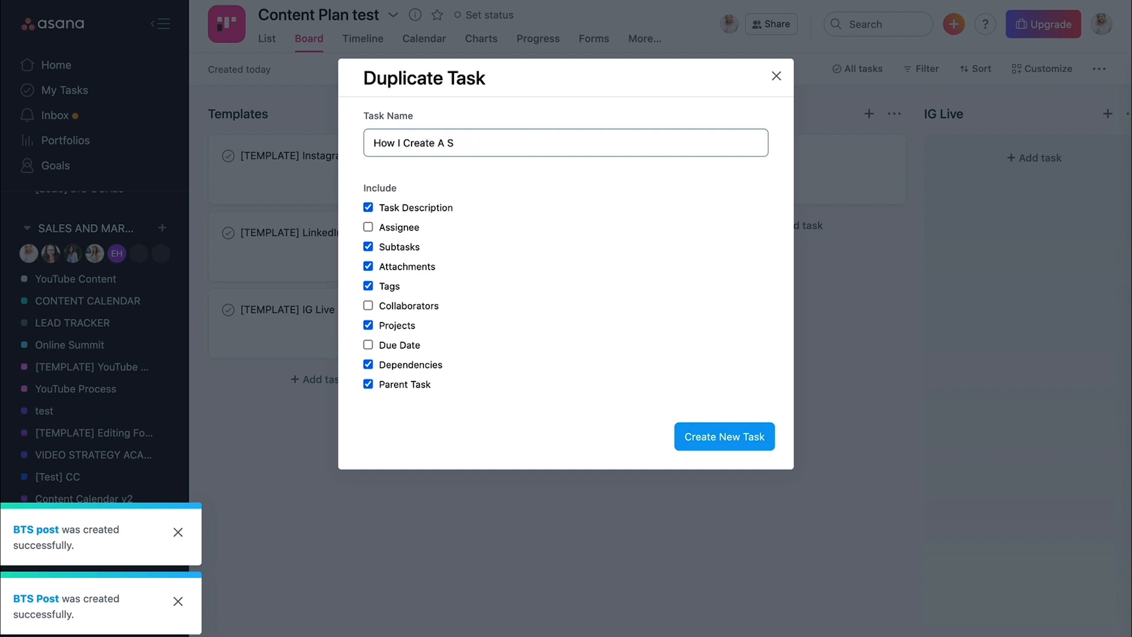
pyautogui.click(722, 436)
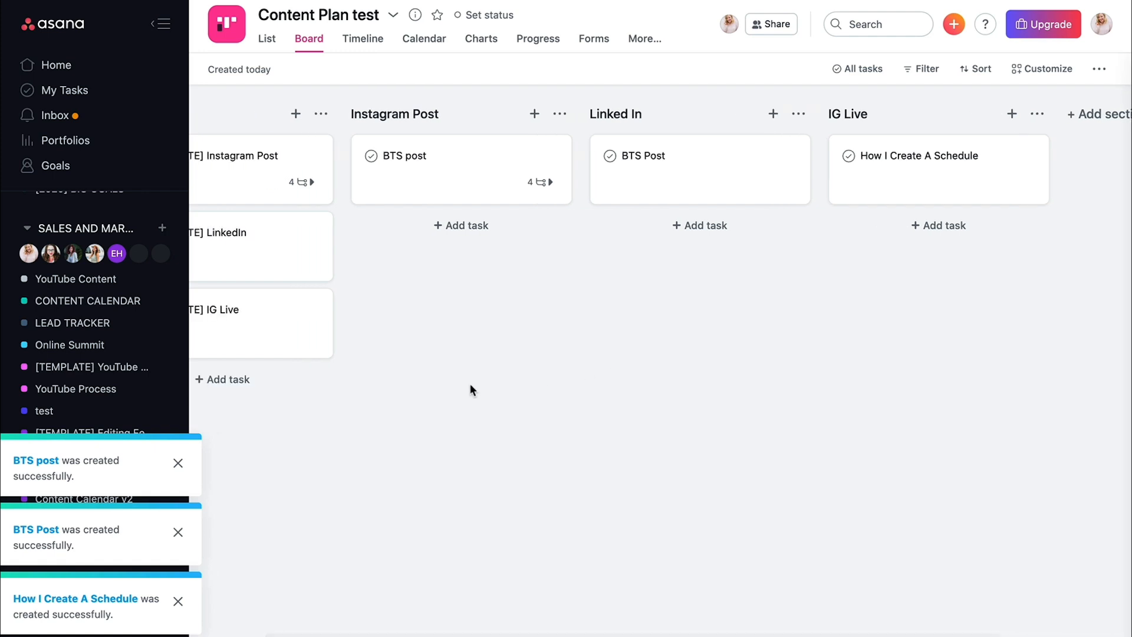
# - Add a Valentines post on February 14 of the calendar and move it from Templates to the Instagram Post section
pyautogui.click(424, 38)
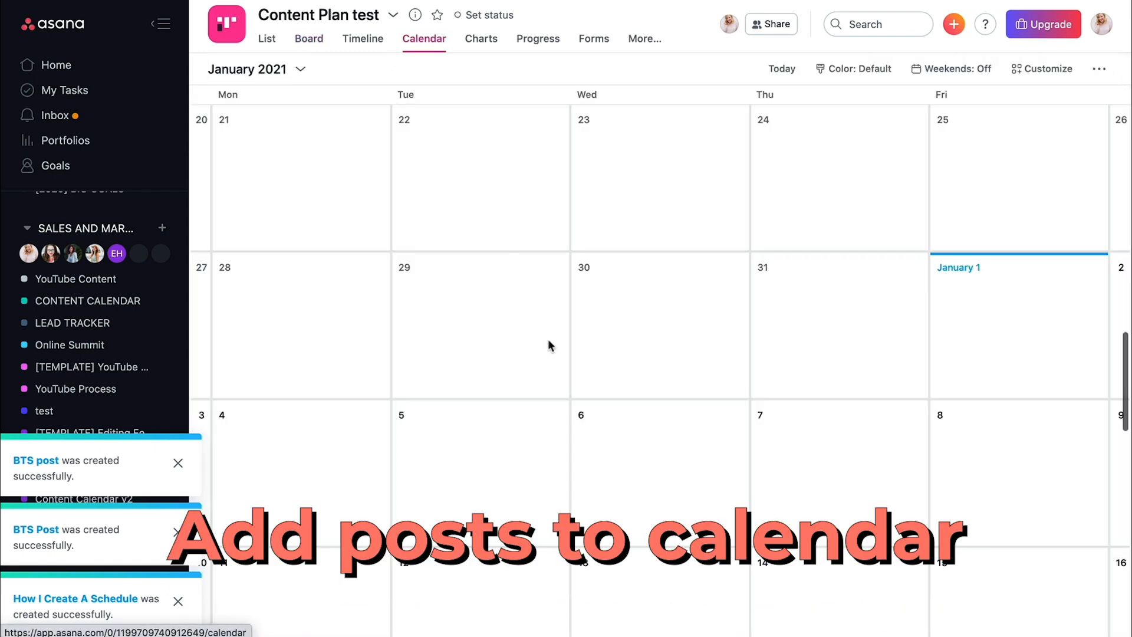
pyautogui.moveTo(581, 414)
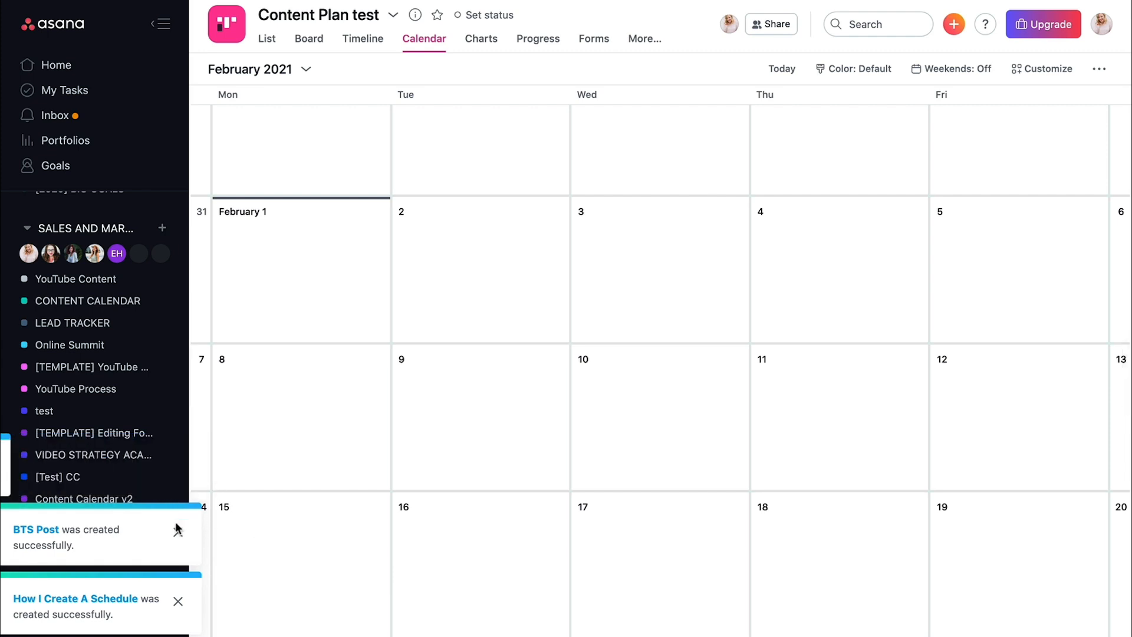
pyautogui.click(950, 69)
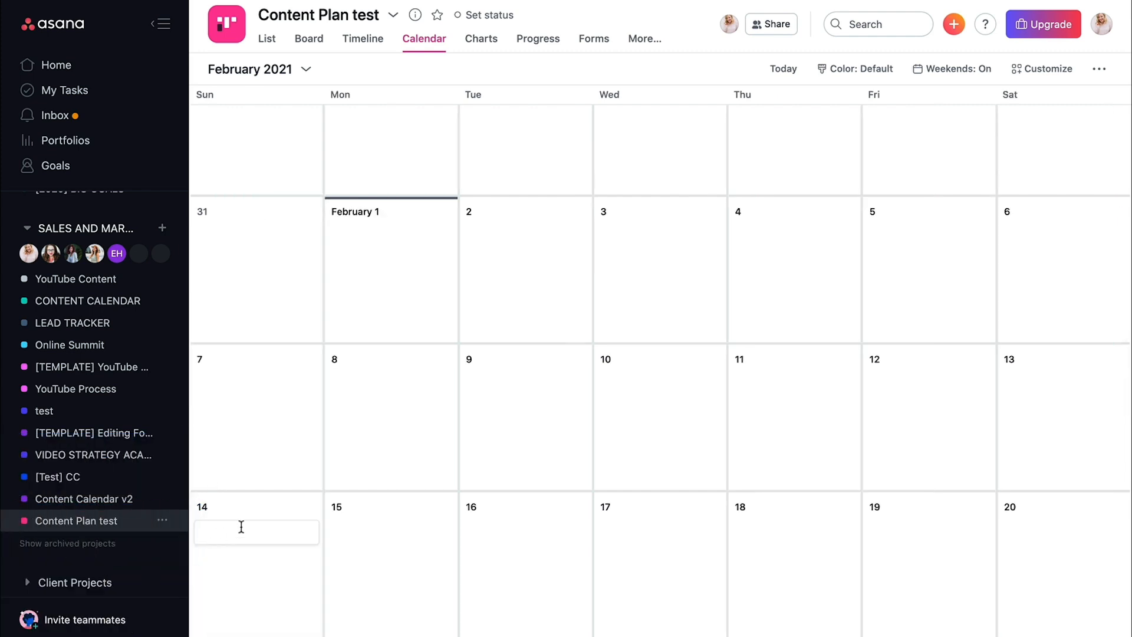
pyautogui.write('Valentines post')
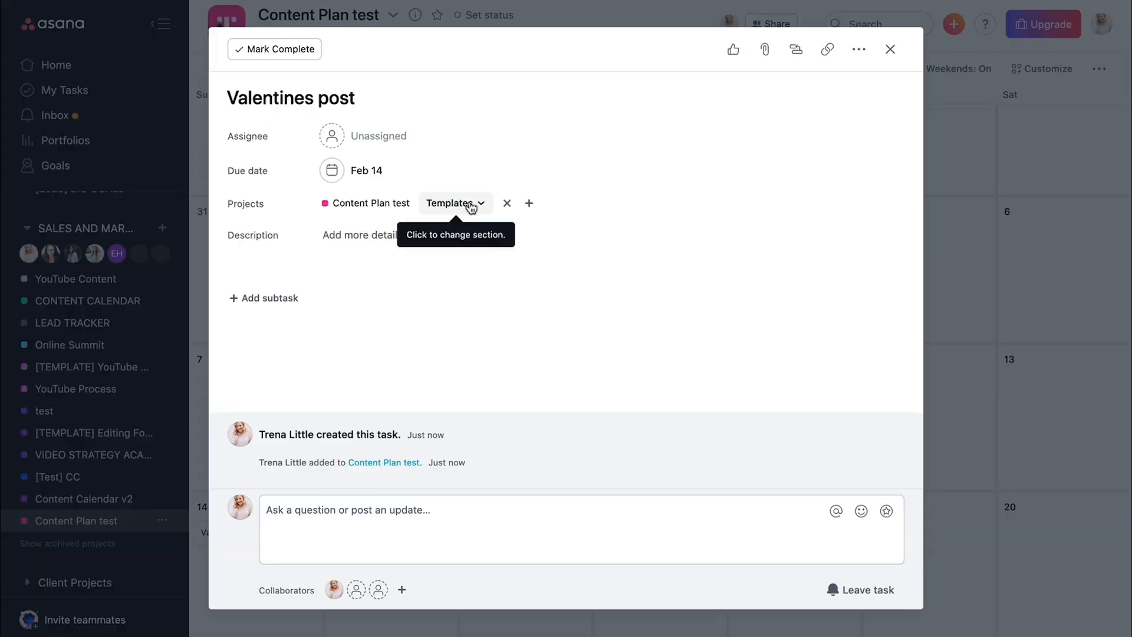
pyautogui.click(451, 203)
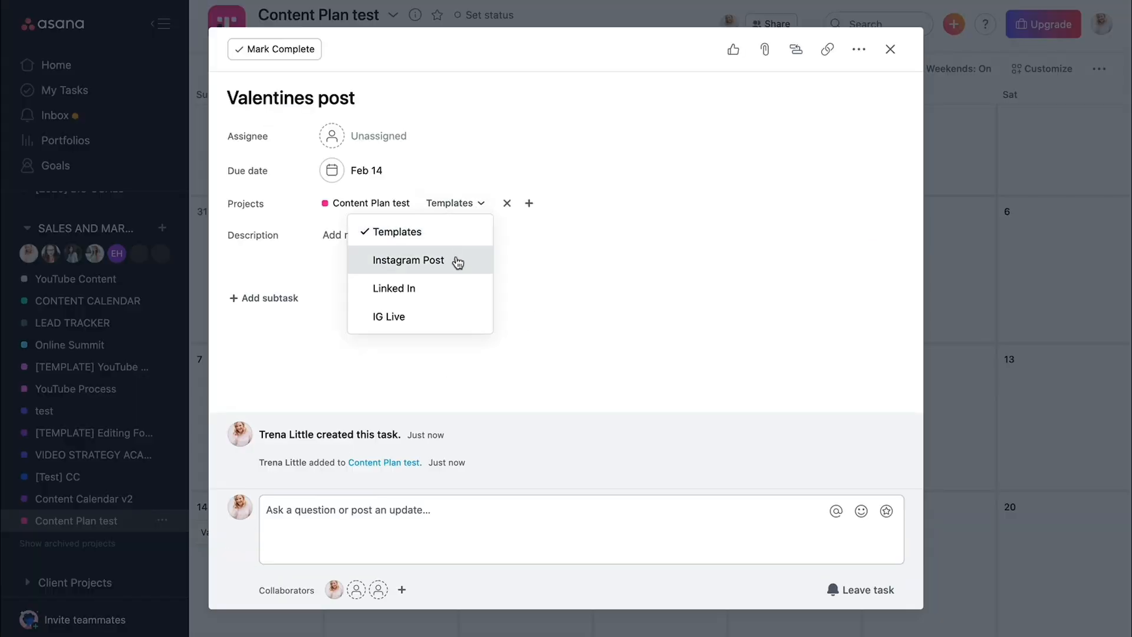
pyautogui.moveTo(317, 316)
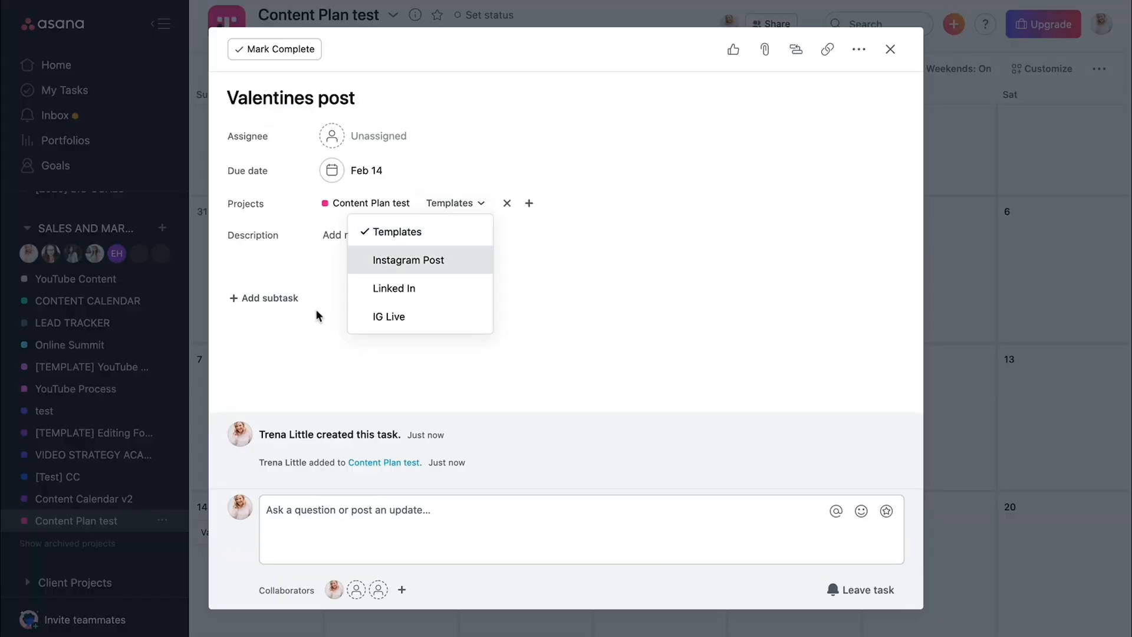
pyautogui.moveTo(268, 297)
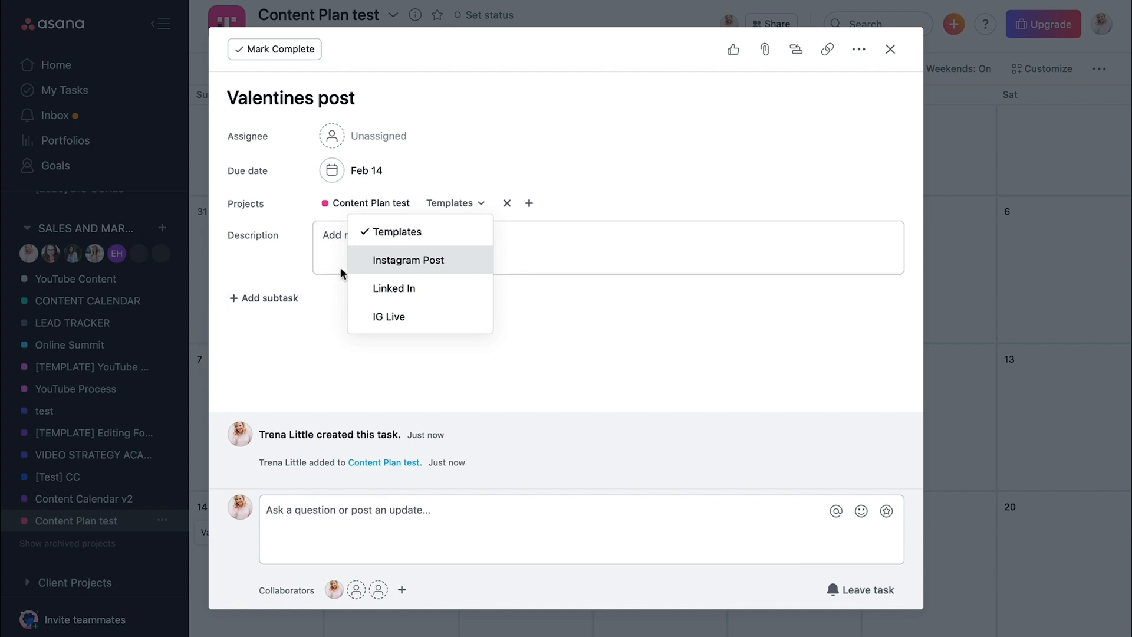
pyautogui.click(409, 260)
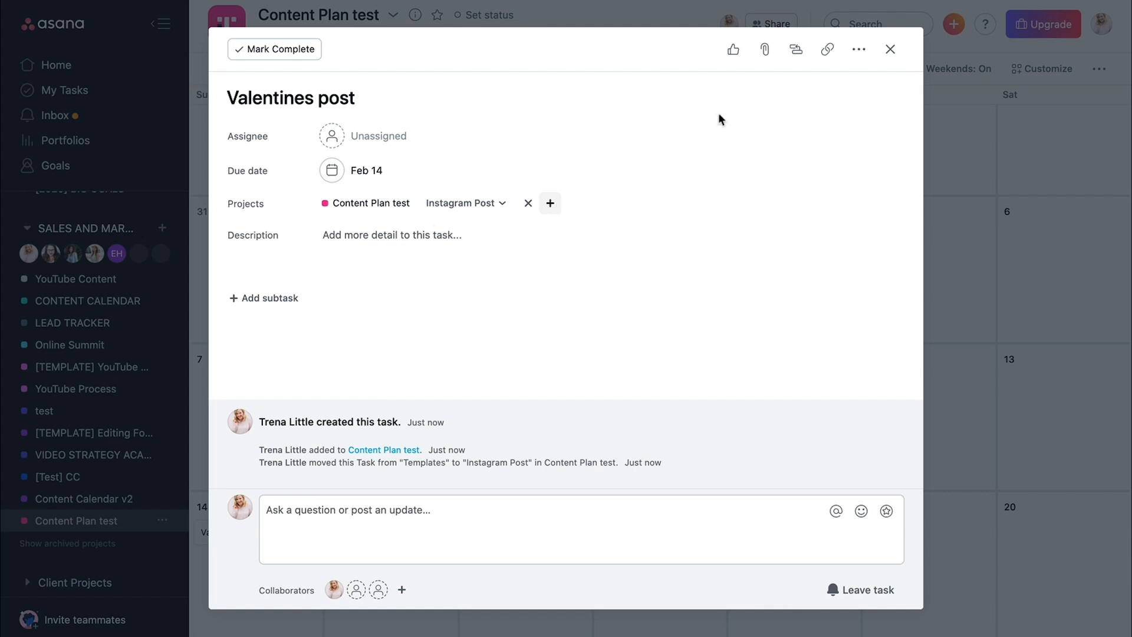
# - Add a yellow Instagram Post tag to the Valentines post and return to the calendar
pyautogui.click(860, 50)
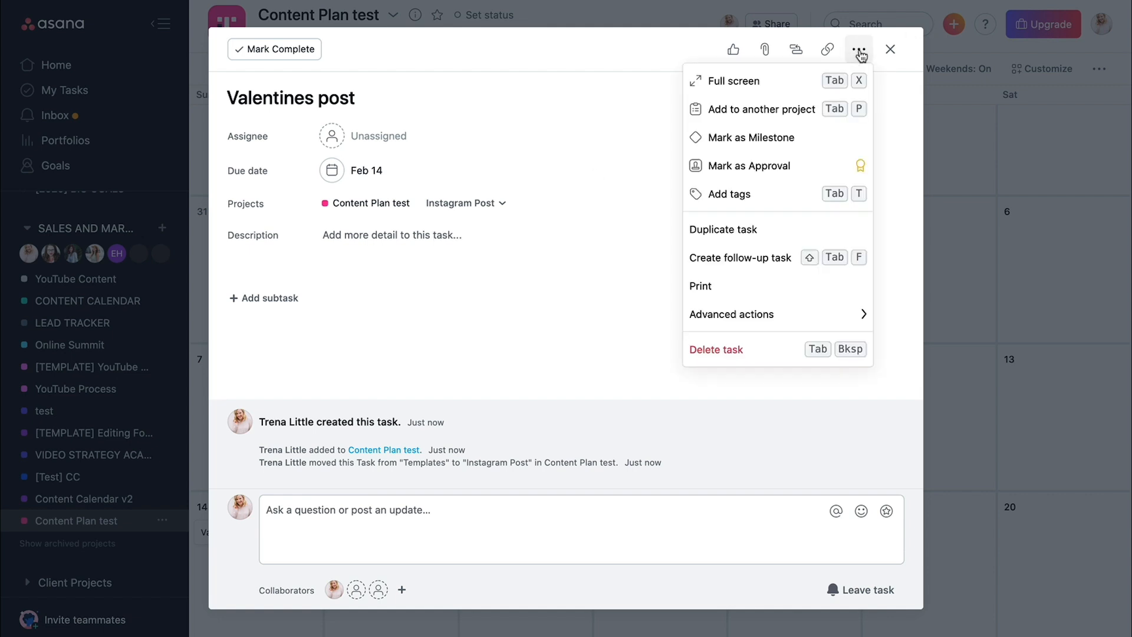
pyautogui.click(728, 193)
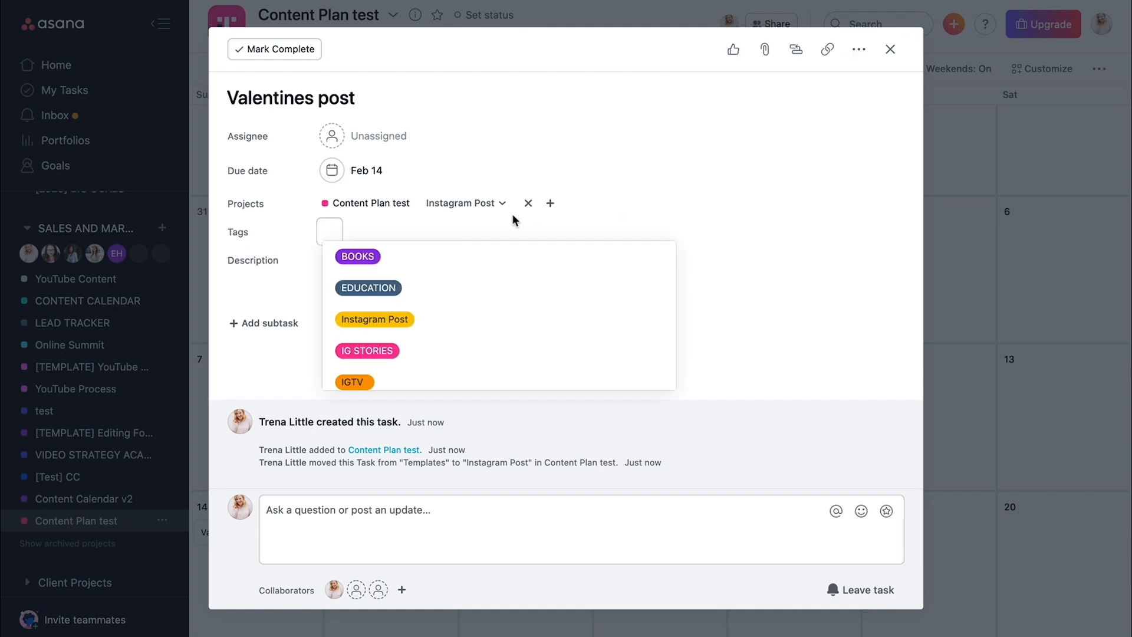
pyautogui.write('Instagram Post')
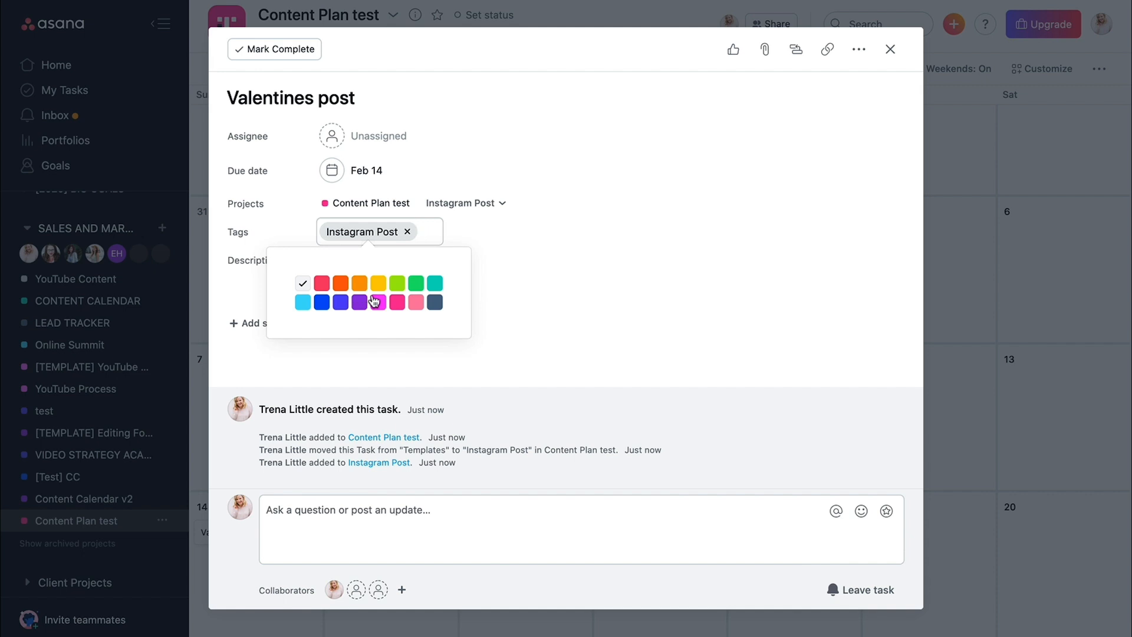
pyautogui.click(422, 231)
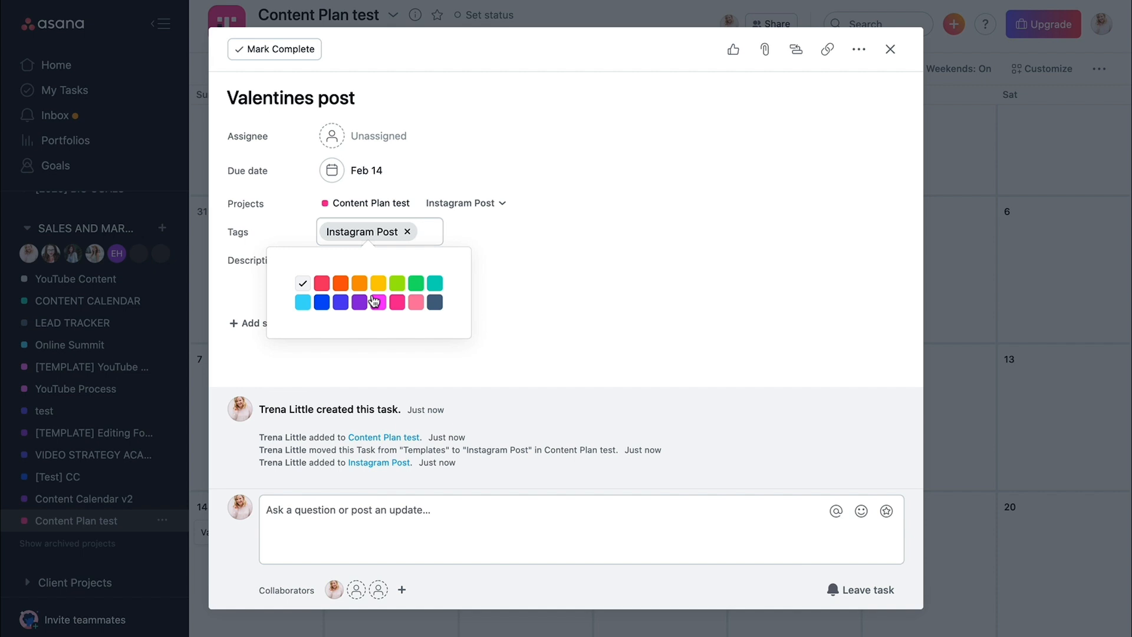
pyautogui.click(407, 233)
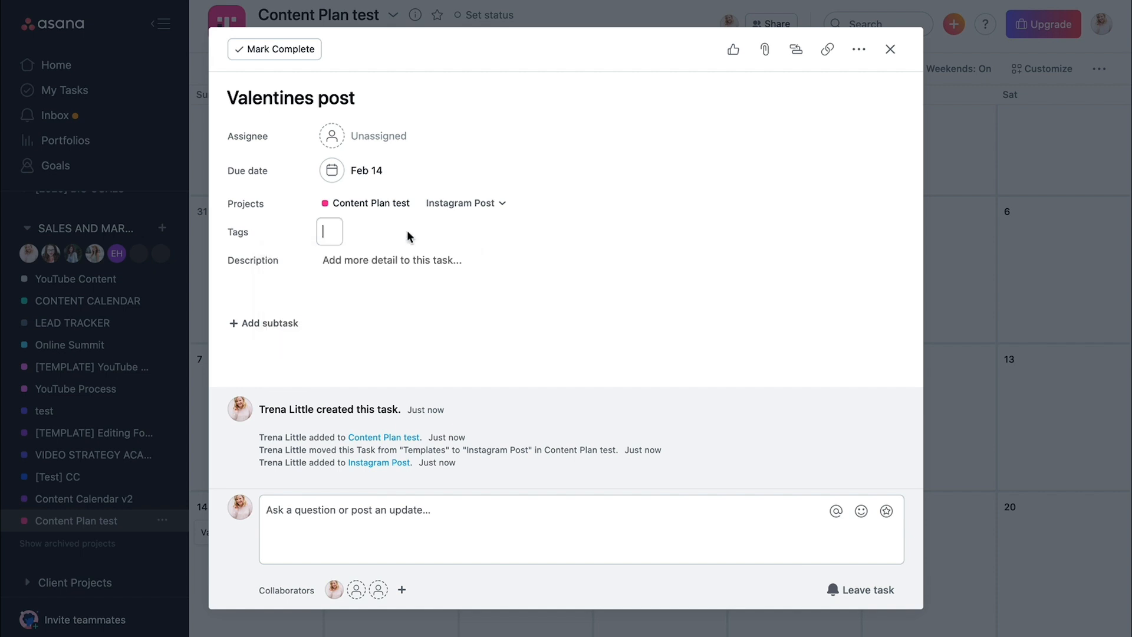
pyautogui.click(890, 50)
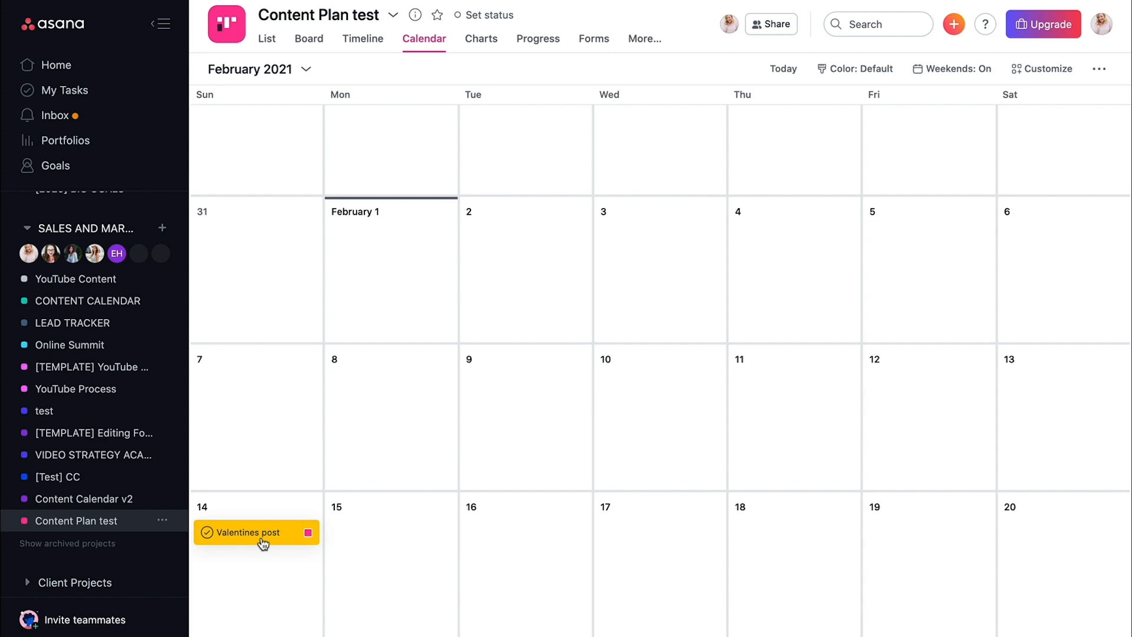
# - On the board, assign the BTS post to yourself and set its due date to January 4
pyautogui.click(308, 38)
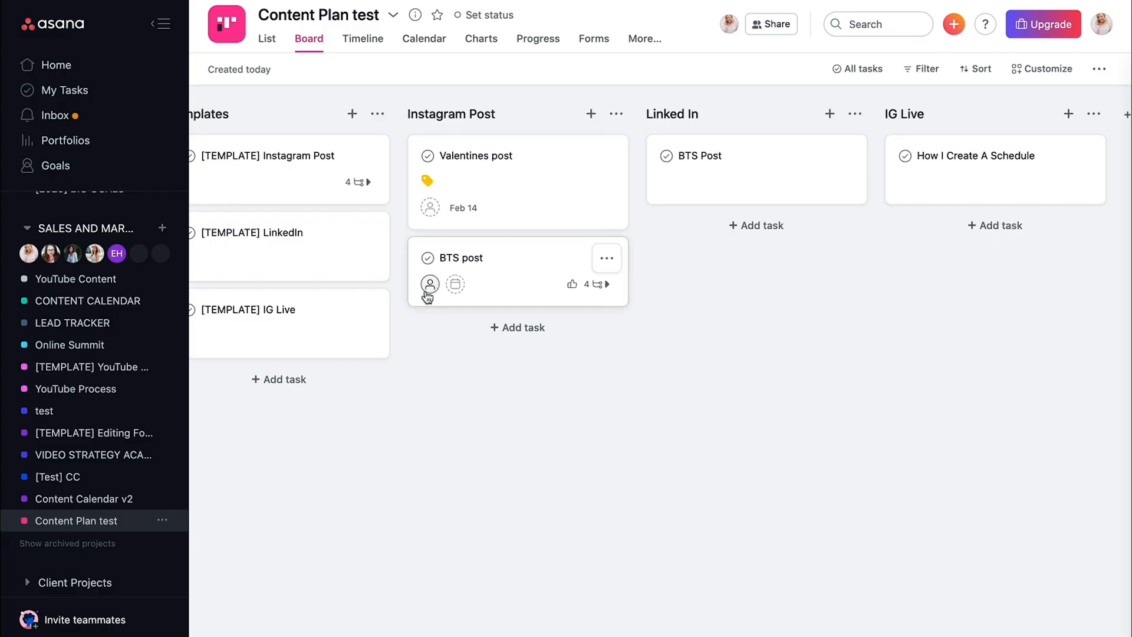
pyautogui.moveTo(429, 283)
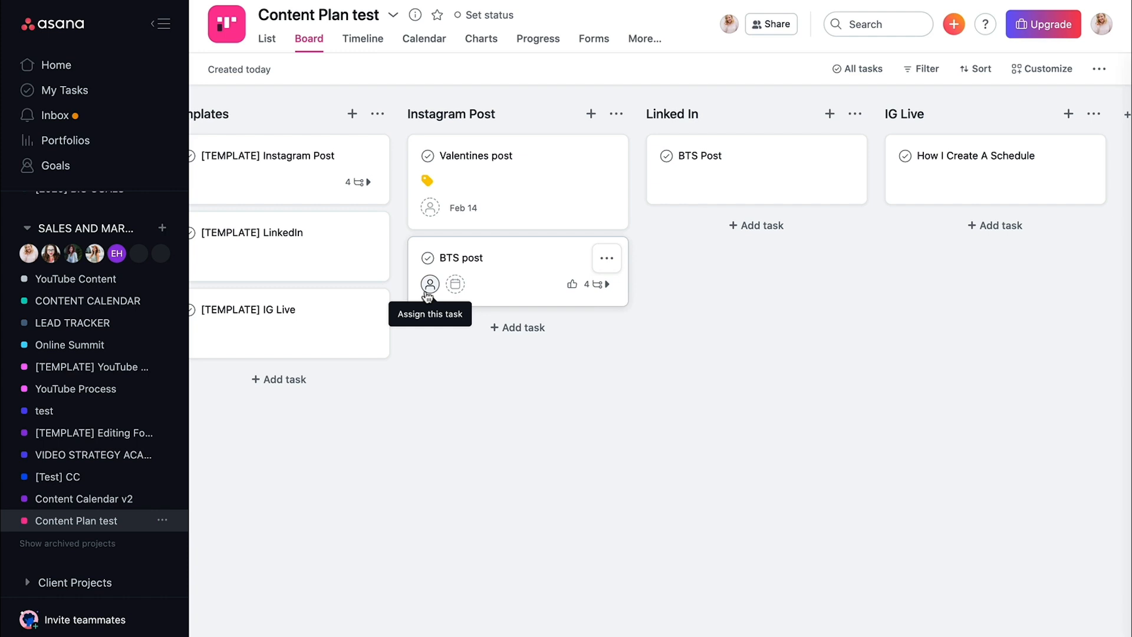
pyautogui.click(429, 283)
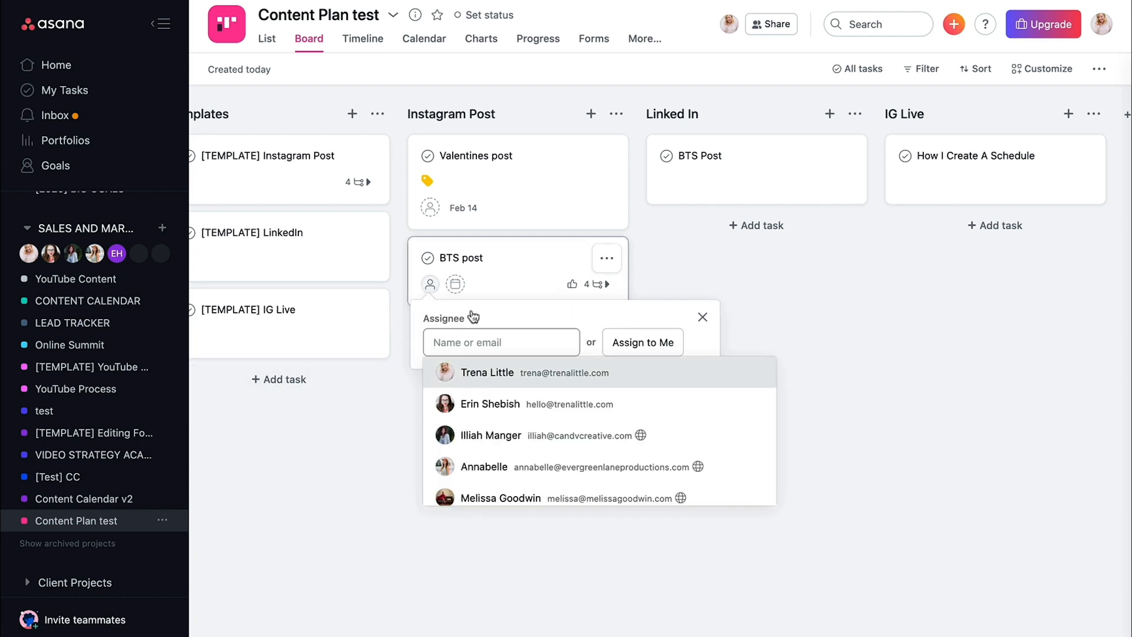
pyautogui.click(455, 284)
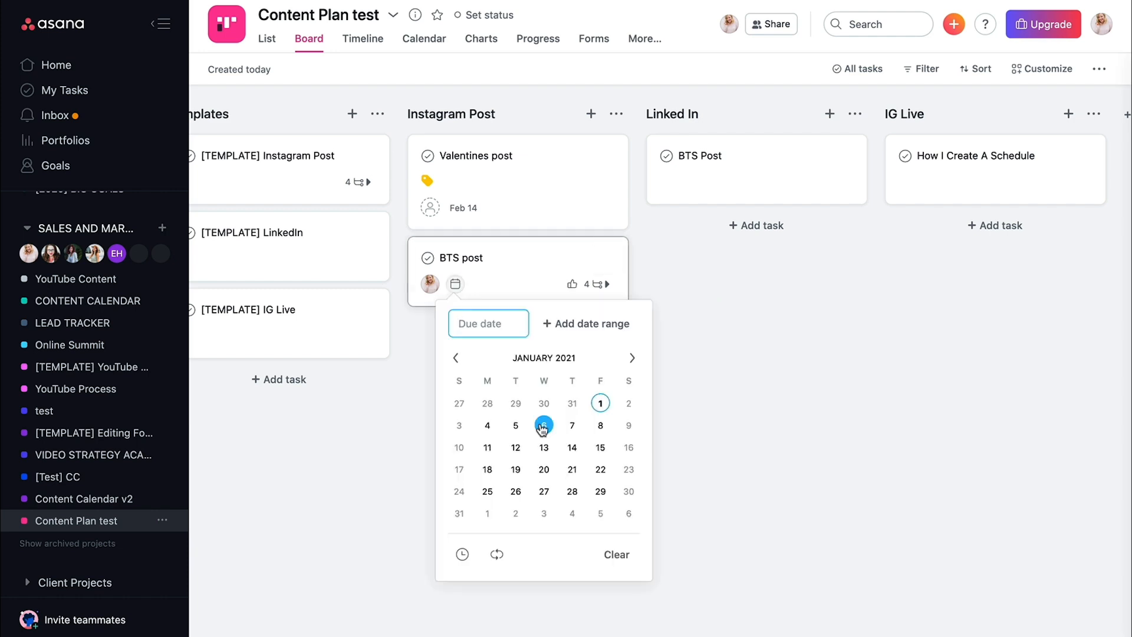
pyautogui.click(487, 425)
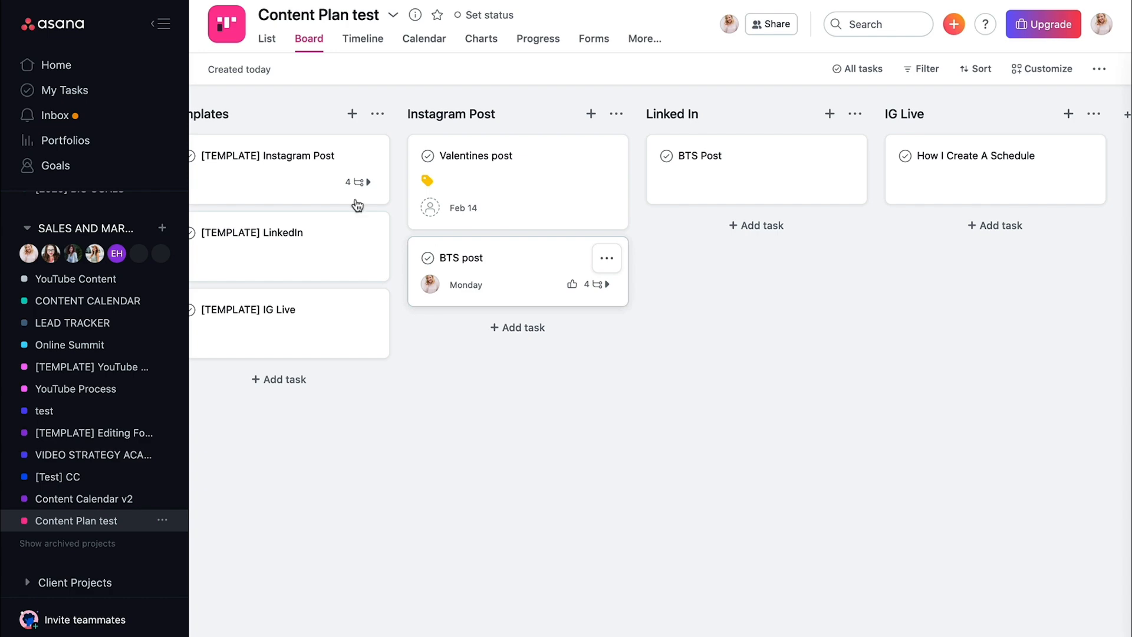
pyautogui.click(64, 89)
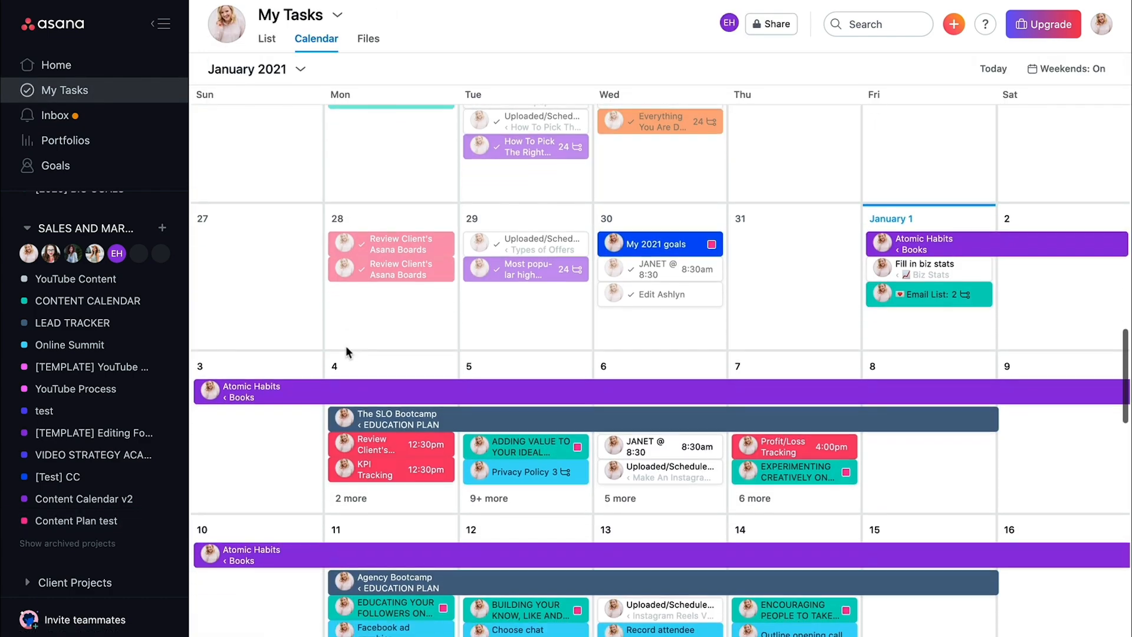
pyautogui.scroll(-3)
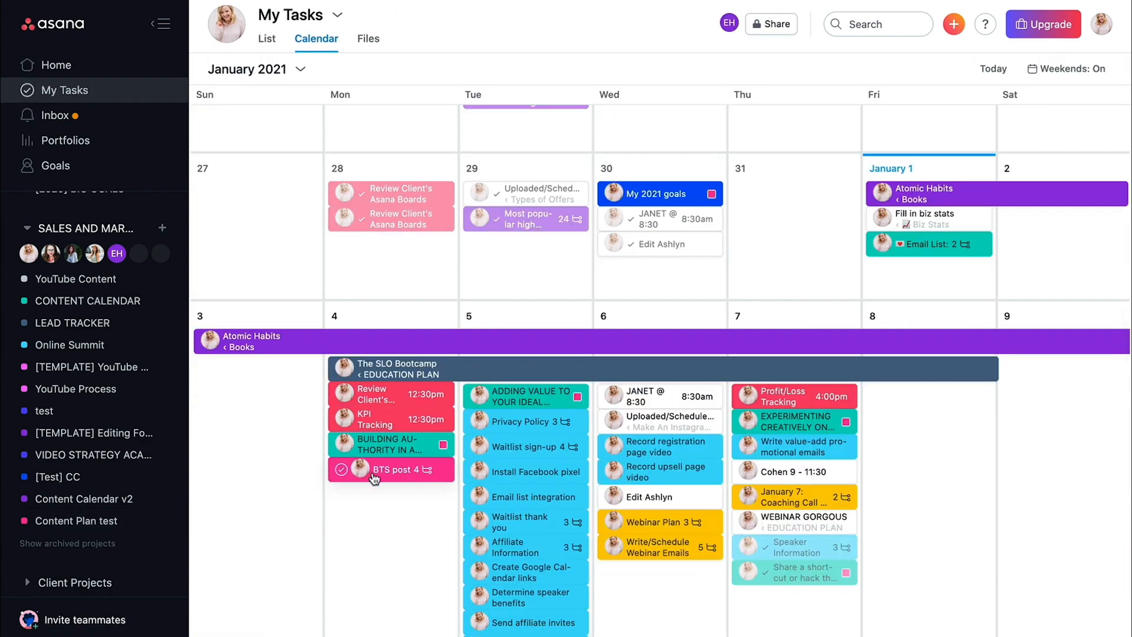
pyautogui.click(391, 469)
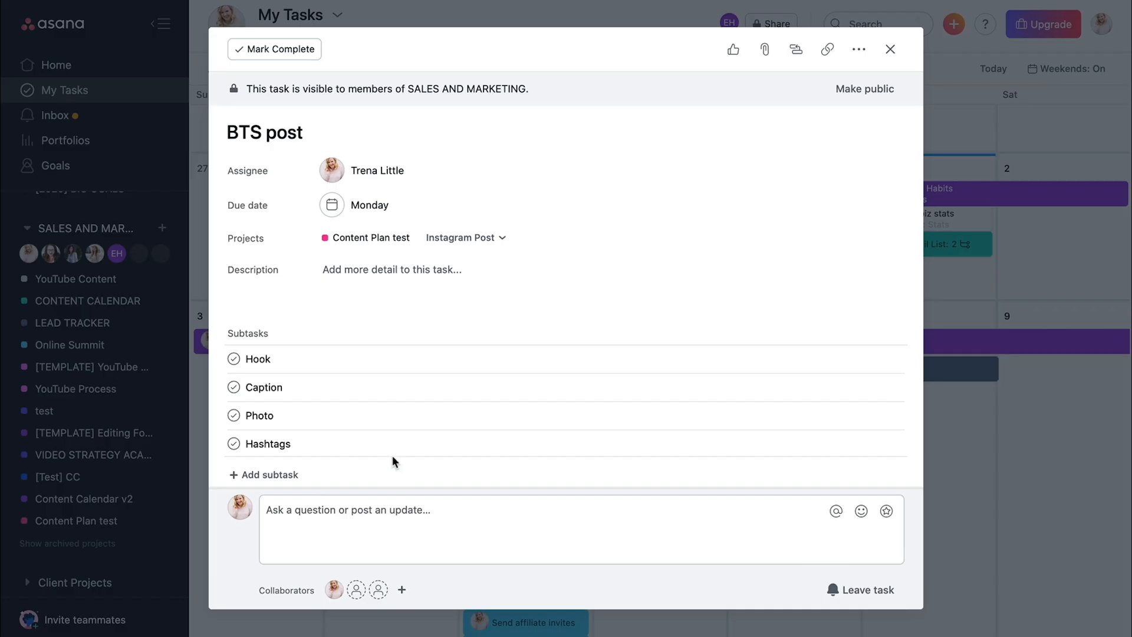
pyautogui.scroll(-3)
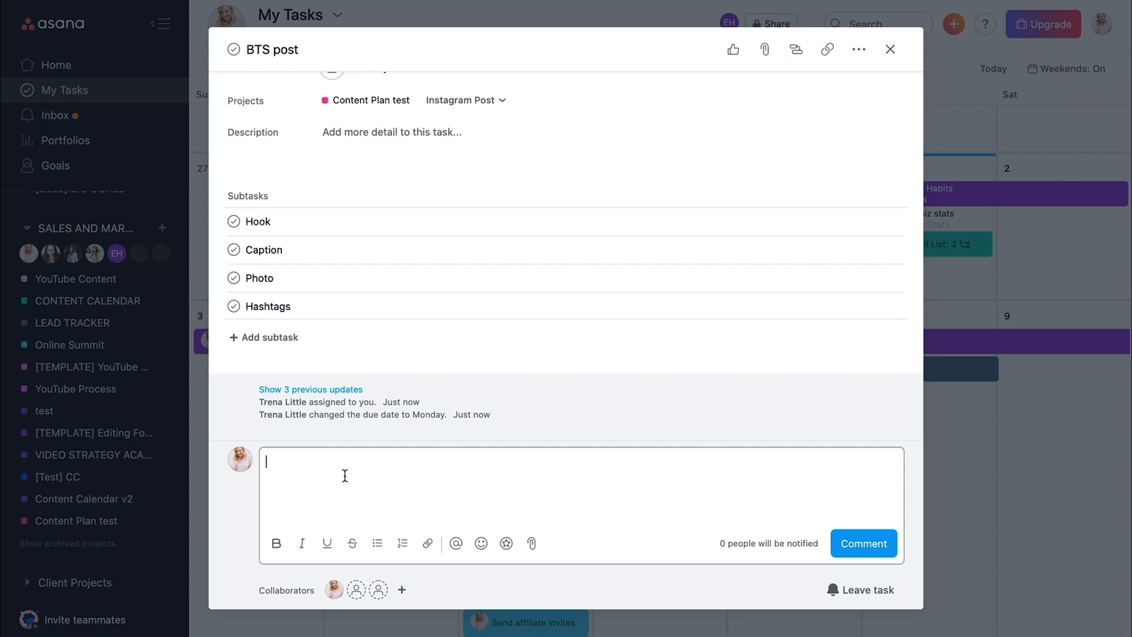
pyautogui.moveTo(564, 310)
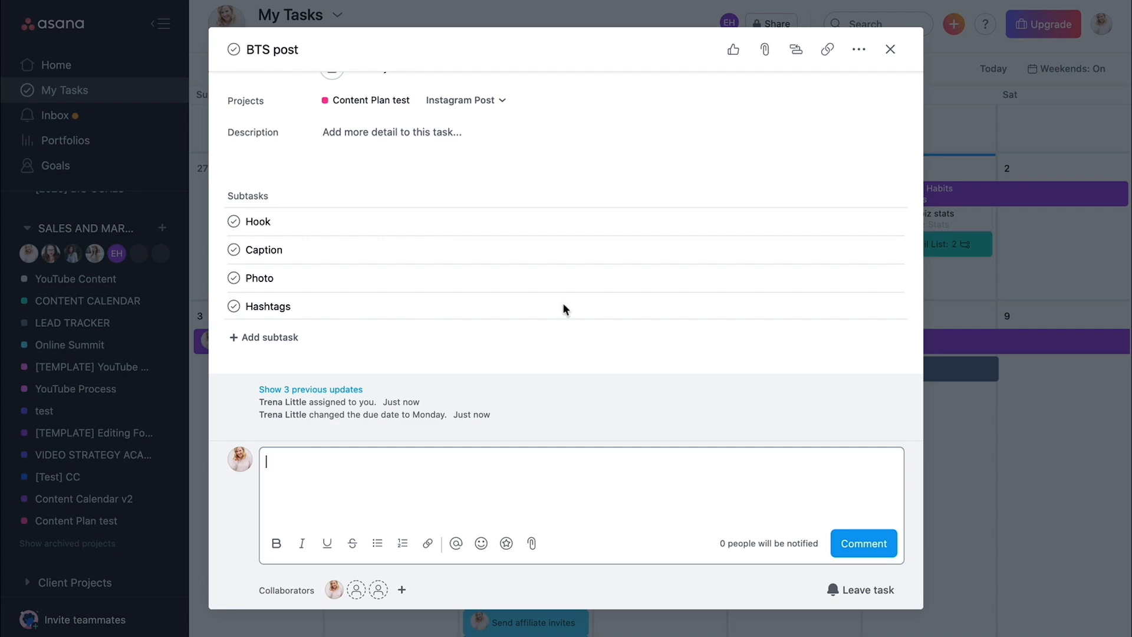
pyautogui.click(890, 50)
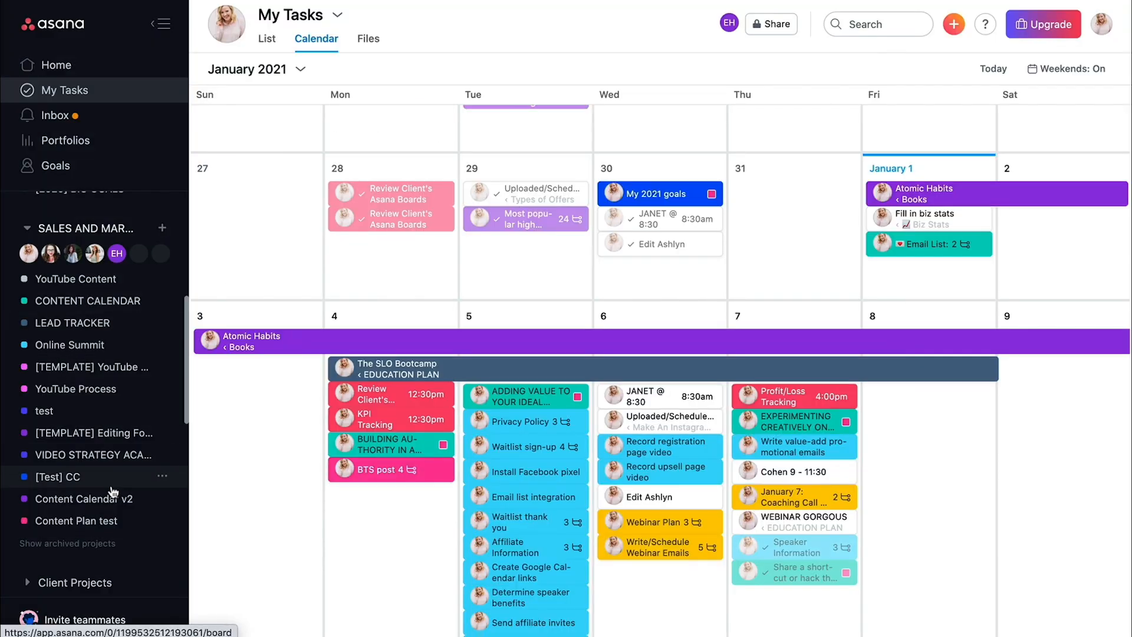
pyautogui.click(78, 520)
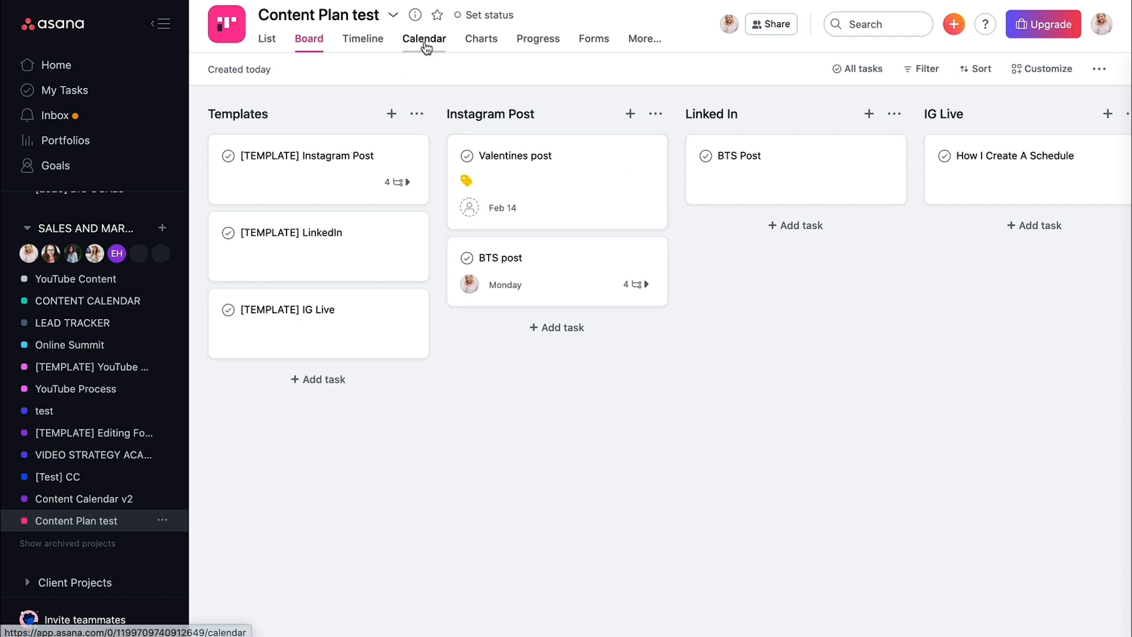
pyautogui.click(423, 38)
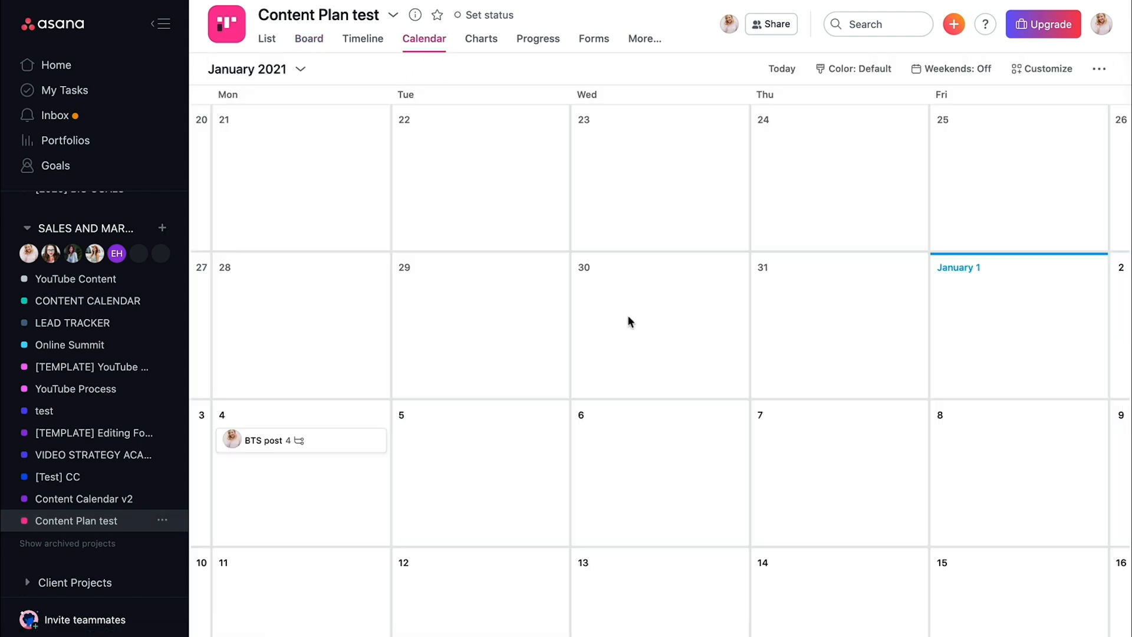
pyautogui.click(308, 38)
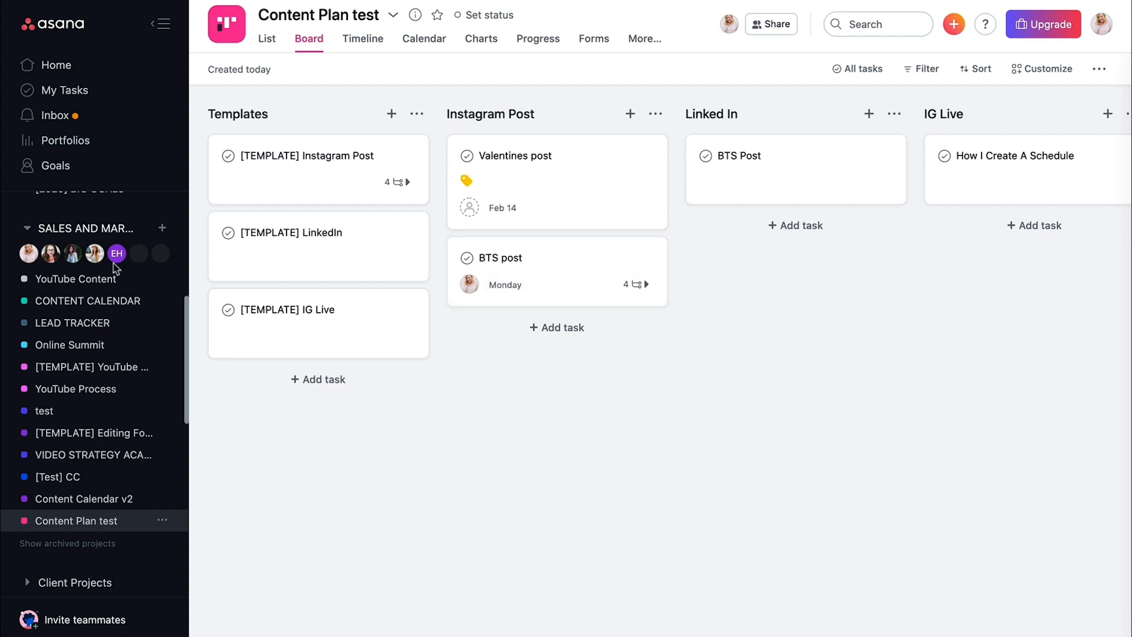
# - In YouTube Content, add the What is Content Marketing video task to another project
pyautogui.click(76, 278)
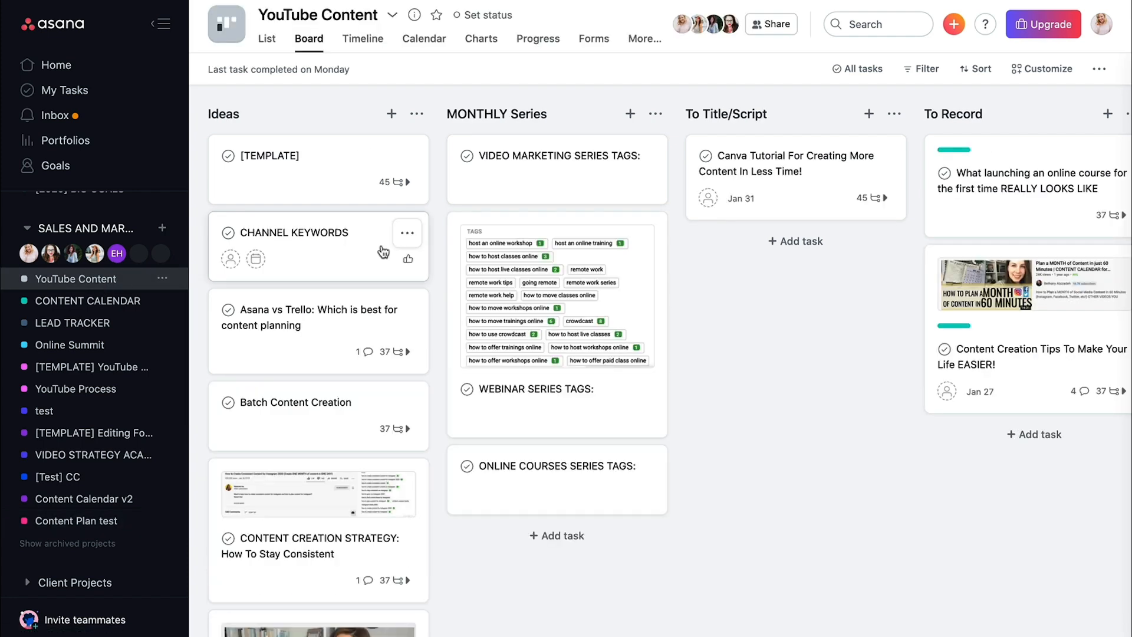
pyautogui.hscroll(3)
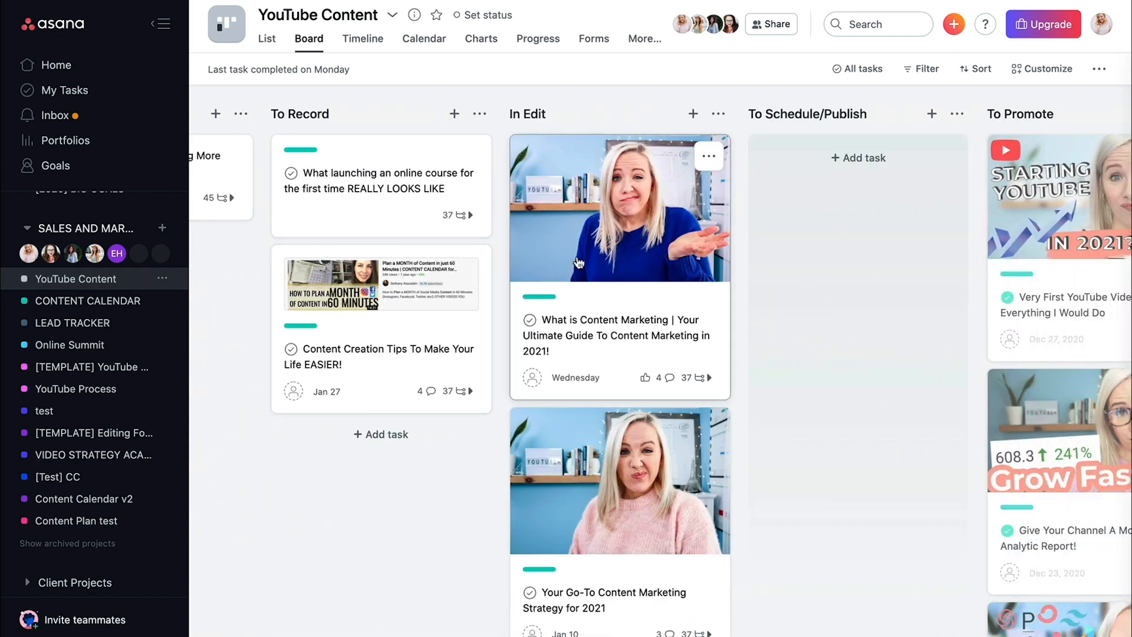
pyautogui.click(616, 335)
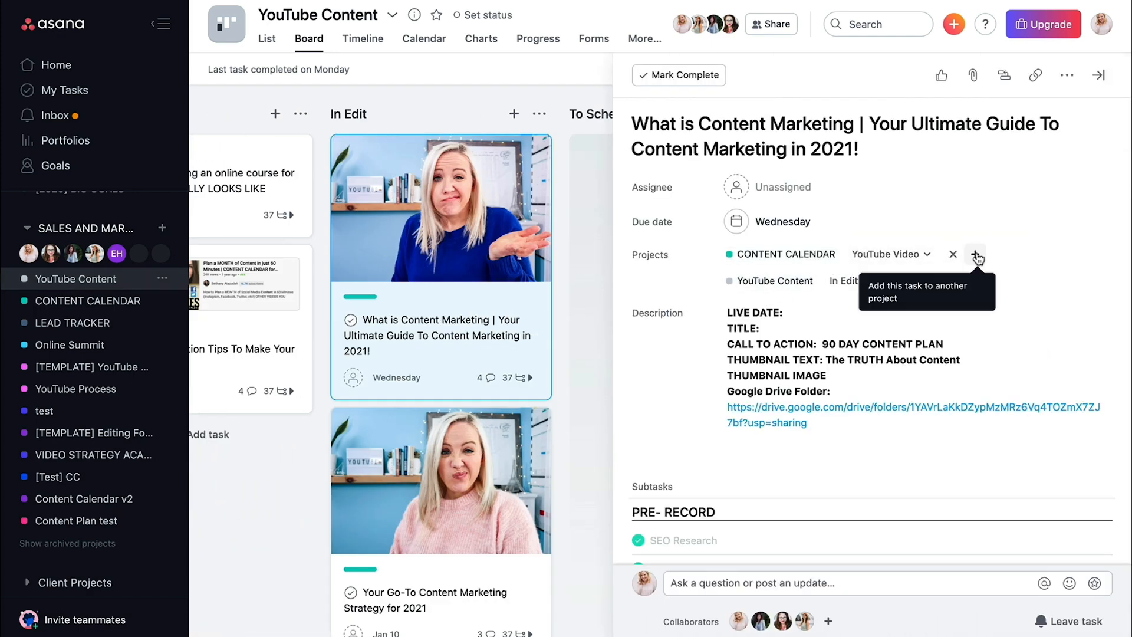
pyautogui.click(975, 254)
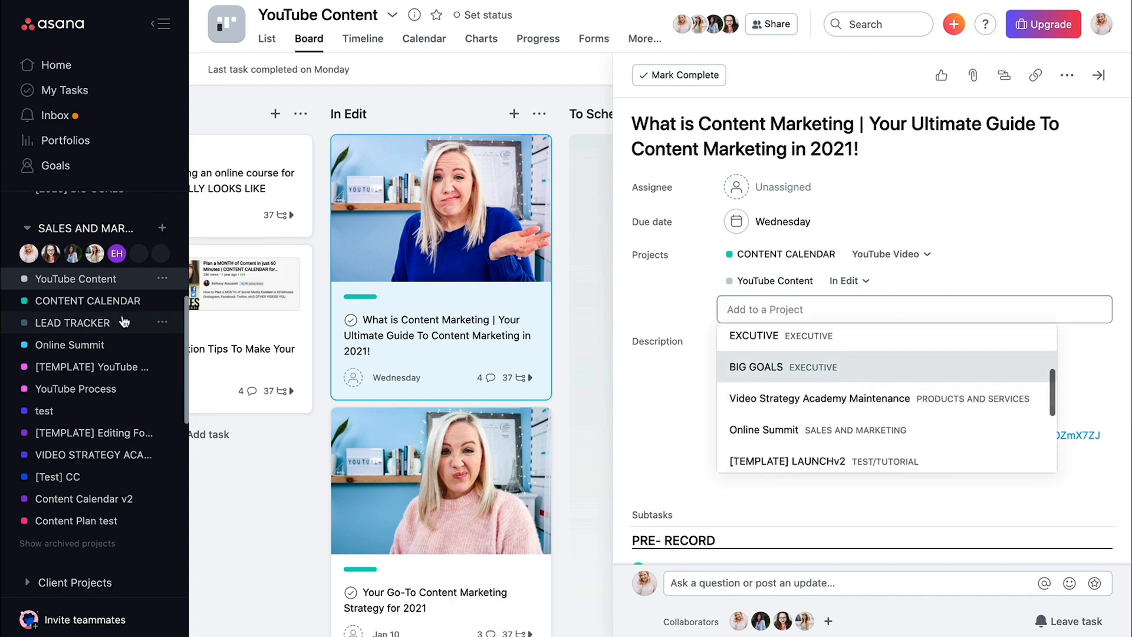
# - Check the CONTENT CALENDAR board, then bring up its January 2021 calendar of colour-coded posts
pyautogui.click(86, 301)
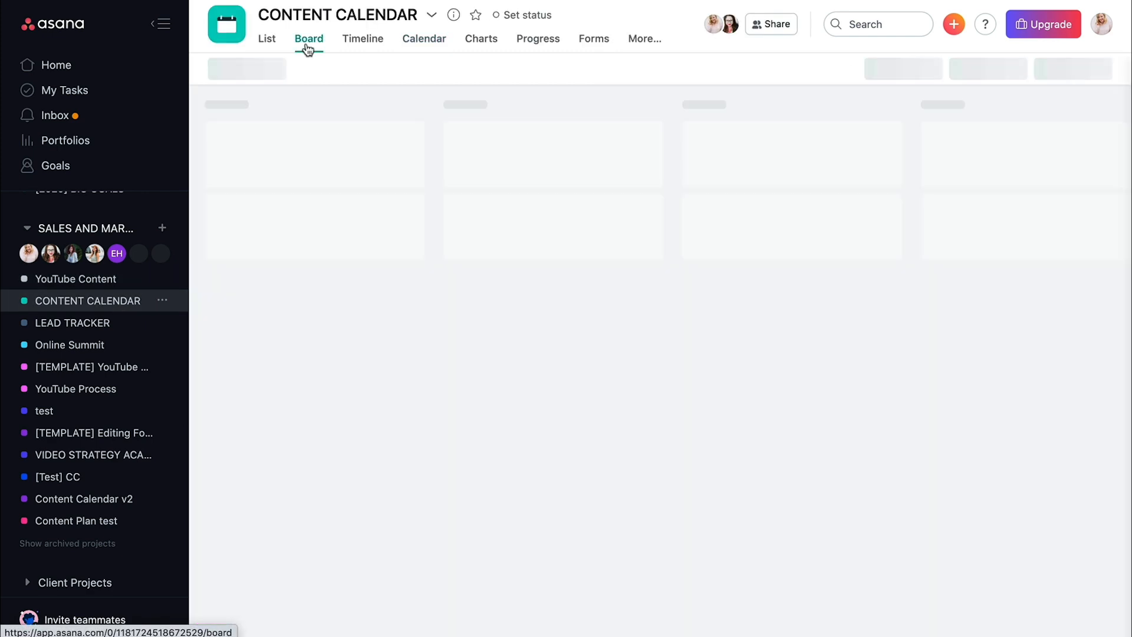
pyautogui.click(308, 38)
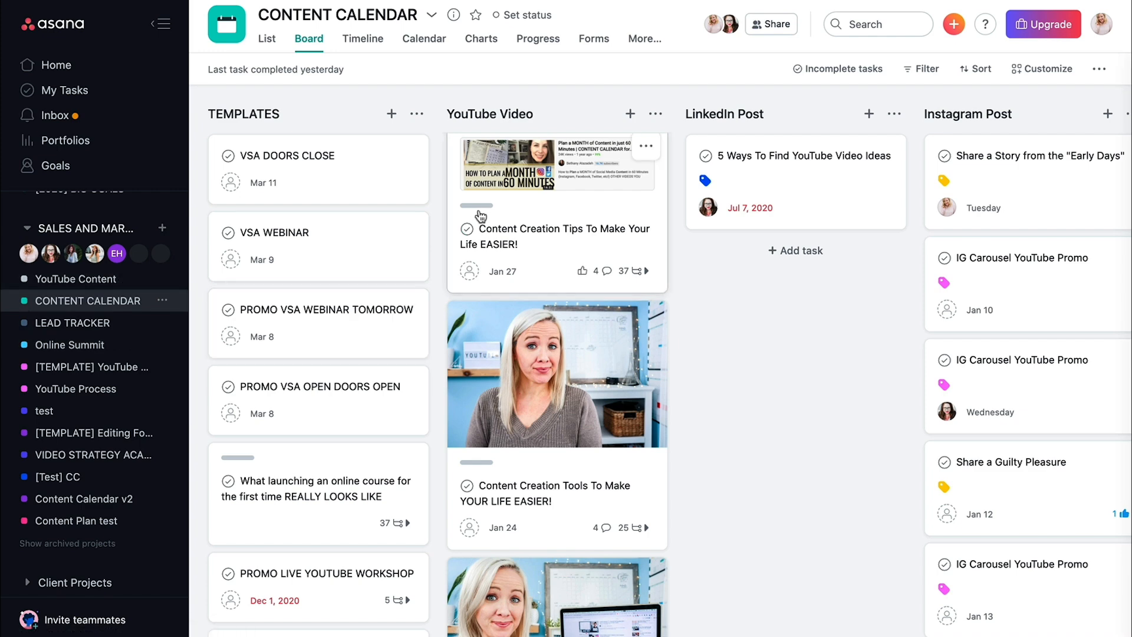
pyautogui.moveTo(74, 278)
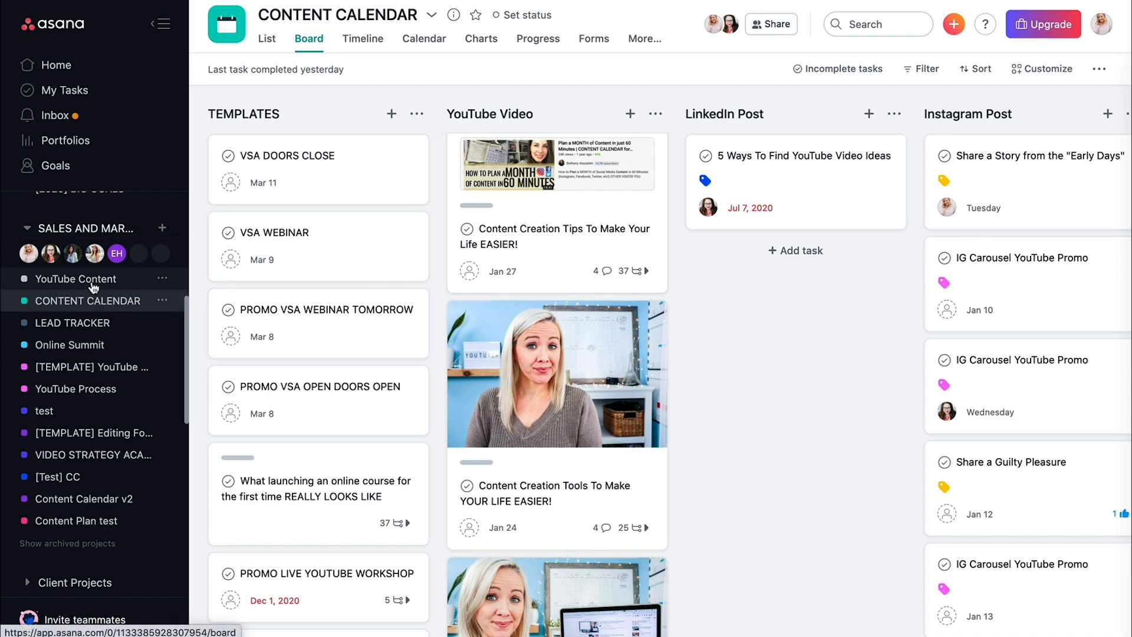
pyautogui.click(76, 278)
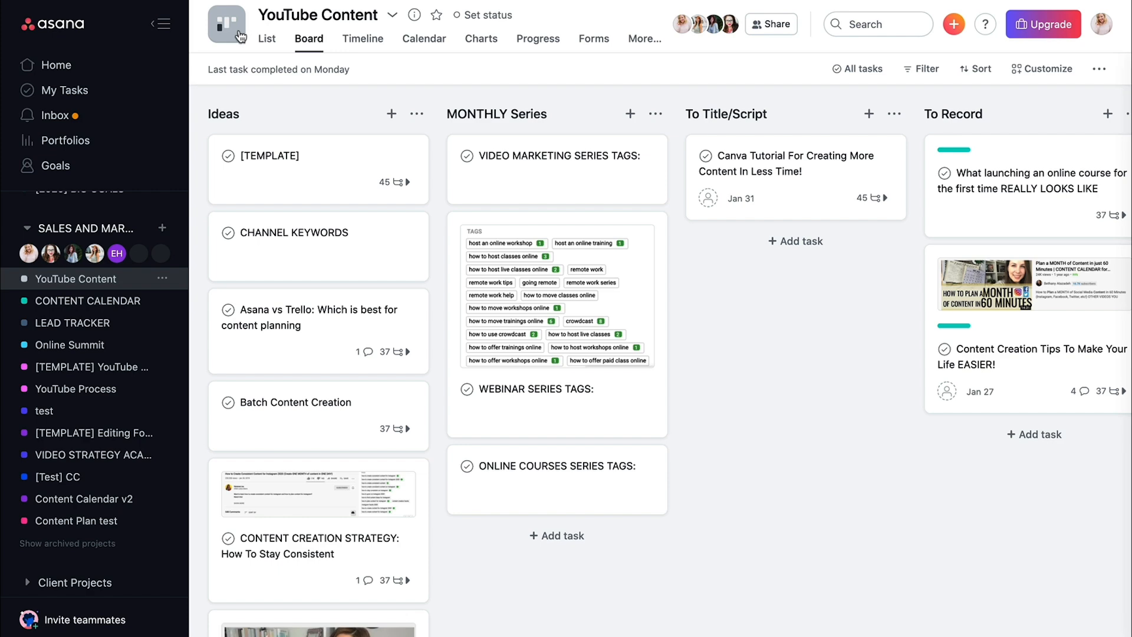
pyautogui.click(88, 300)
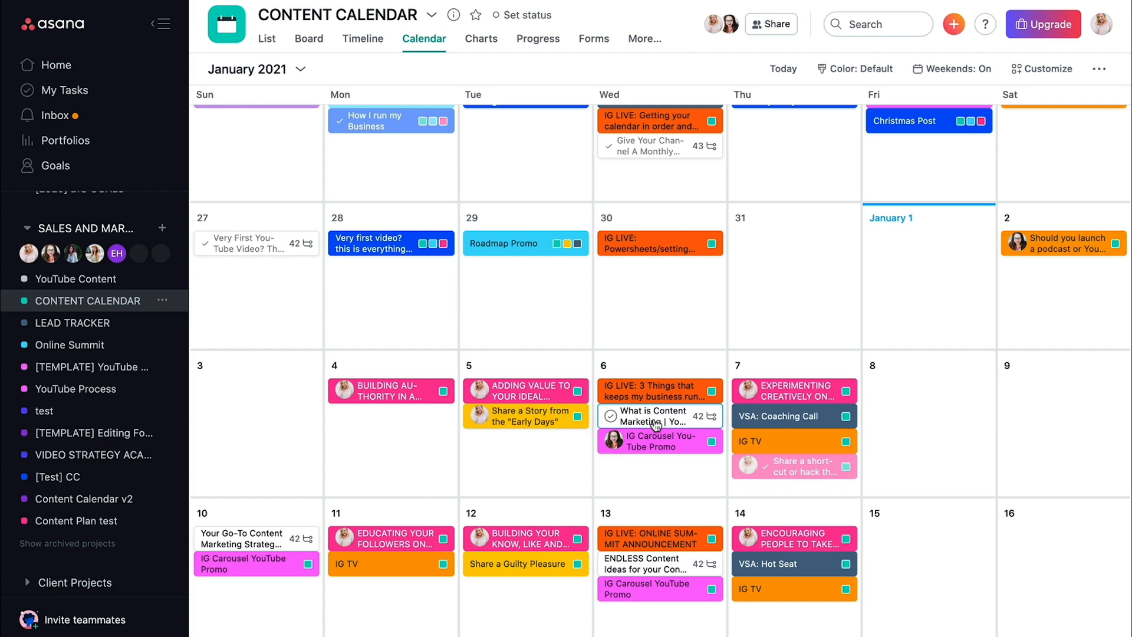
pyautogui.scroll(-3)
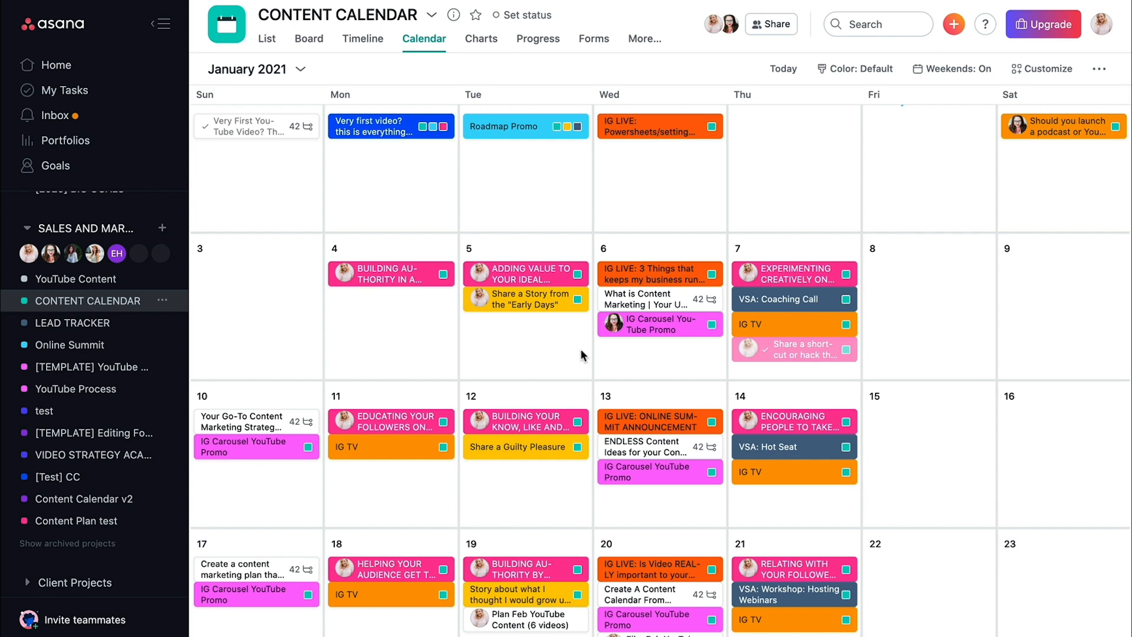
# - Create a 'What Is Content Marketing' task due Wednesday in the YouTube Video column
pyautogui.click(76, 520)
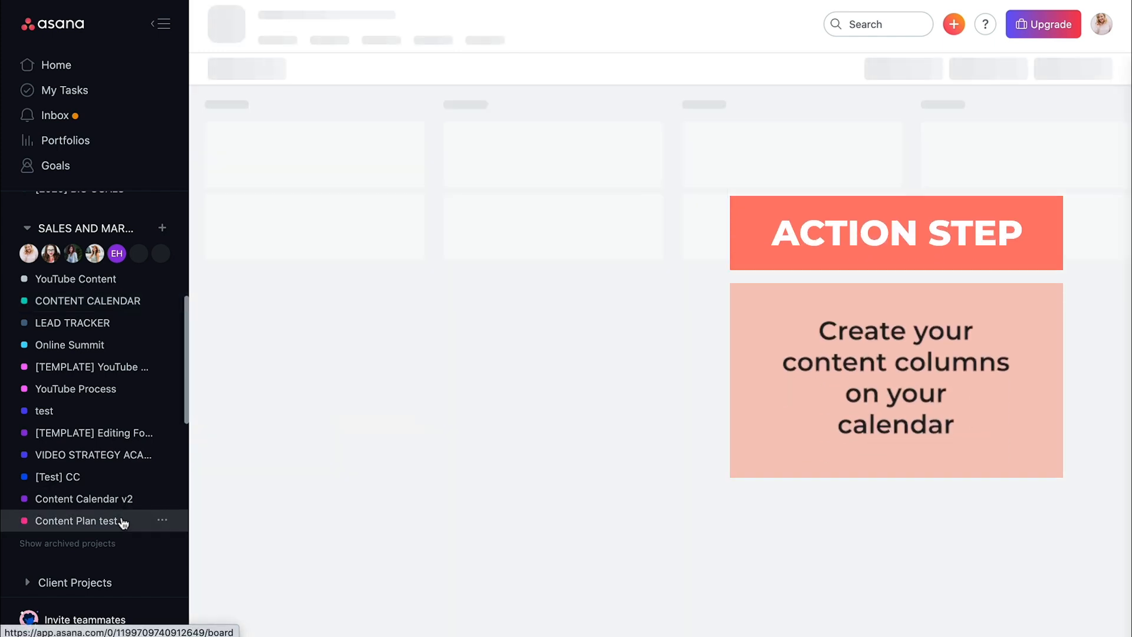
pyautogui.click(76, 520)
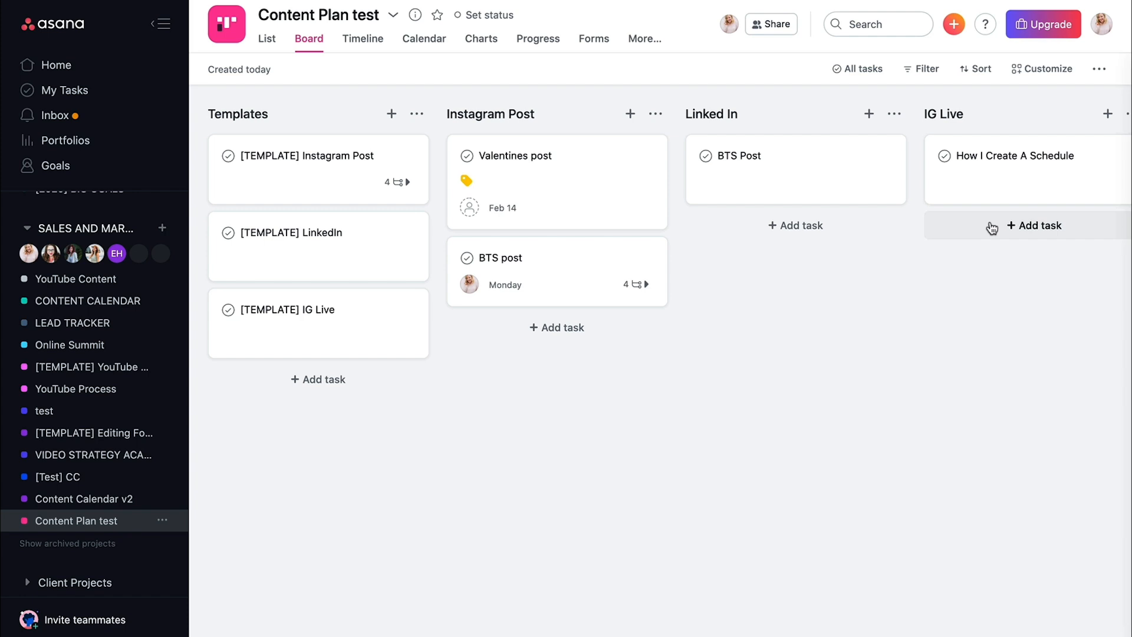
pyautogui.moveTo(722, 192)
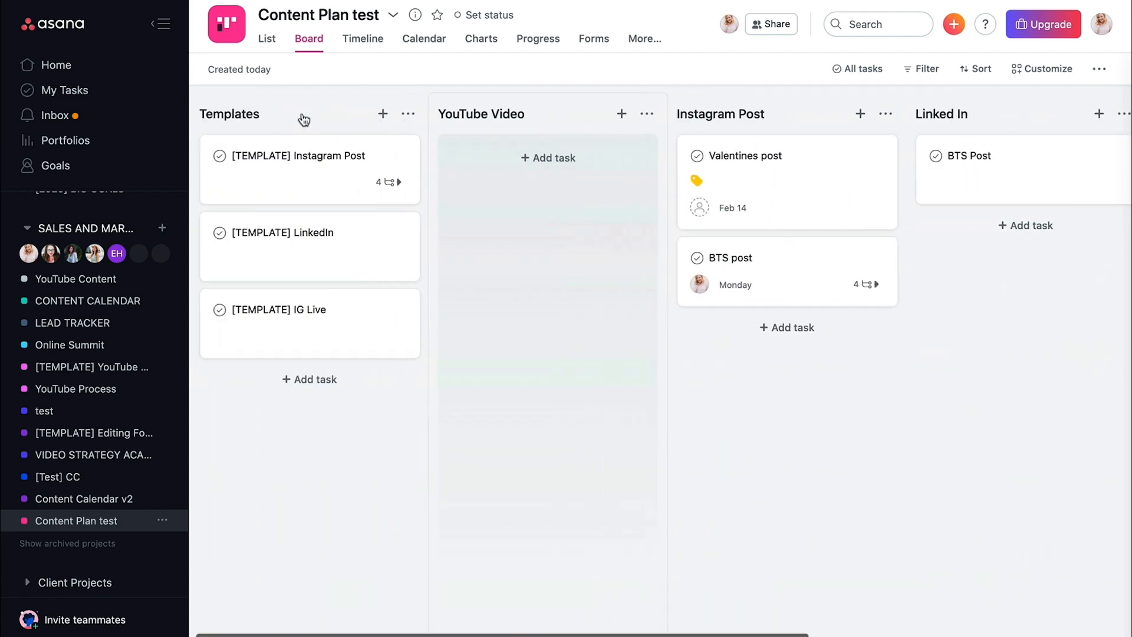
pyautogui.click(547, 157)
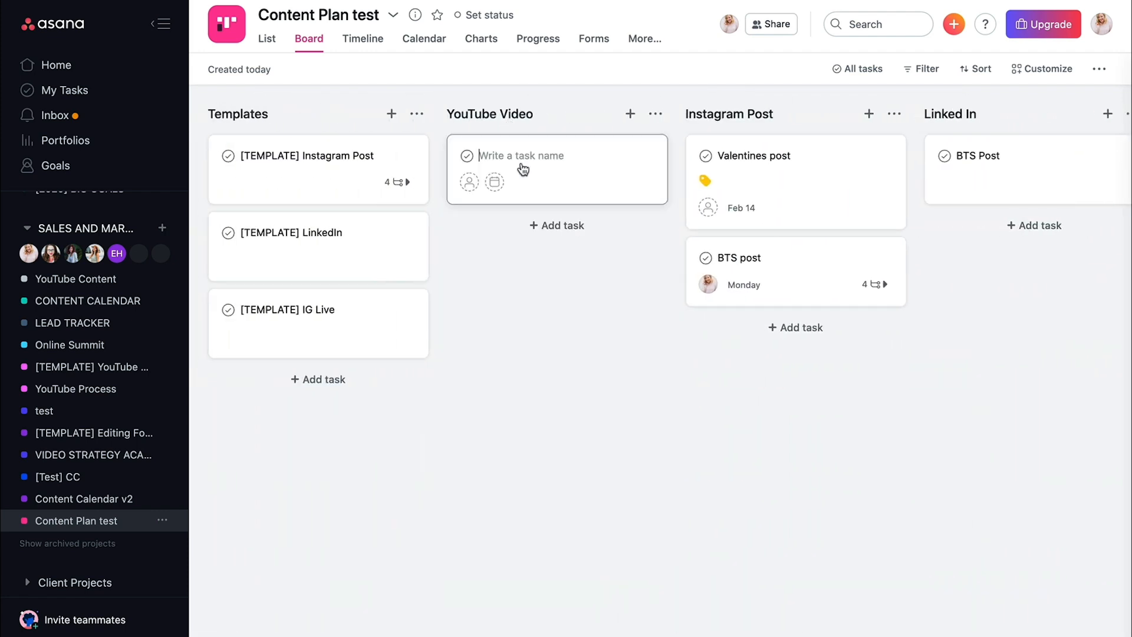
pyautogui.write('What Is Content')
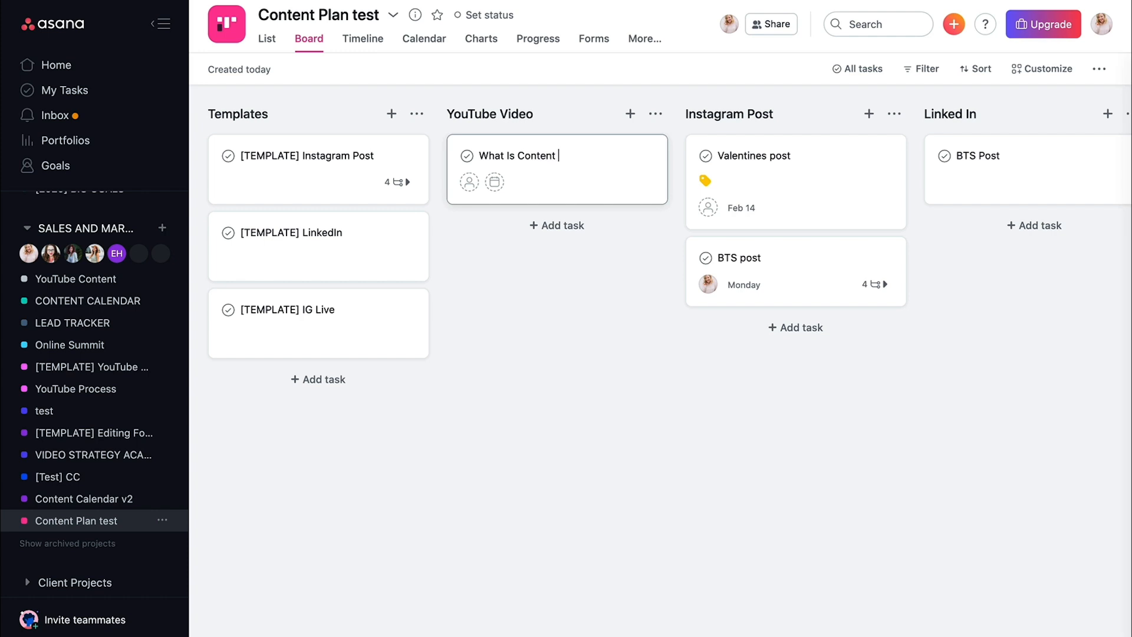
pyautogui.click(494, 181)
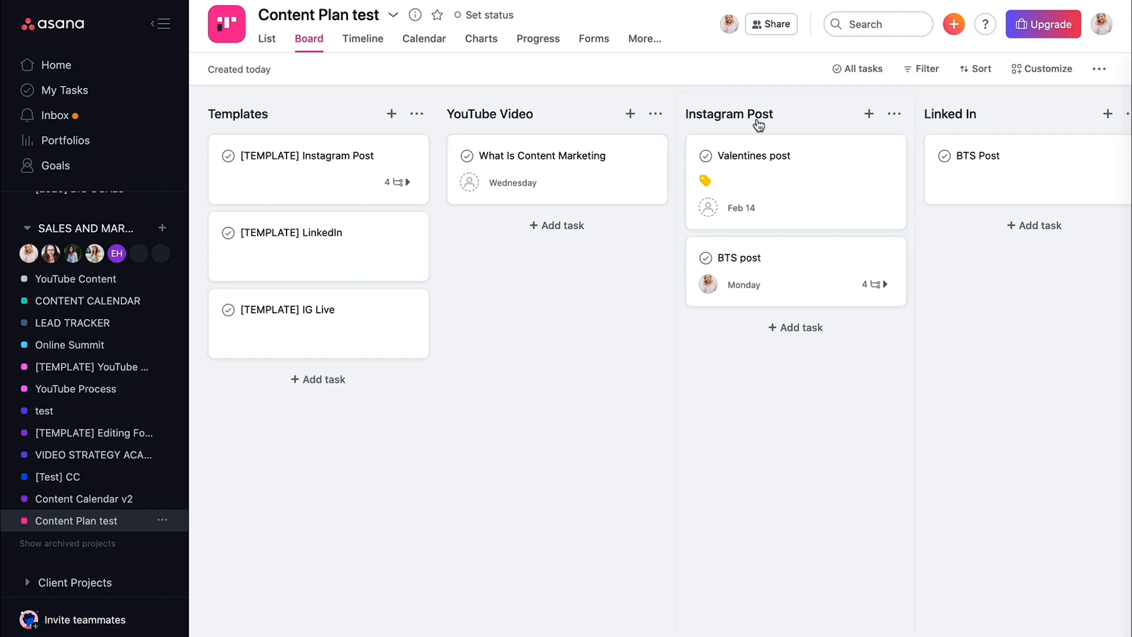
pyautogui.moveTo(757, 121)
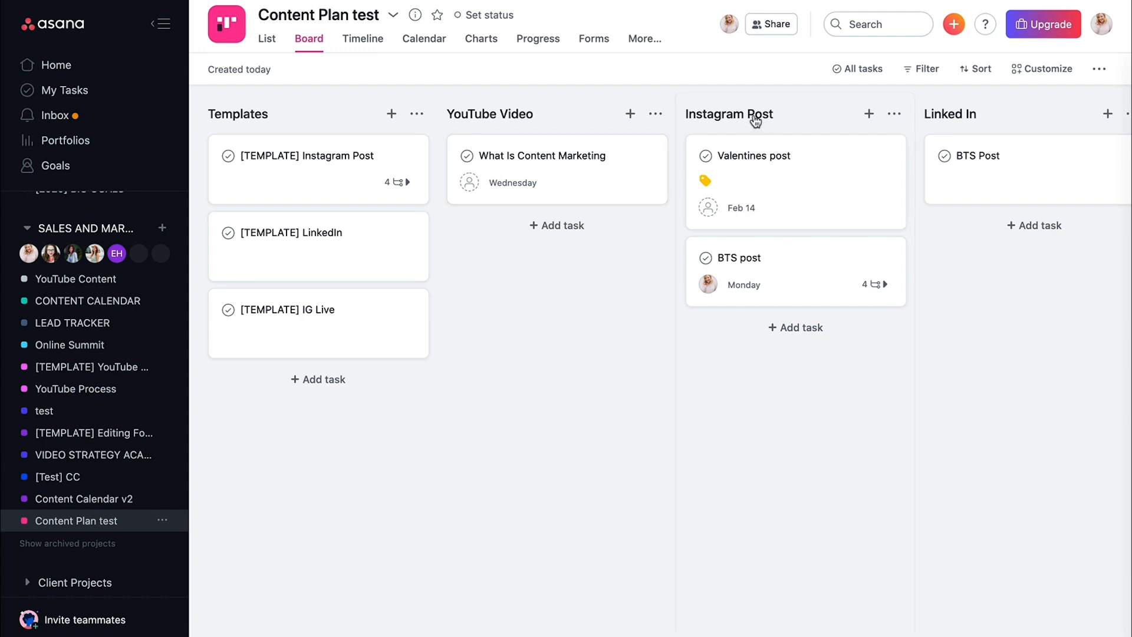
pyautogui.hscroll(3)
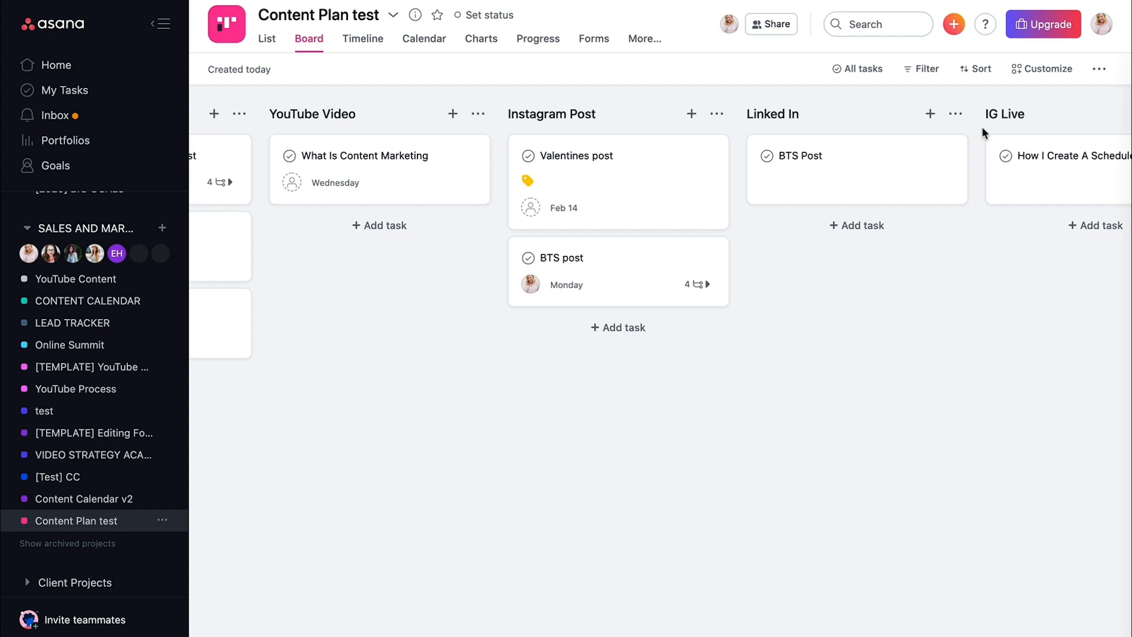
pyautogui.moveTo(1001, 189)
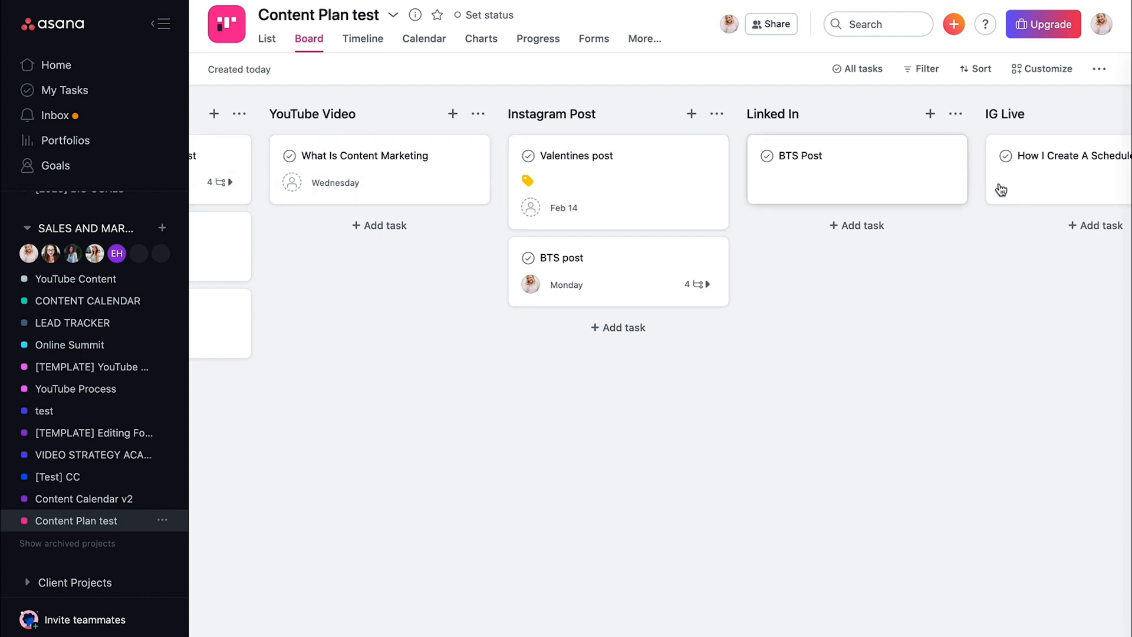
pyautogui.moveTo(390, 193)
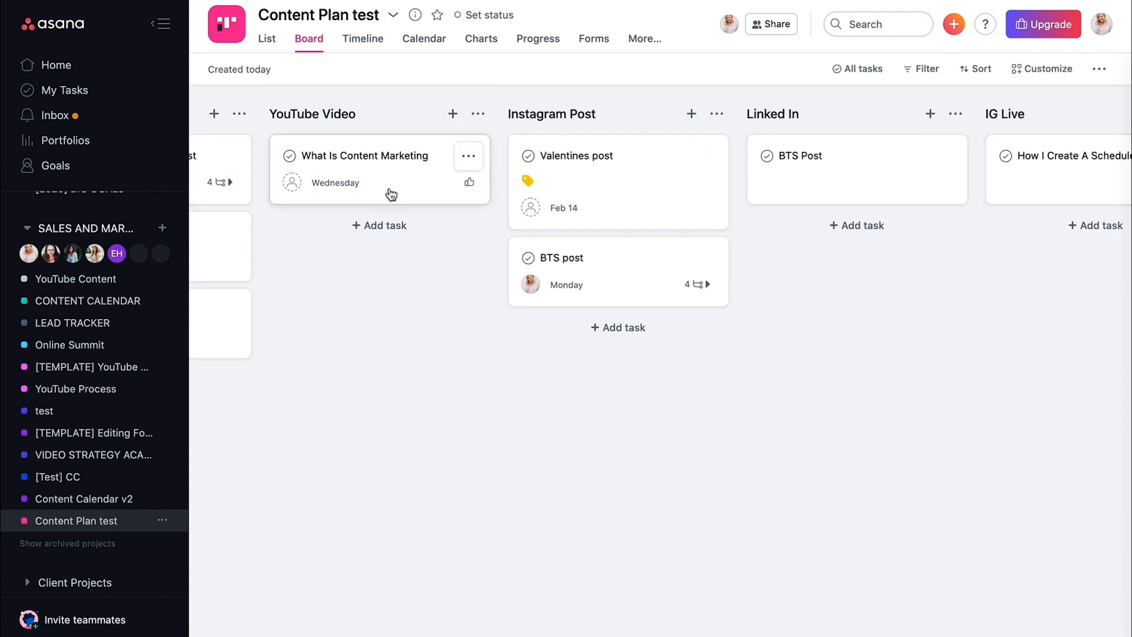
# - Tag the What Is Content Marketing task with the red YouTube tag and check it on the calendar
pyautogui.click(423, 37)
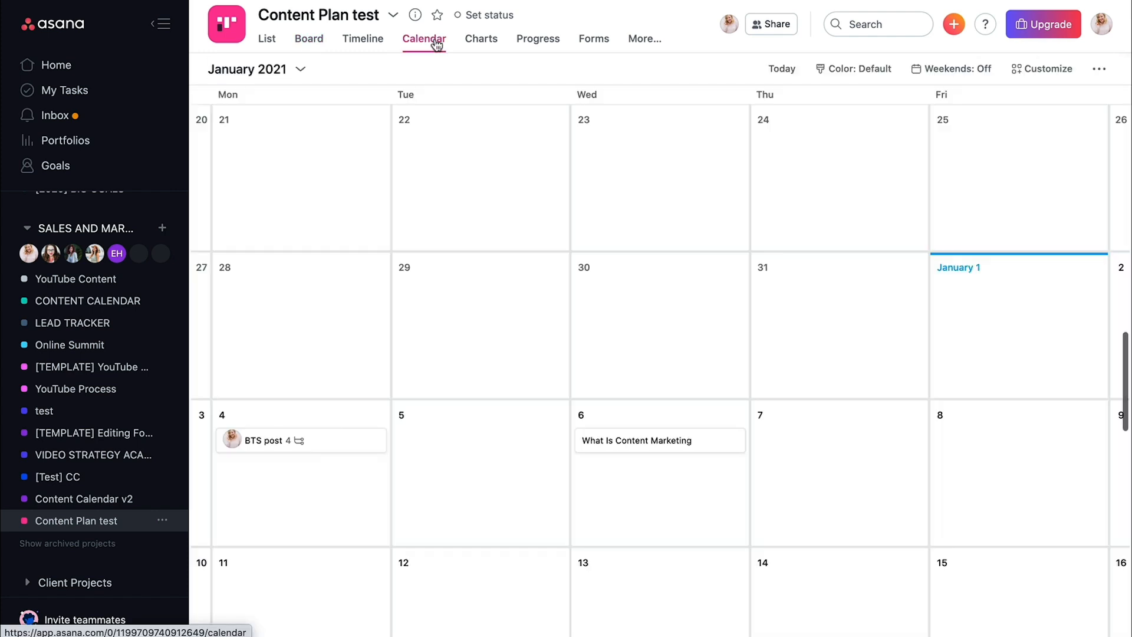
pyautogui.click(307, 37)
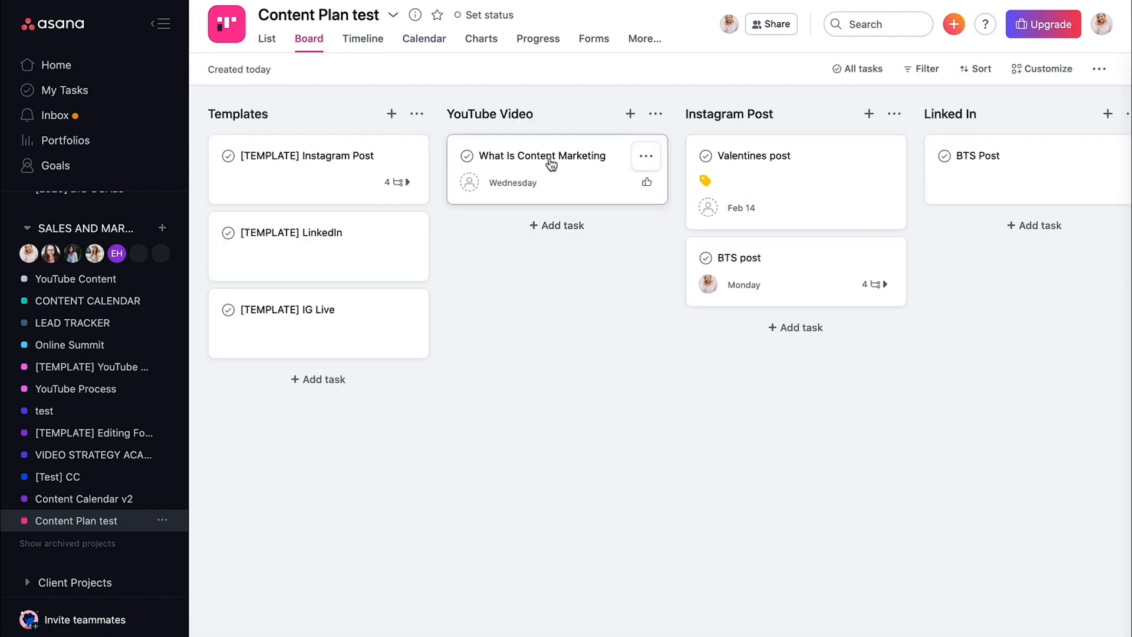
pyautogui.click(541, 156)
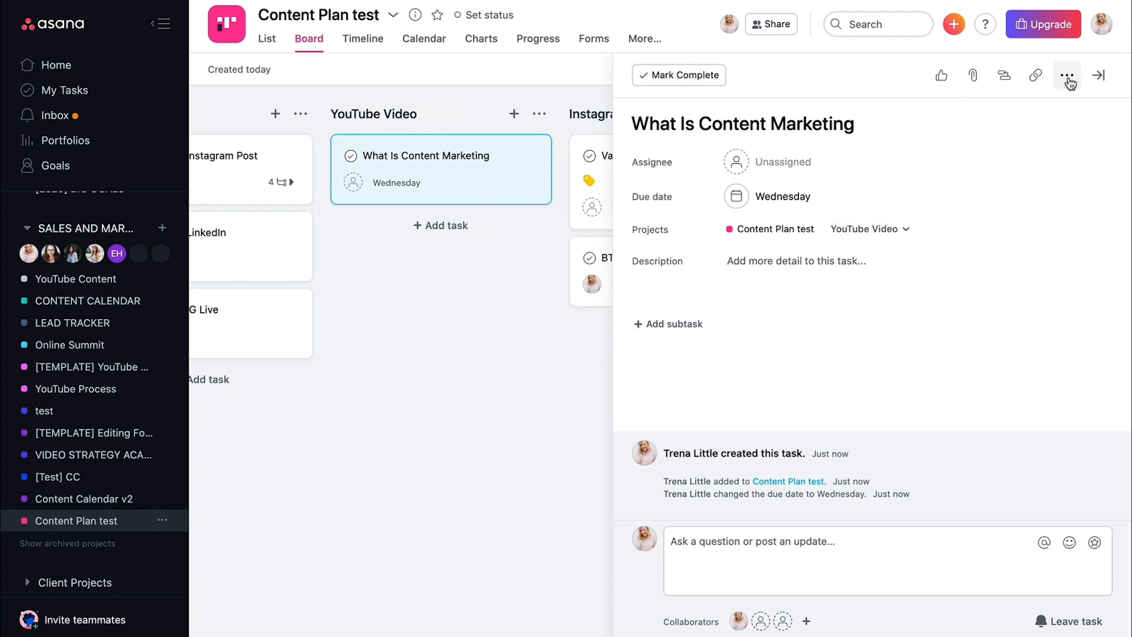
pyautogui.write('youtube')
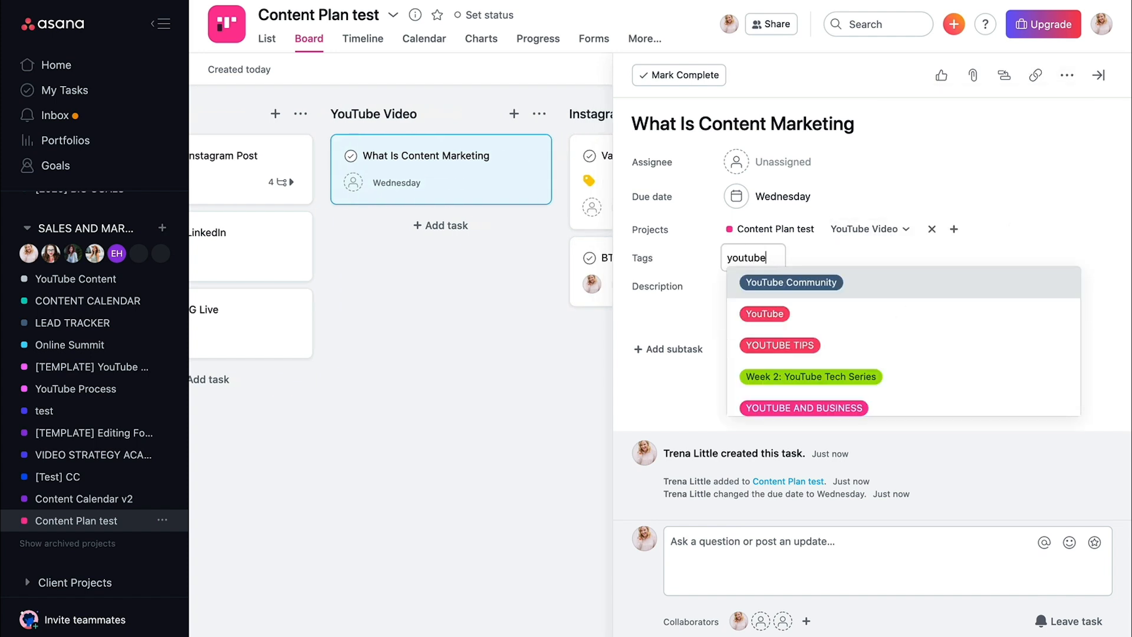
pyautogui.click(423, 38)
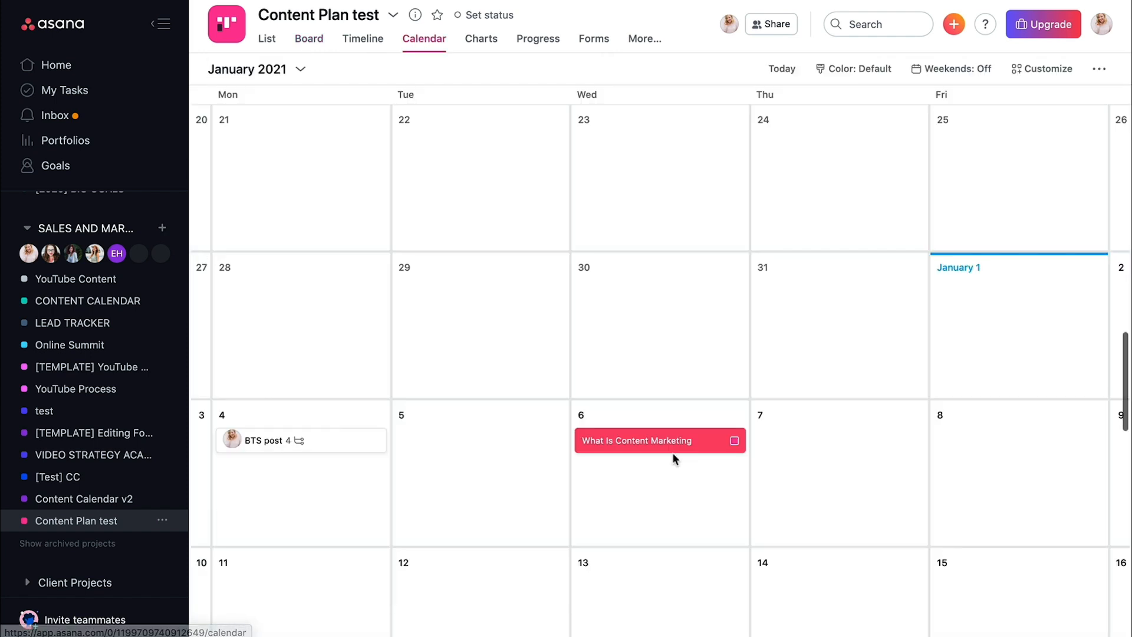
# - Give the BTS post task a tag so it shows yellow on the calendar
pyautogui.click(264, 440)
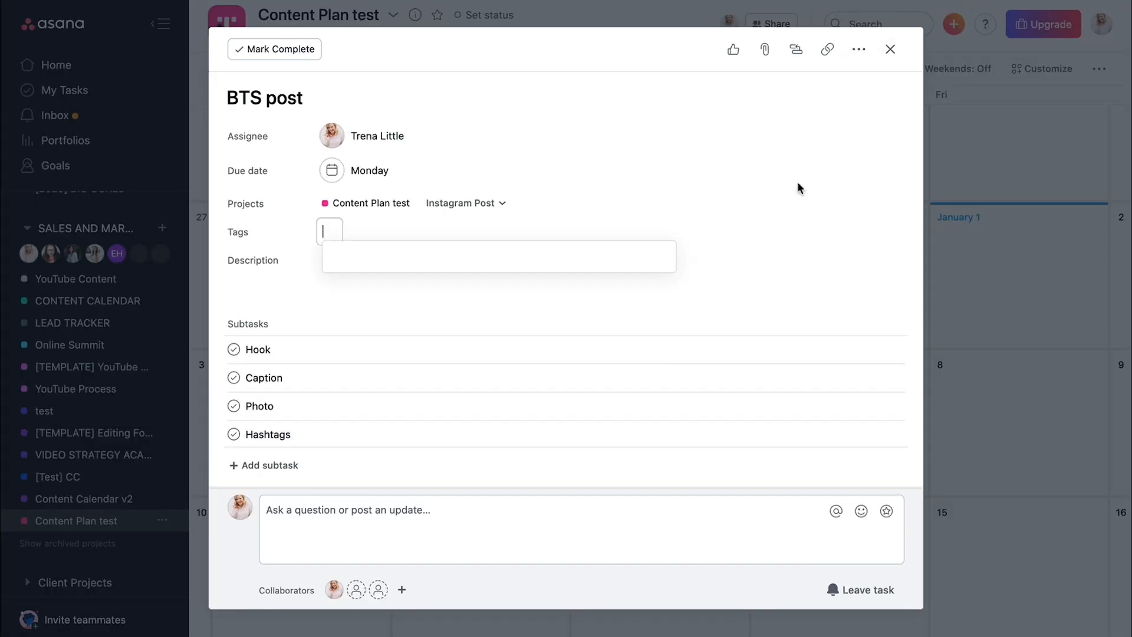
pyautogui.click(890, 50)
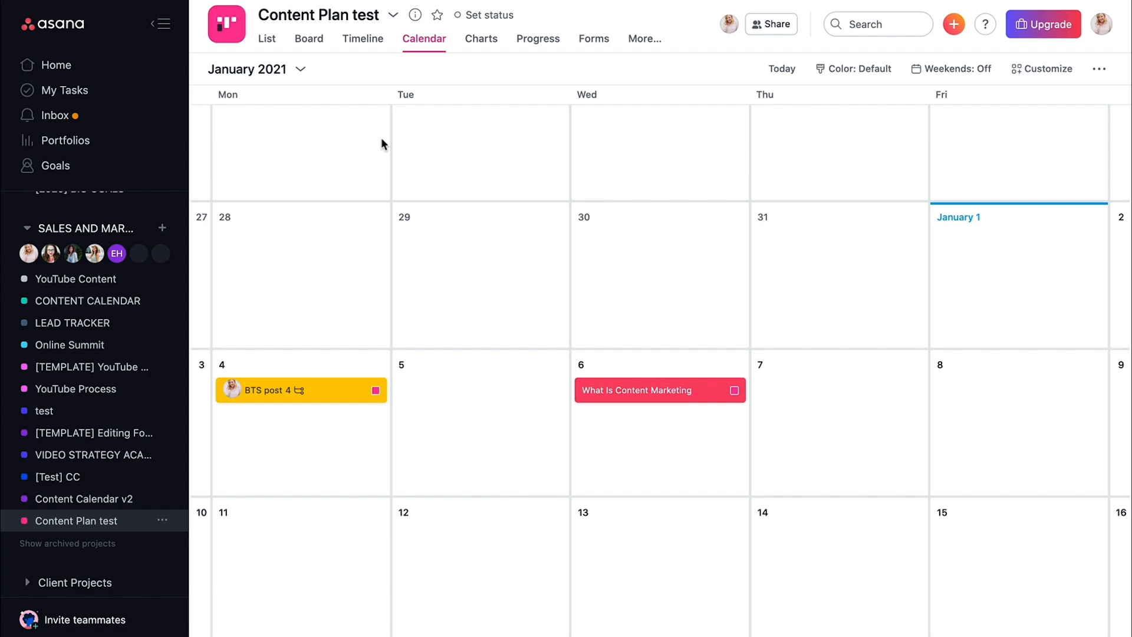
# - Review the CONTENT CALENDAR project's calendar for the week of January 4
pyautogui.click(87, 301)
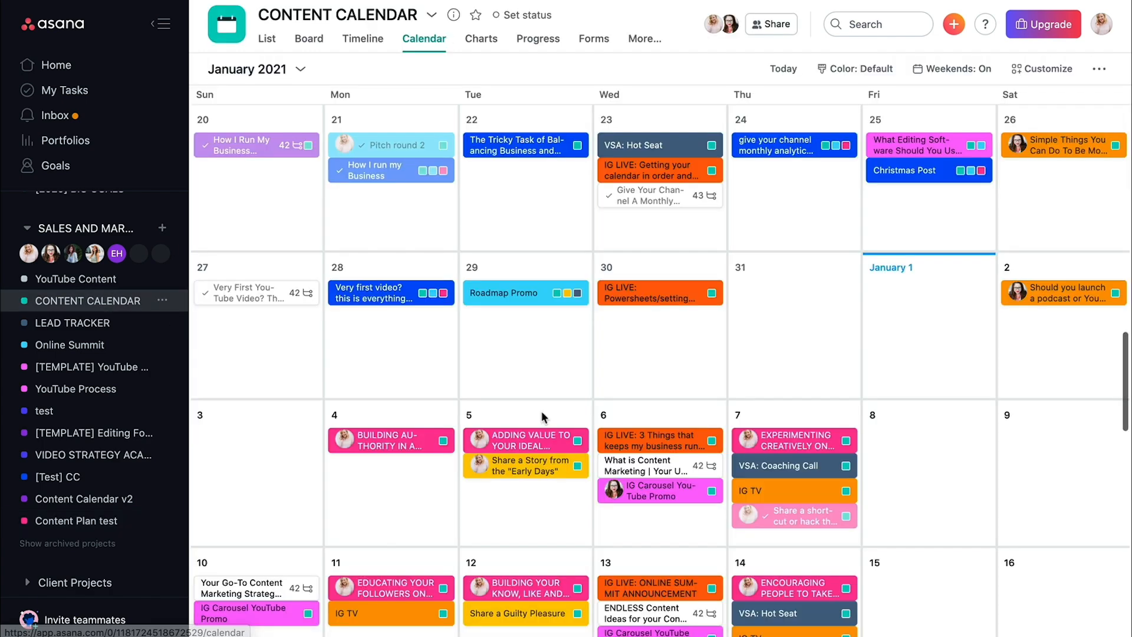
pyautogui.scroll(-3)
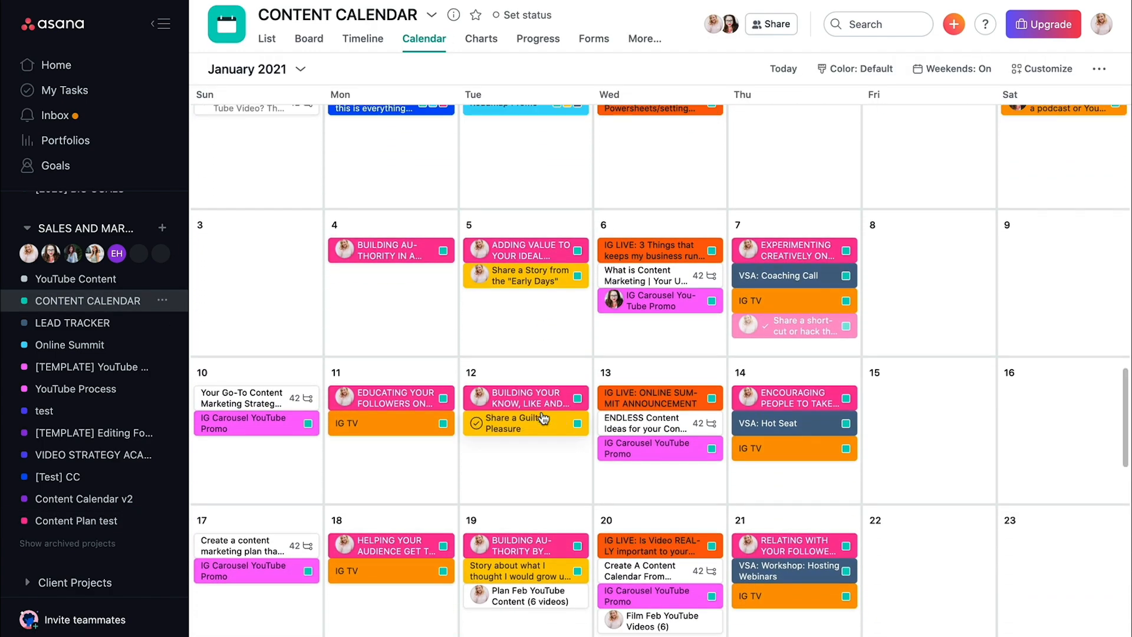
pyautogui.scroll(-3)
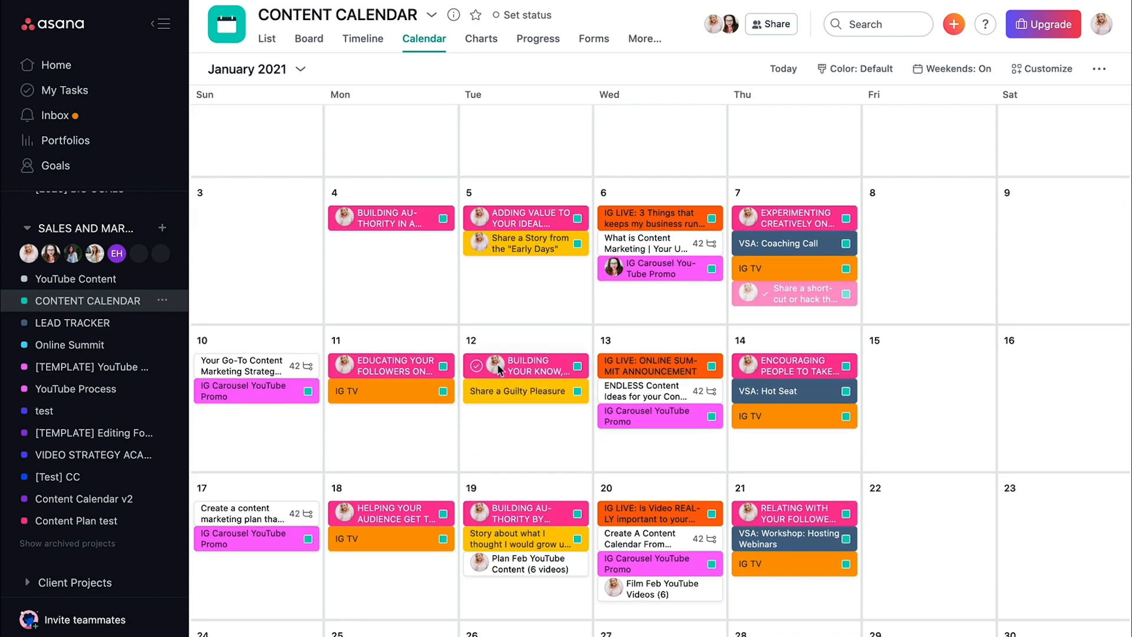
# - Review the My Tasks calendar showing the BTS post on January 4
pyautogui.click(64, 90)
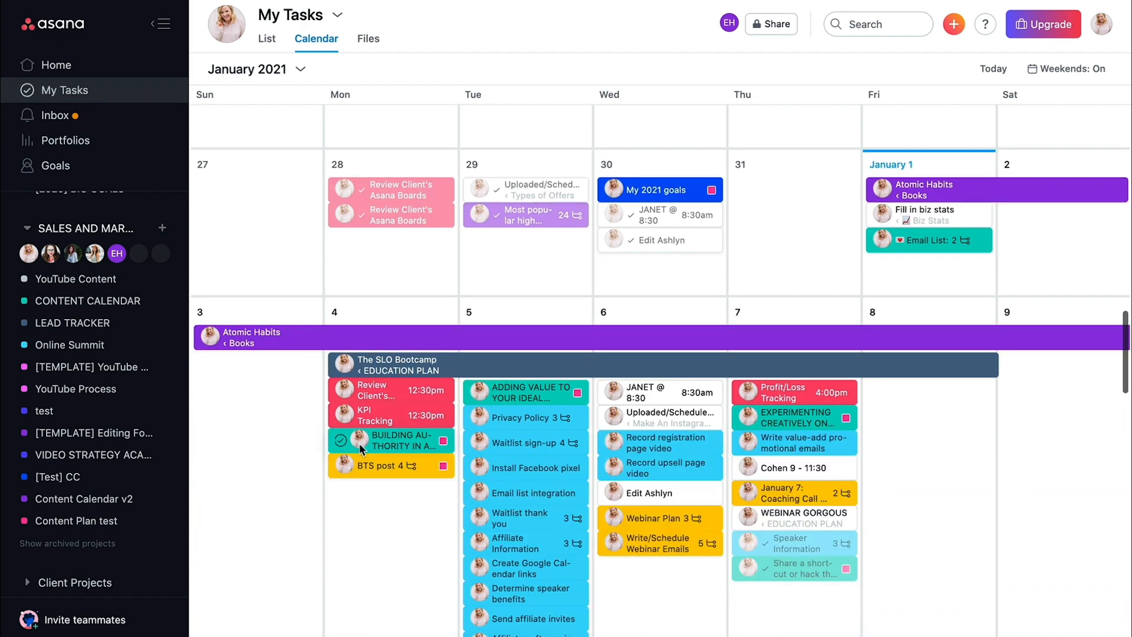
pyautogui.scroll(-3)
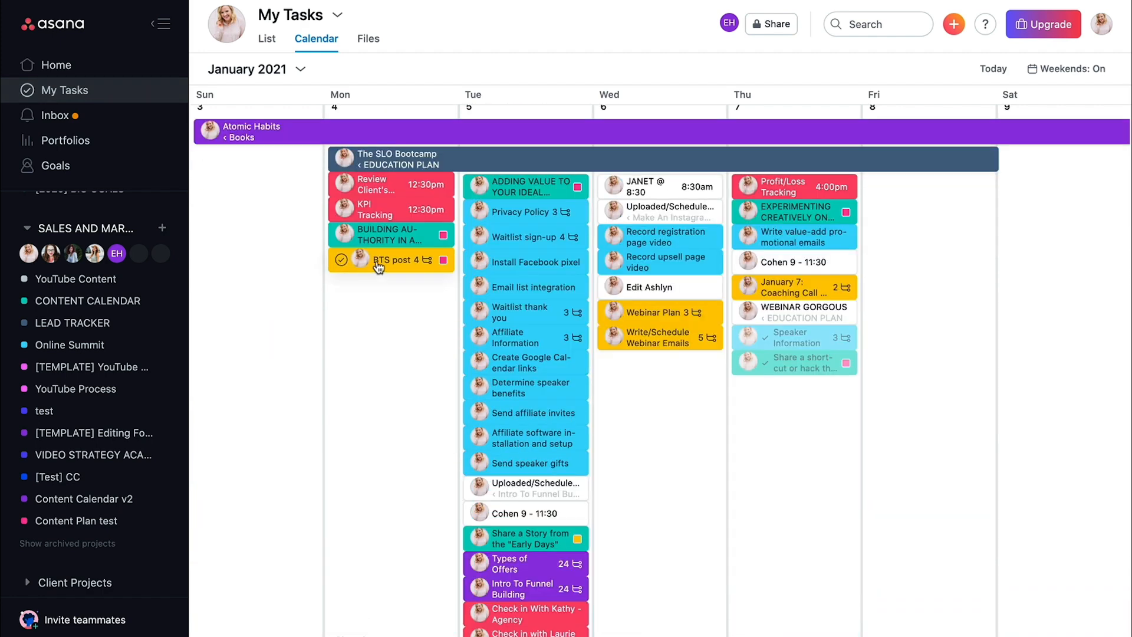
pyautogui.click(341, 259)
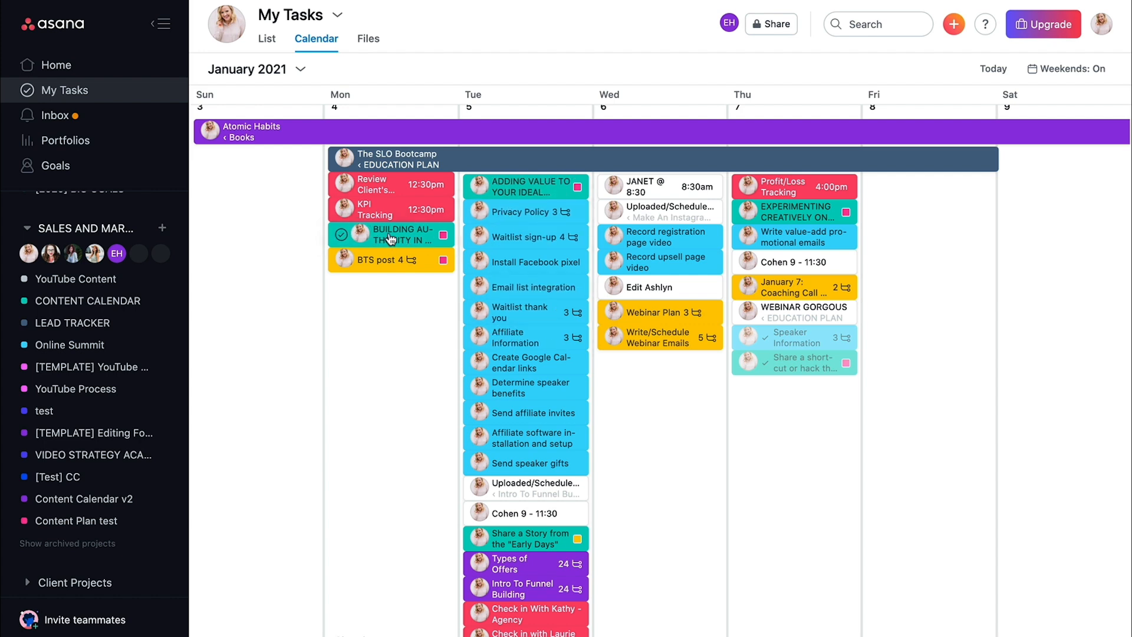
pyautogui.moveTo(406, 238)
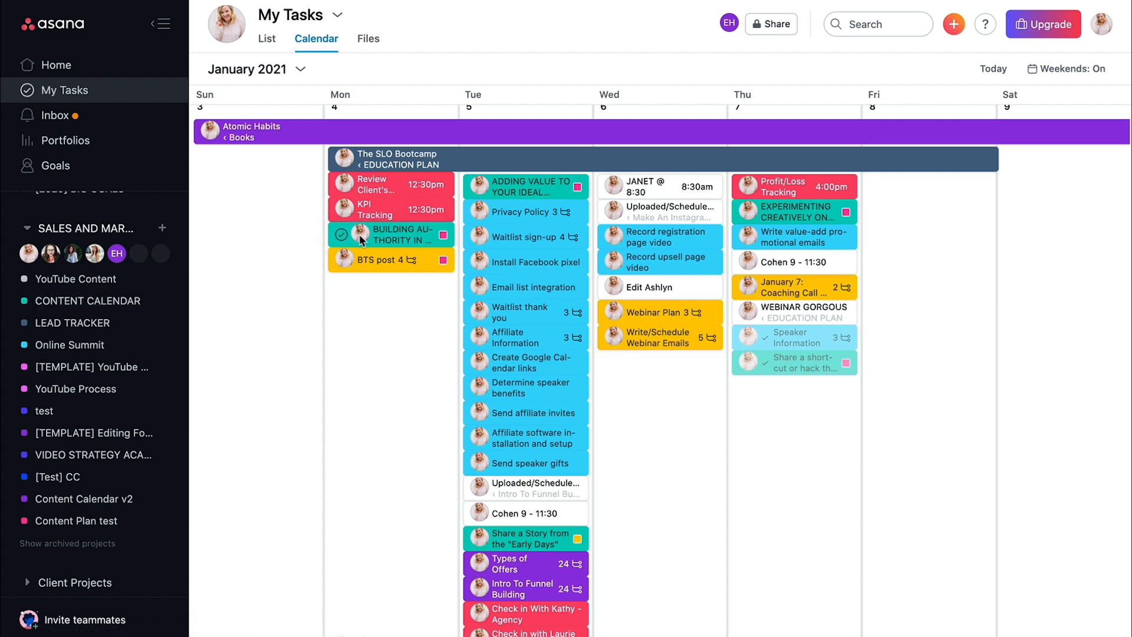
pyautogui.moveTo(444, 238)
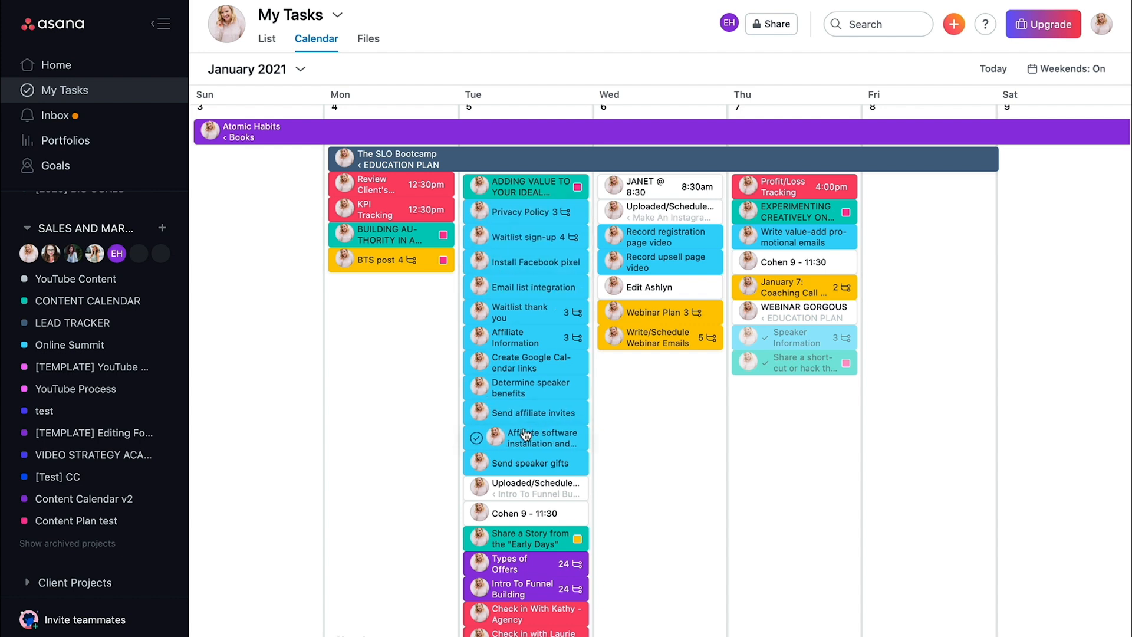
pyautogui.moveTo(468, 421)
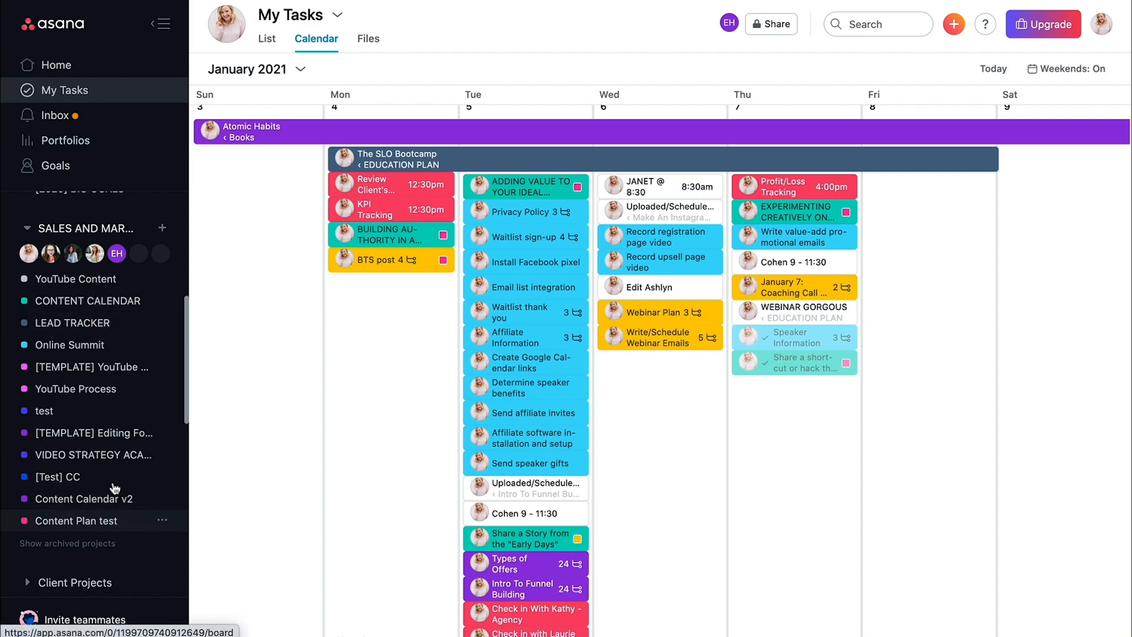
# - Show the CONTENT CALENDAR project as a board with Templates, YouTube Video, LinkedIn and Instagram columns
pyautogui.click(88, 301)
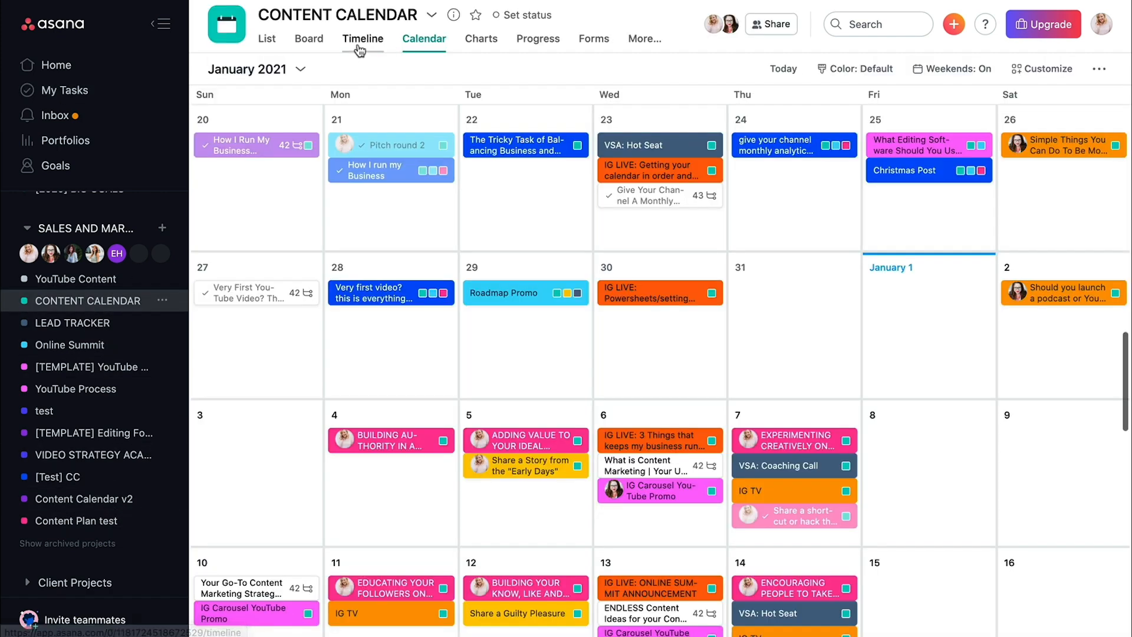
pyautogui.click(308, 38)
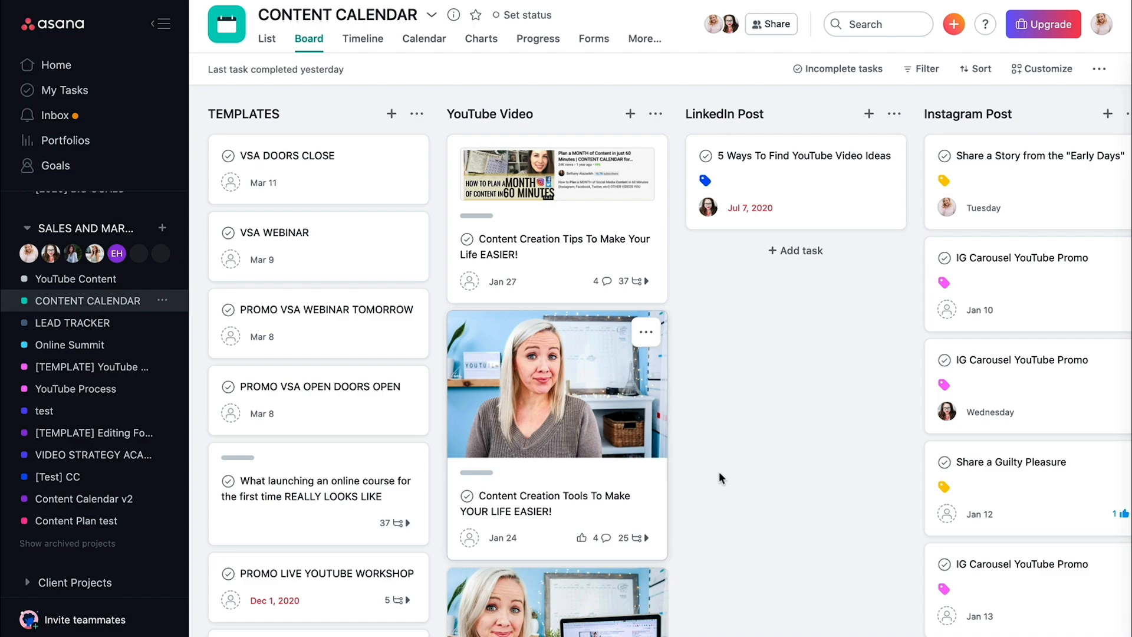